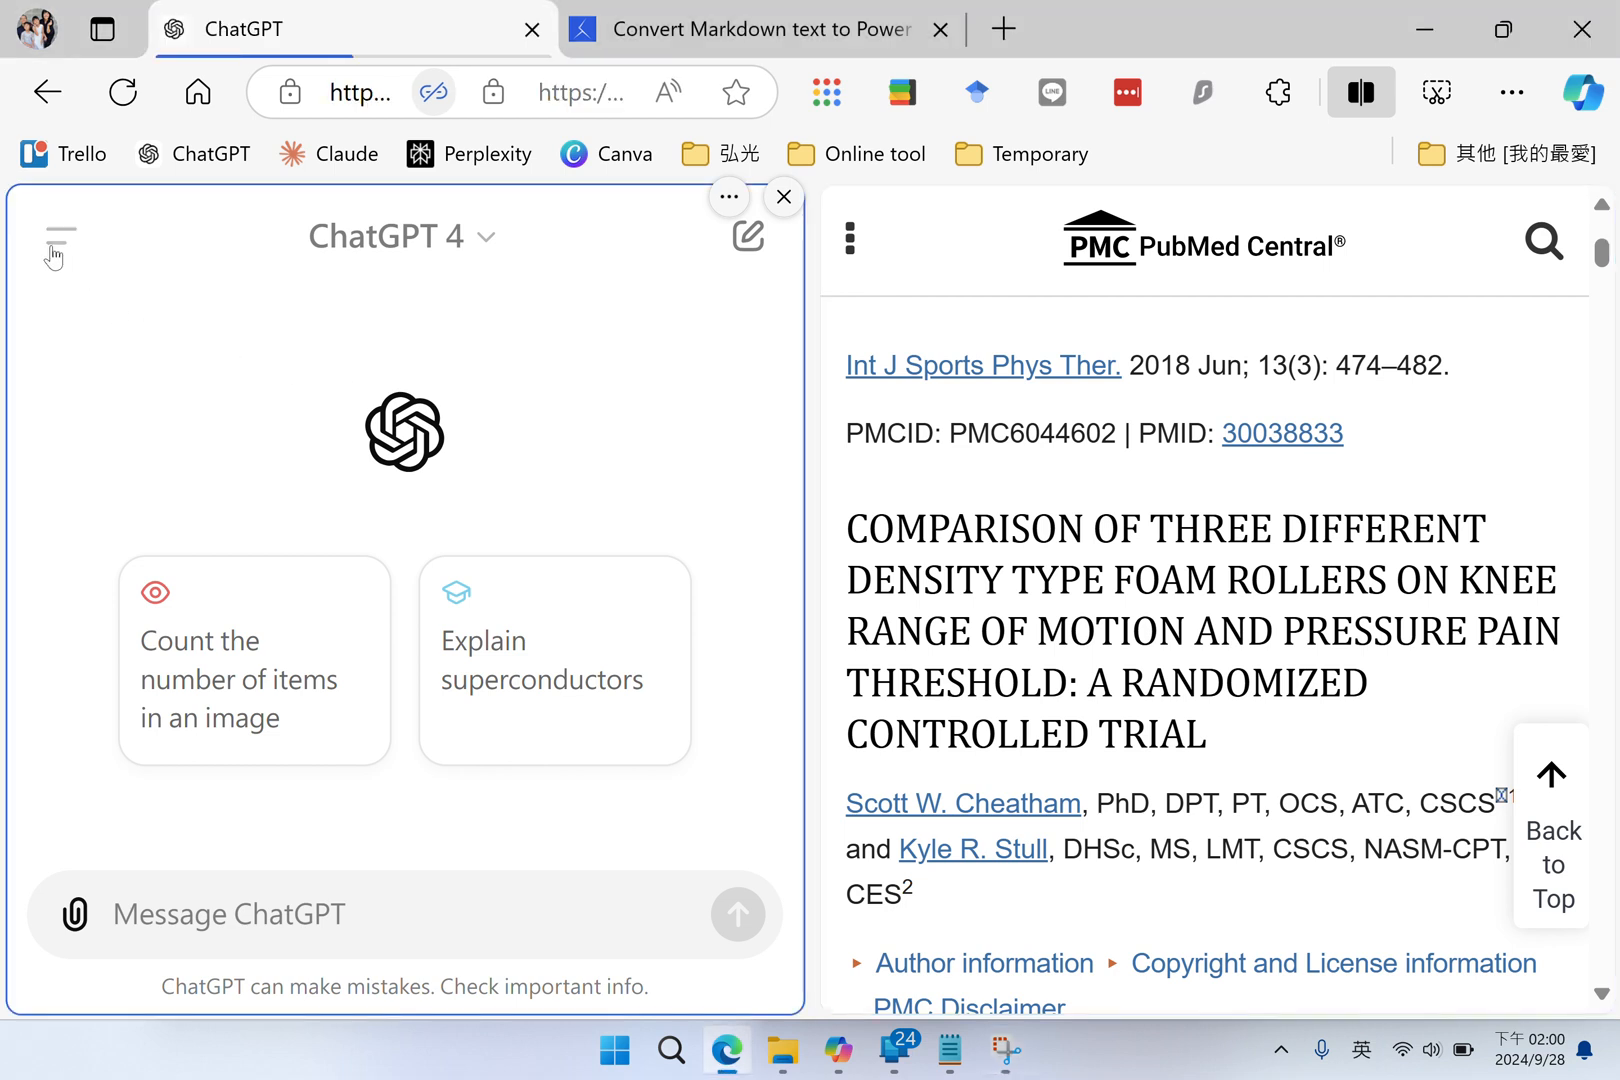
# Search the GPT store for "powerpoint" to list presentation-making GPTs
pyautogui.click(58, 236)
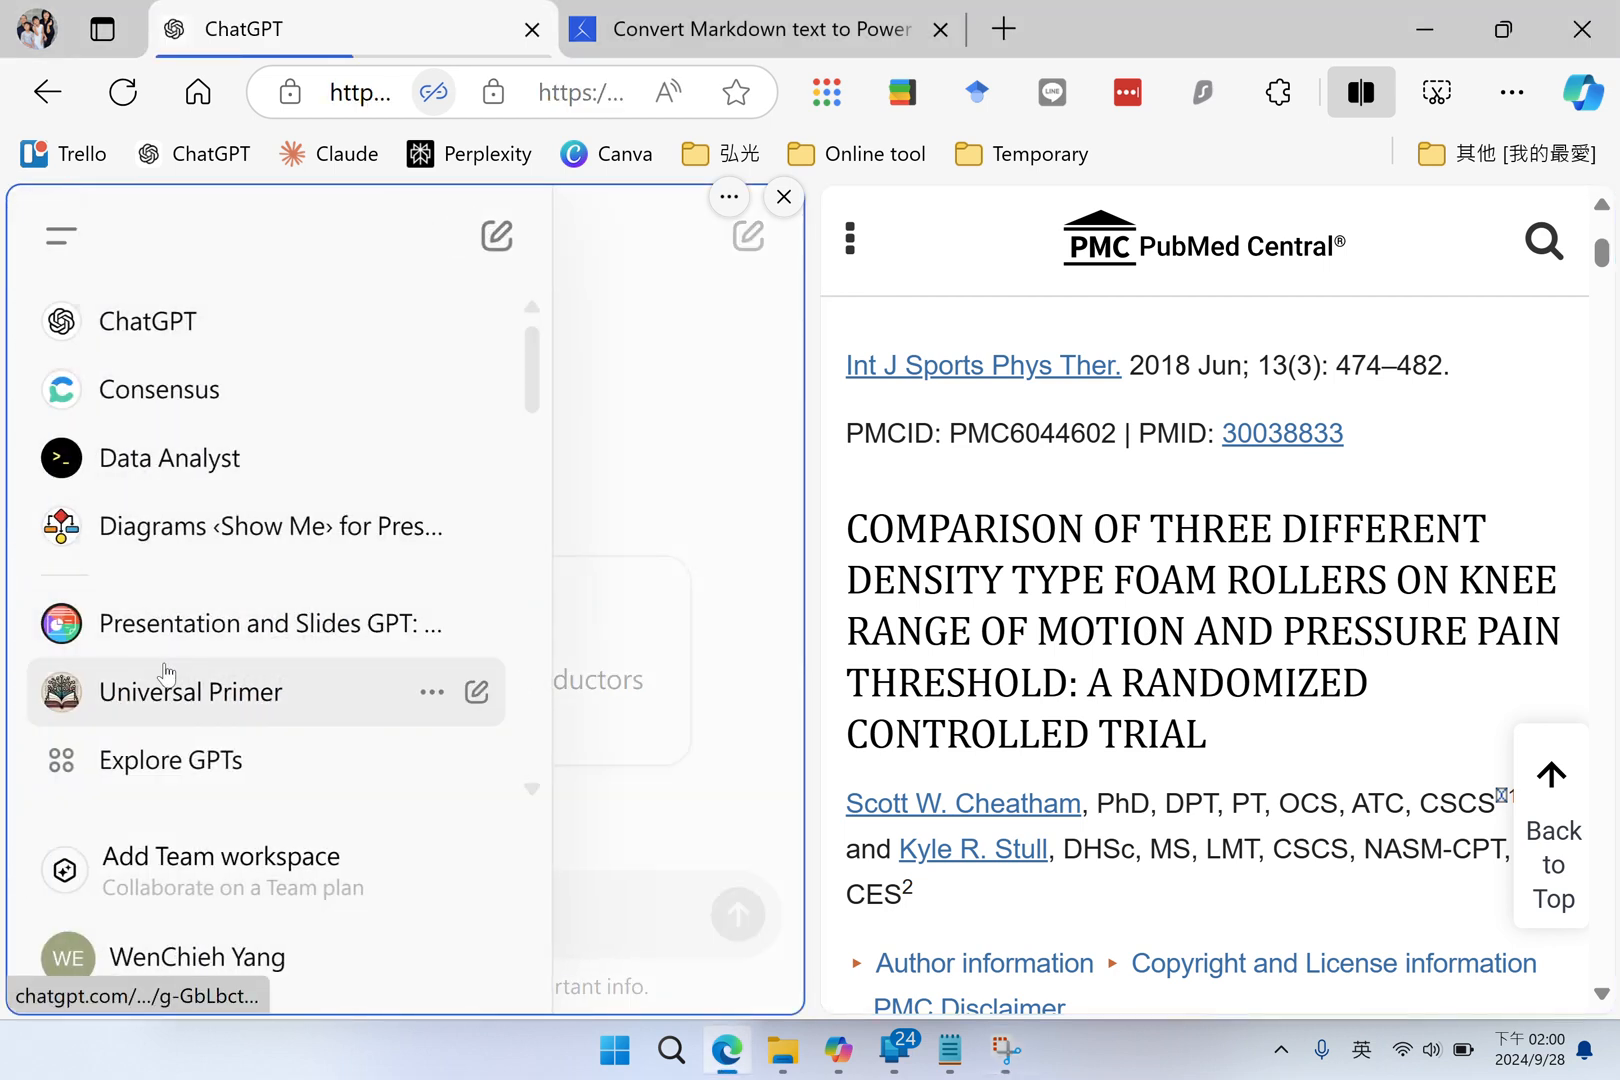
pyautogui.moveTo(170, 760)
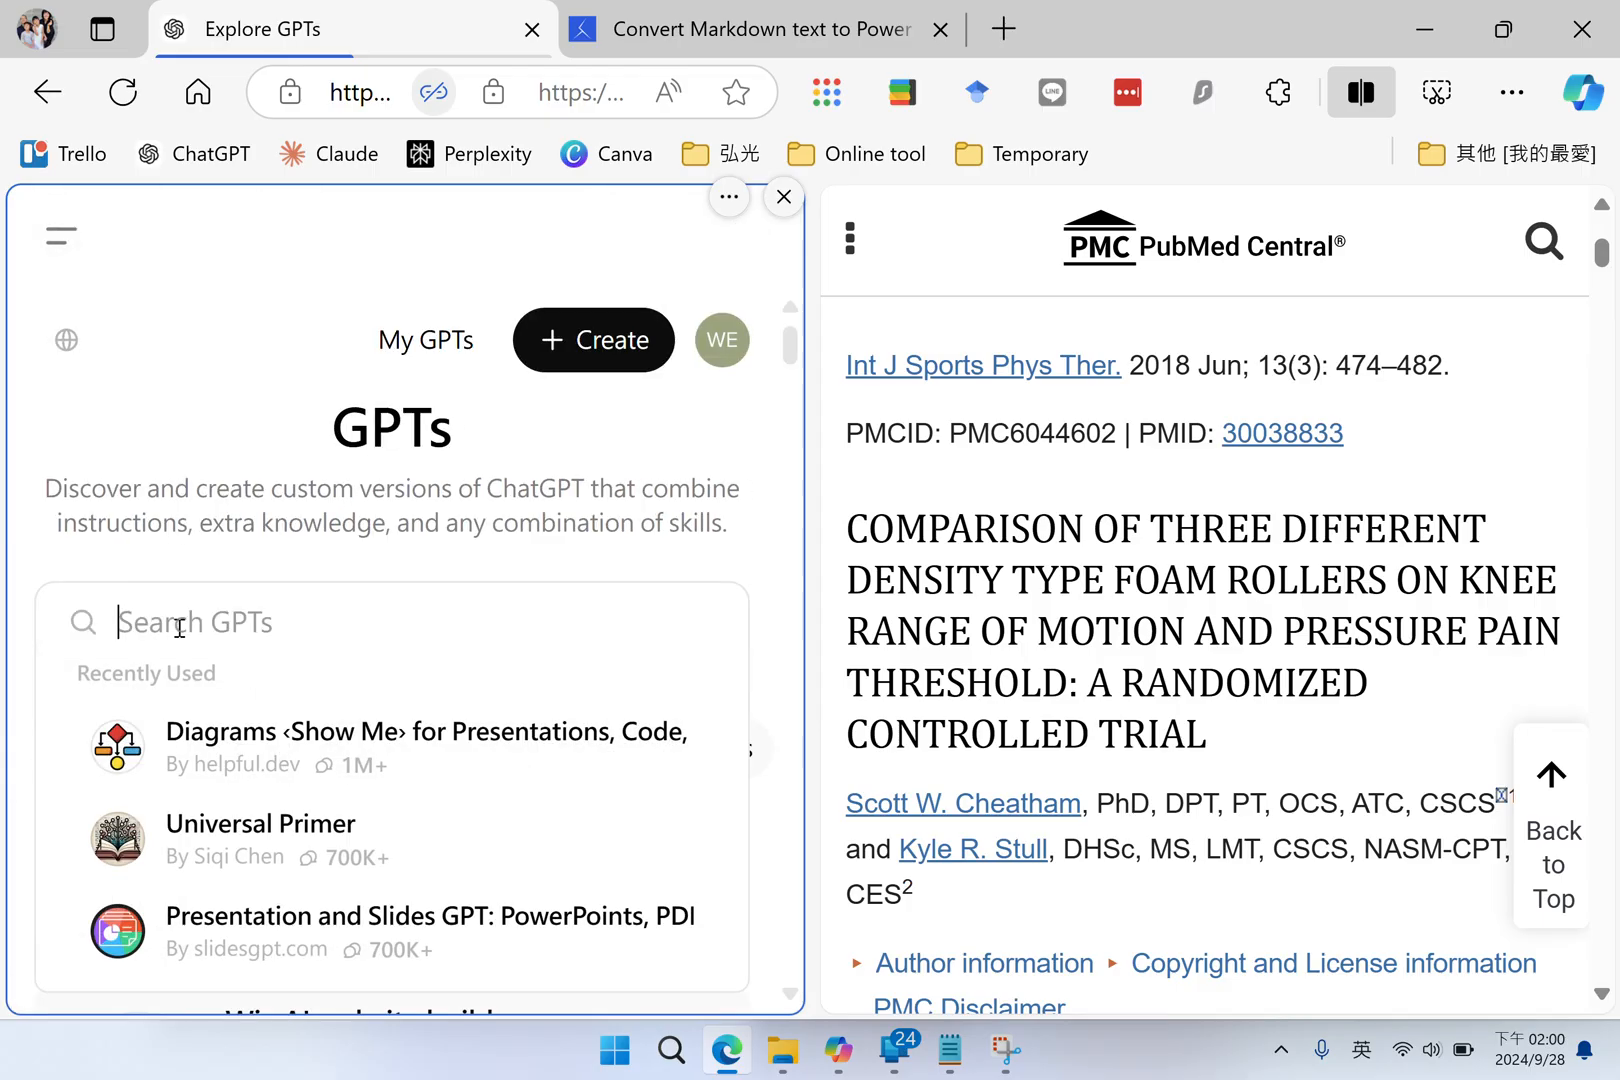
pyautogui.write('po')
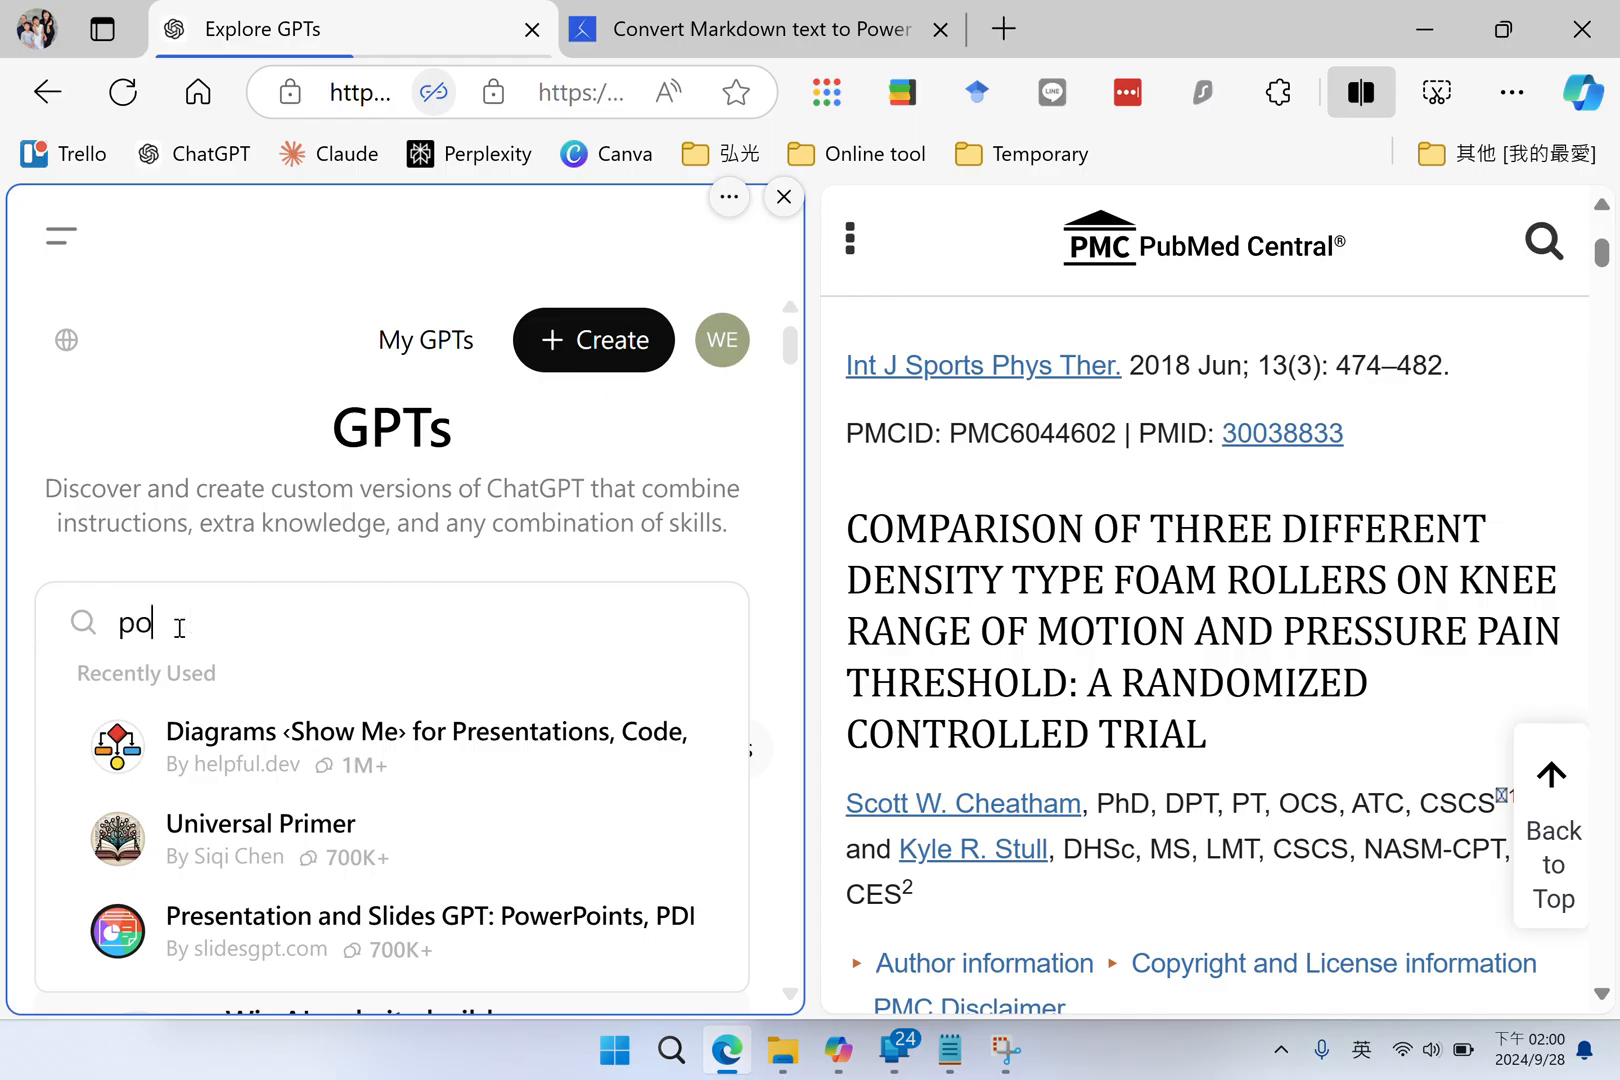
pyautogui.write('werpo')
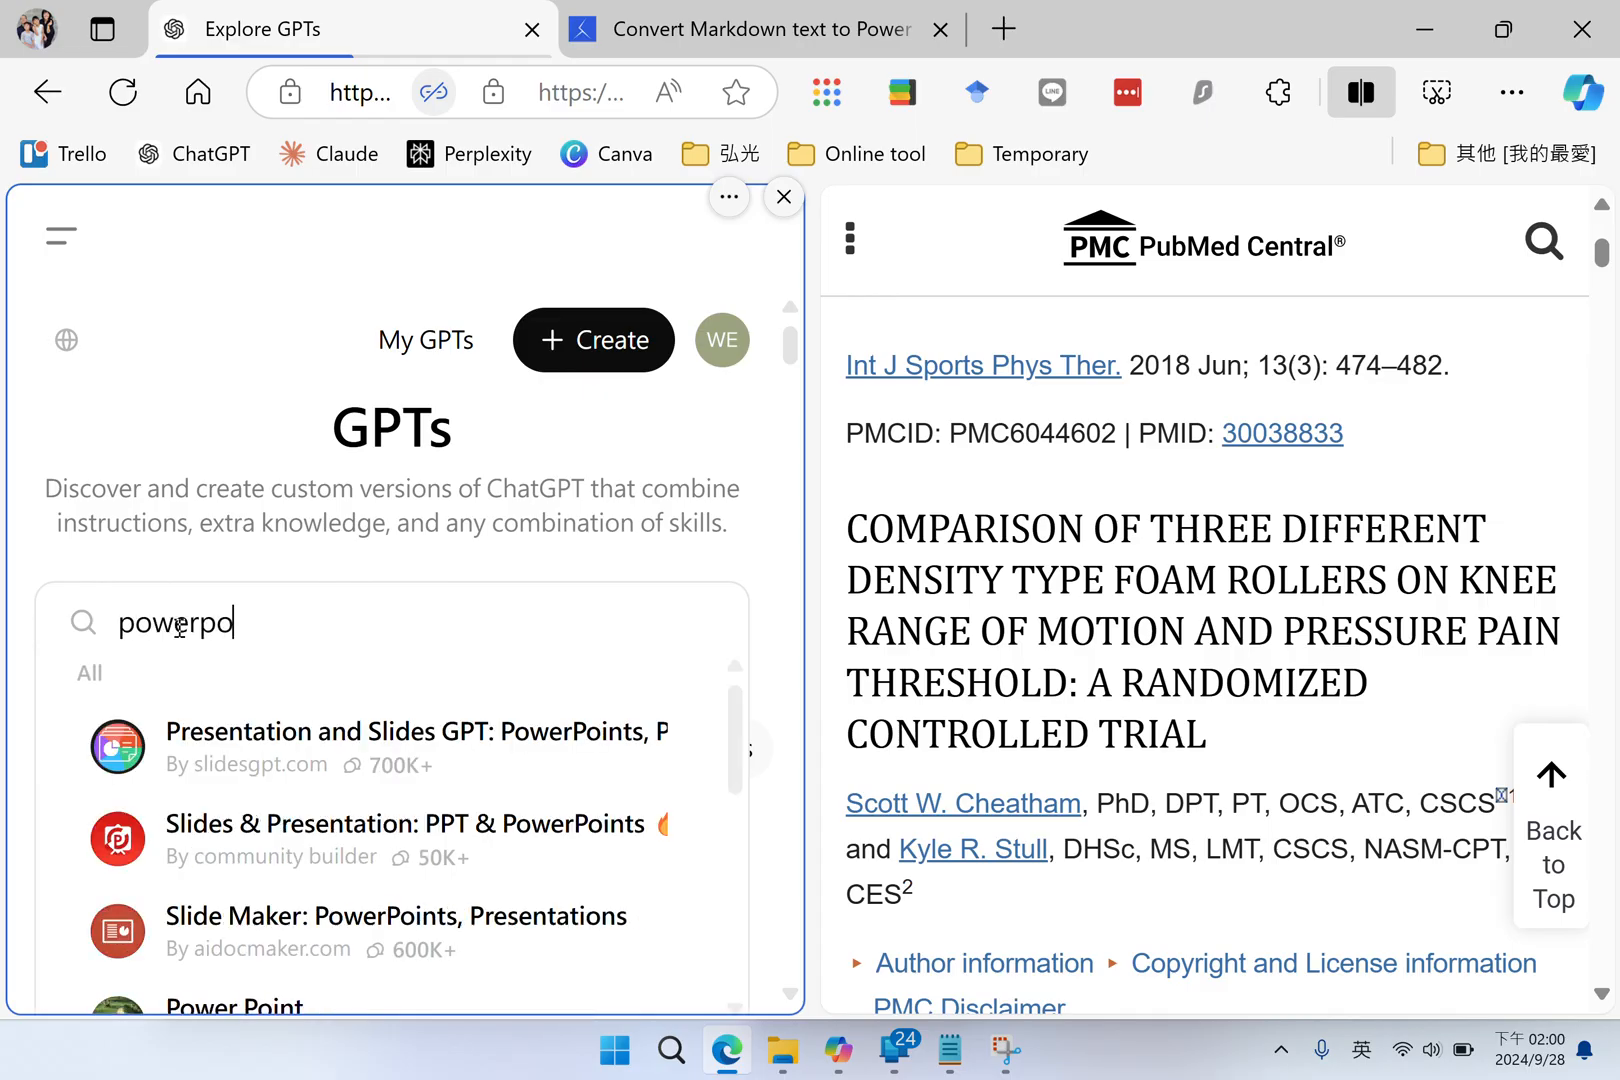
pyautogui.write('int')
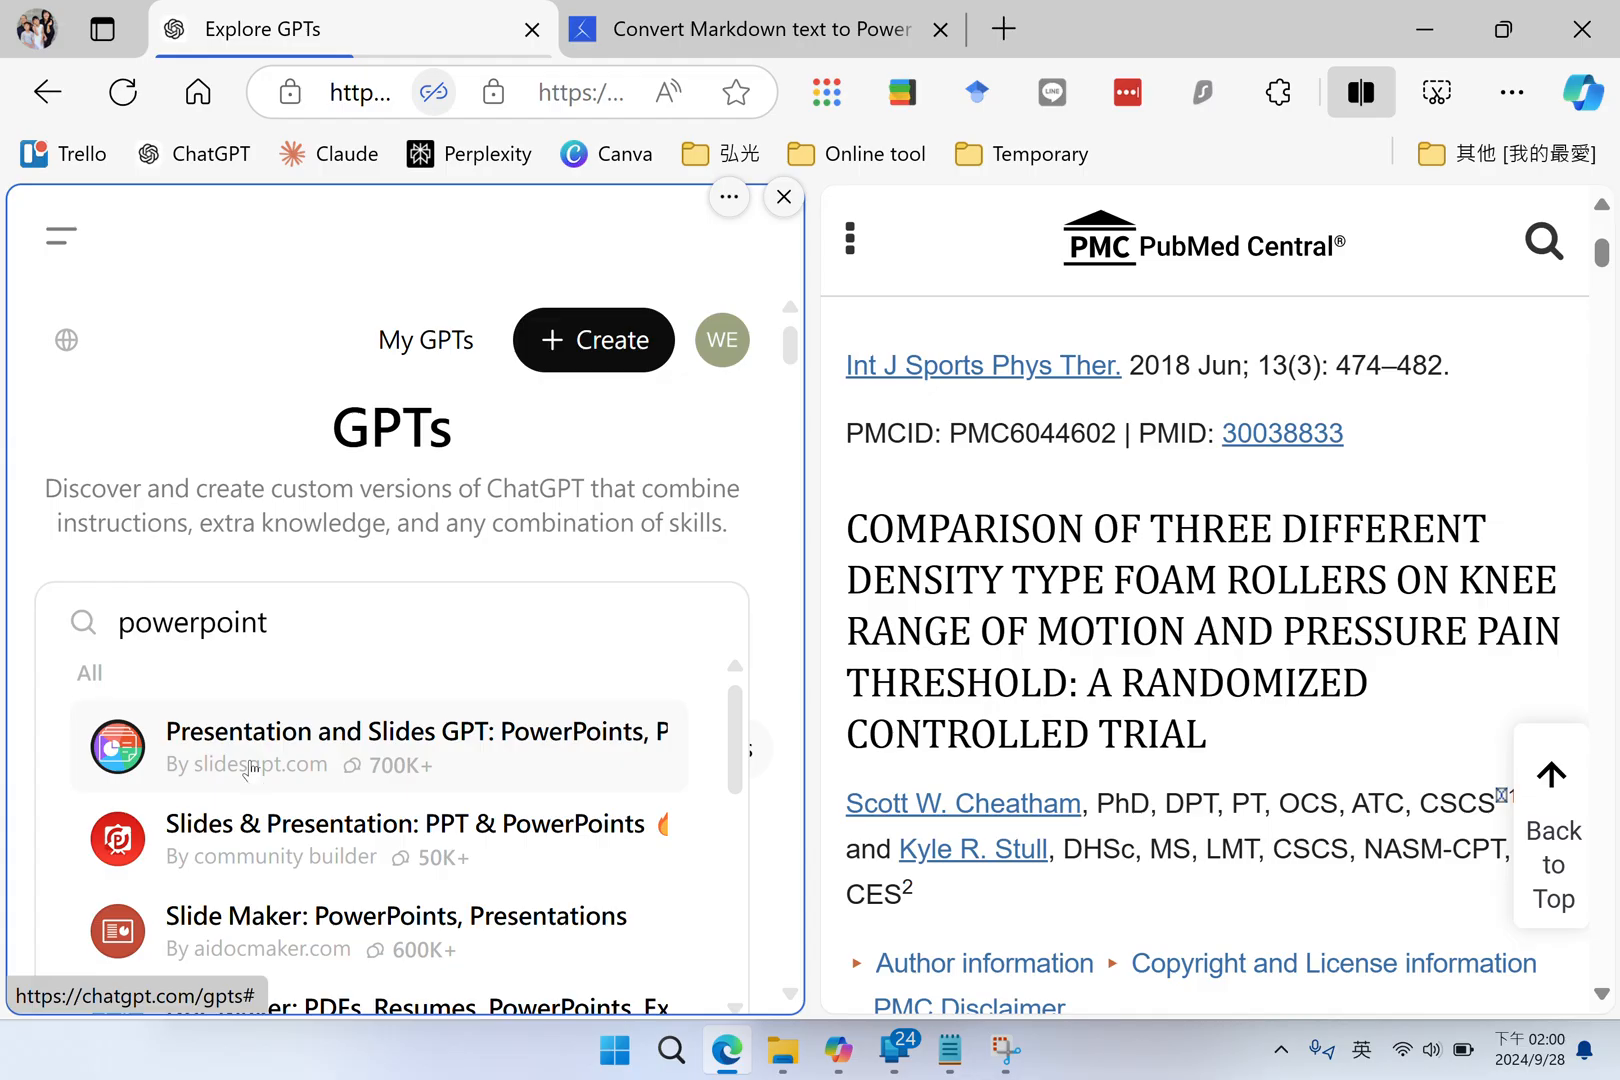
# Start a new chat with the Presentation and Slides GPT from its details page
pyautogui.click(380, 746)
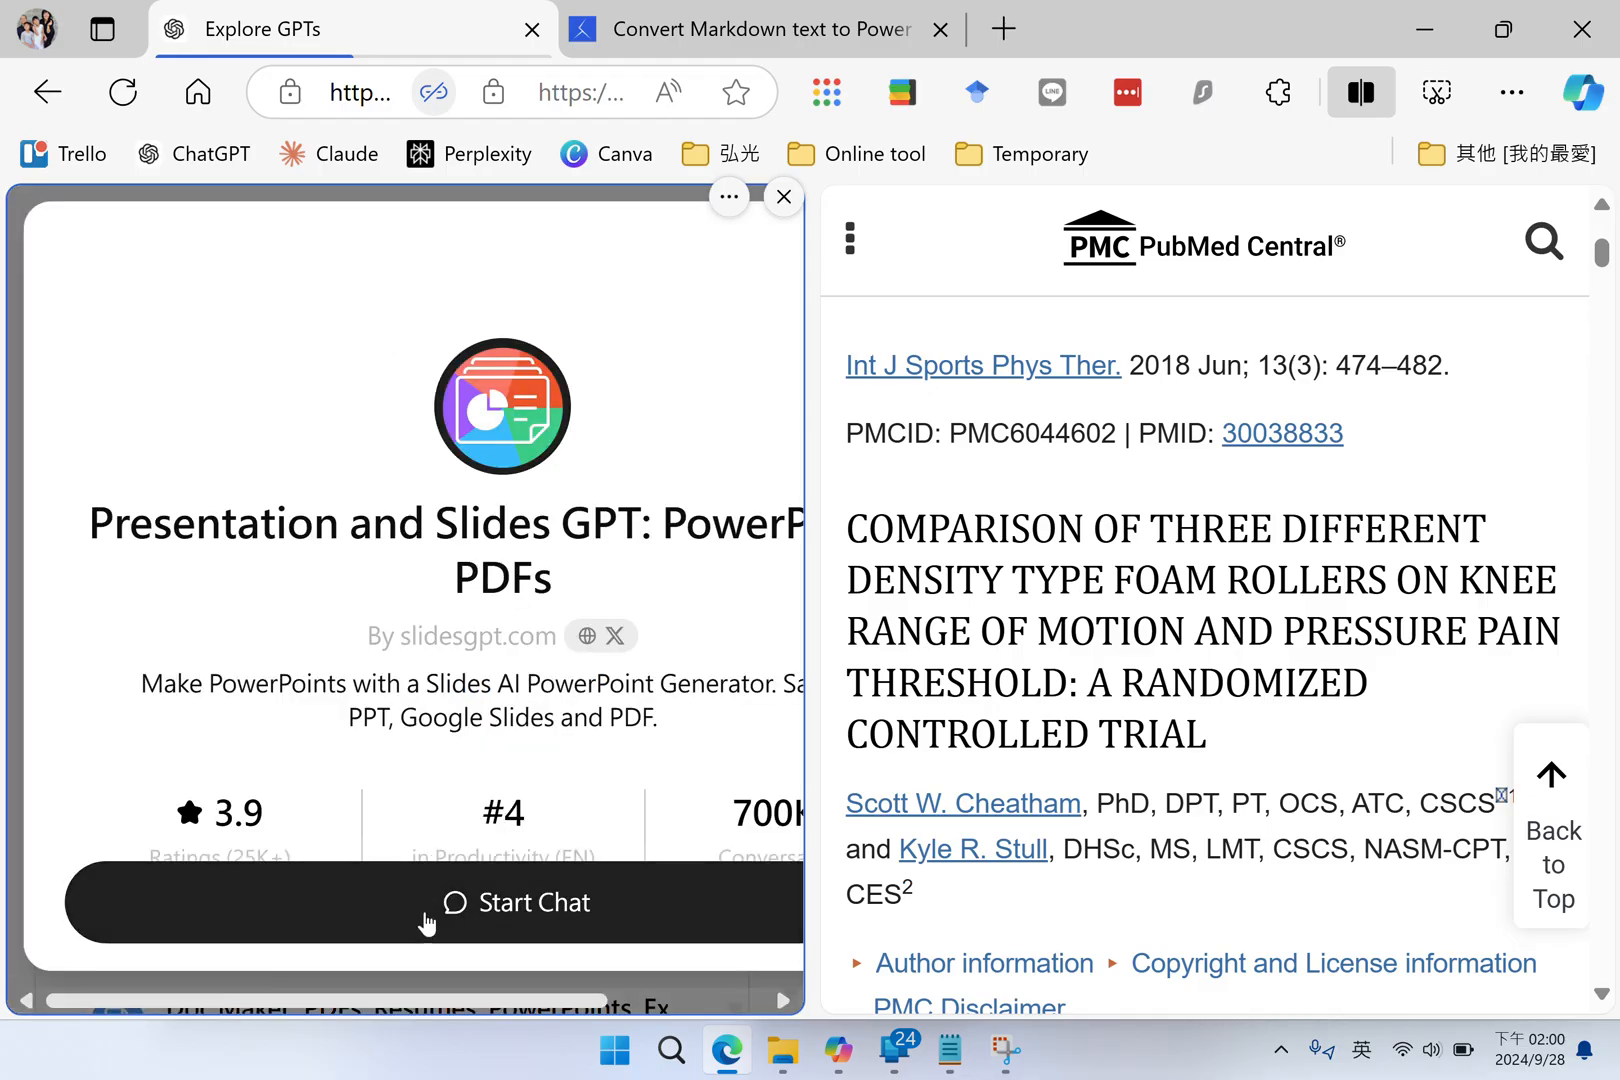
pyautogui.click(534, 902)
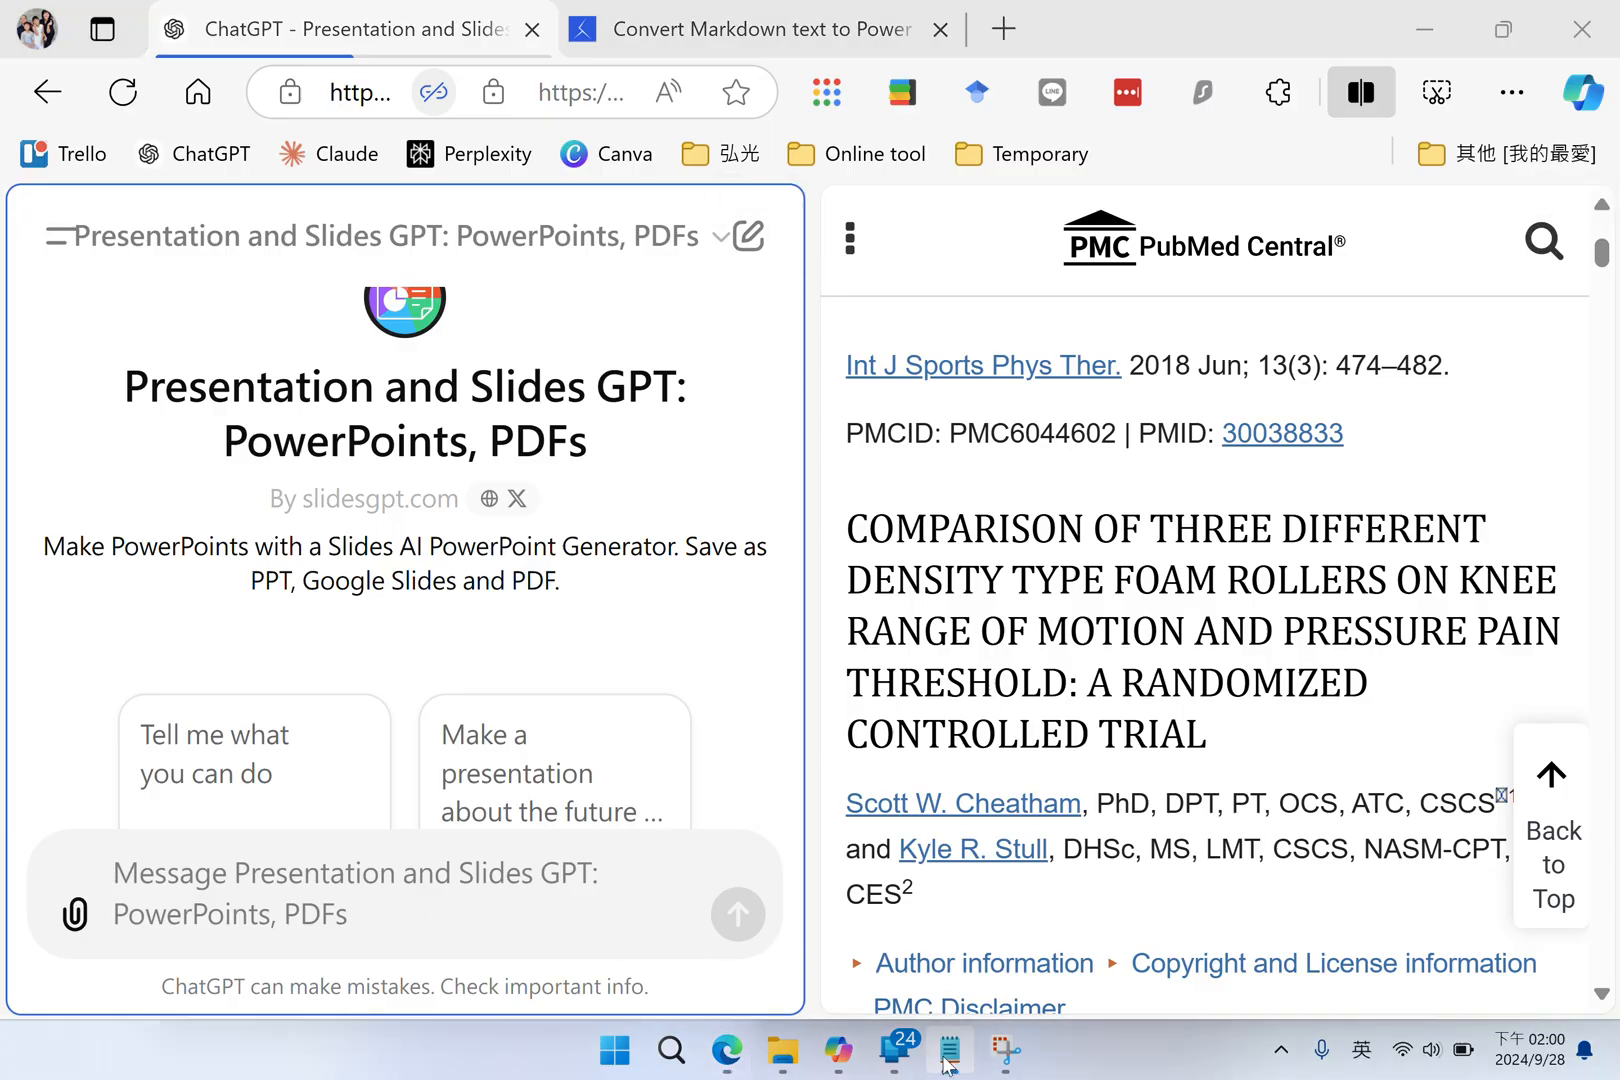
# Bring Notepad's markdown prompt to the front with the cursor after the '# Abstract' line
pyautogui.click(950, 1052)
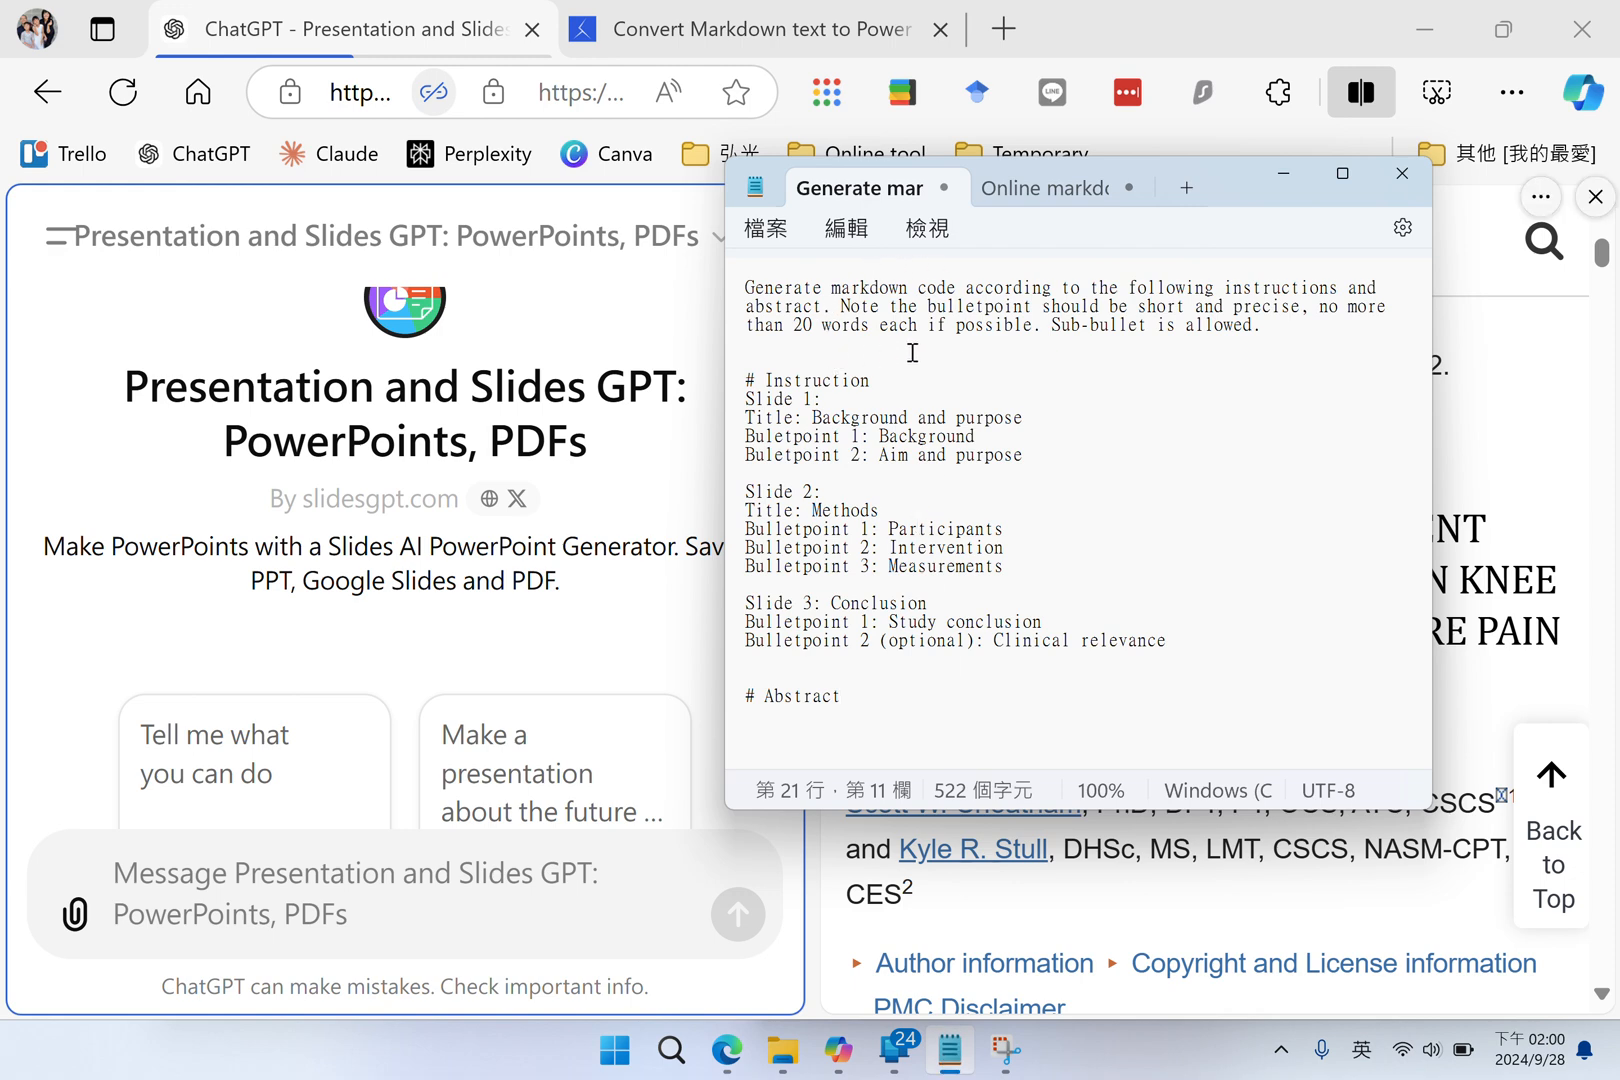
pyautogui.click(844, 696)
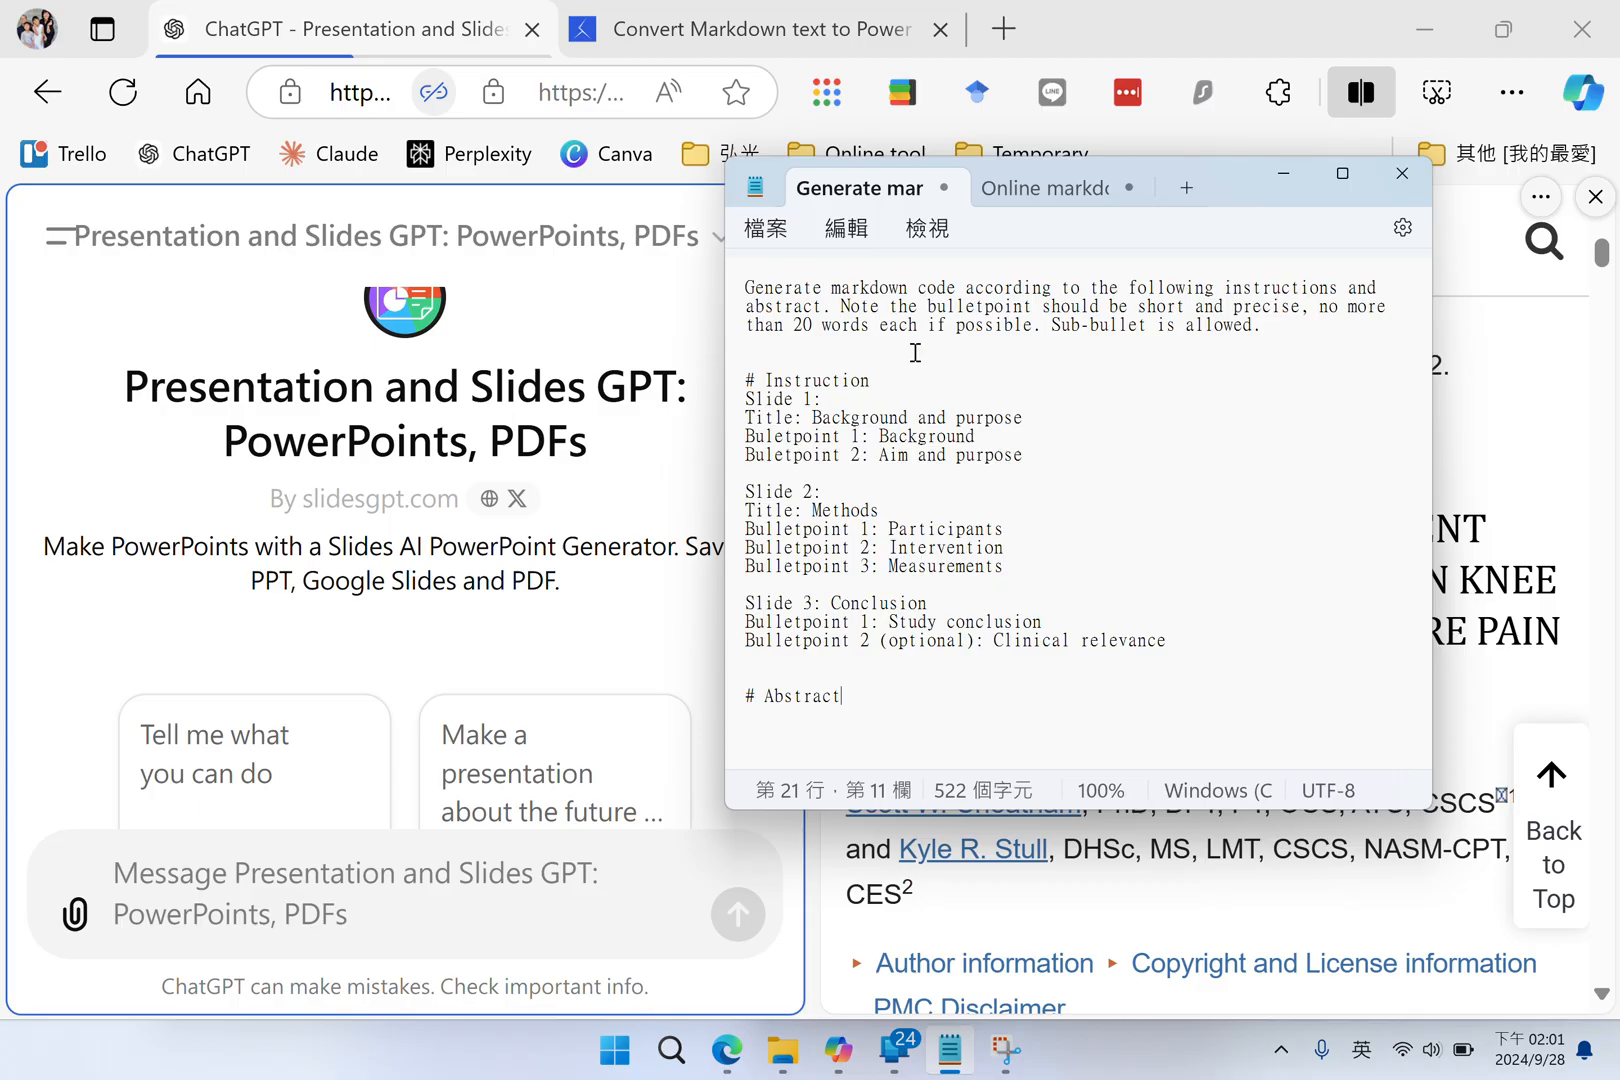
pyautogui.moveTo(1078, 354)
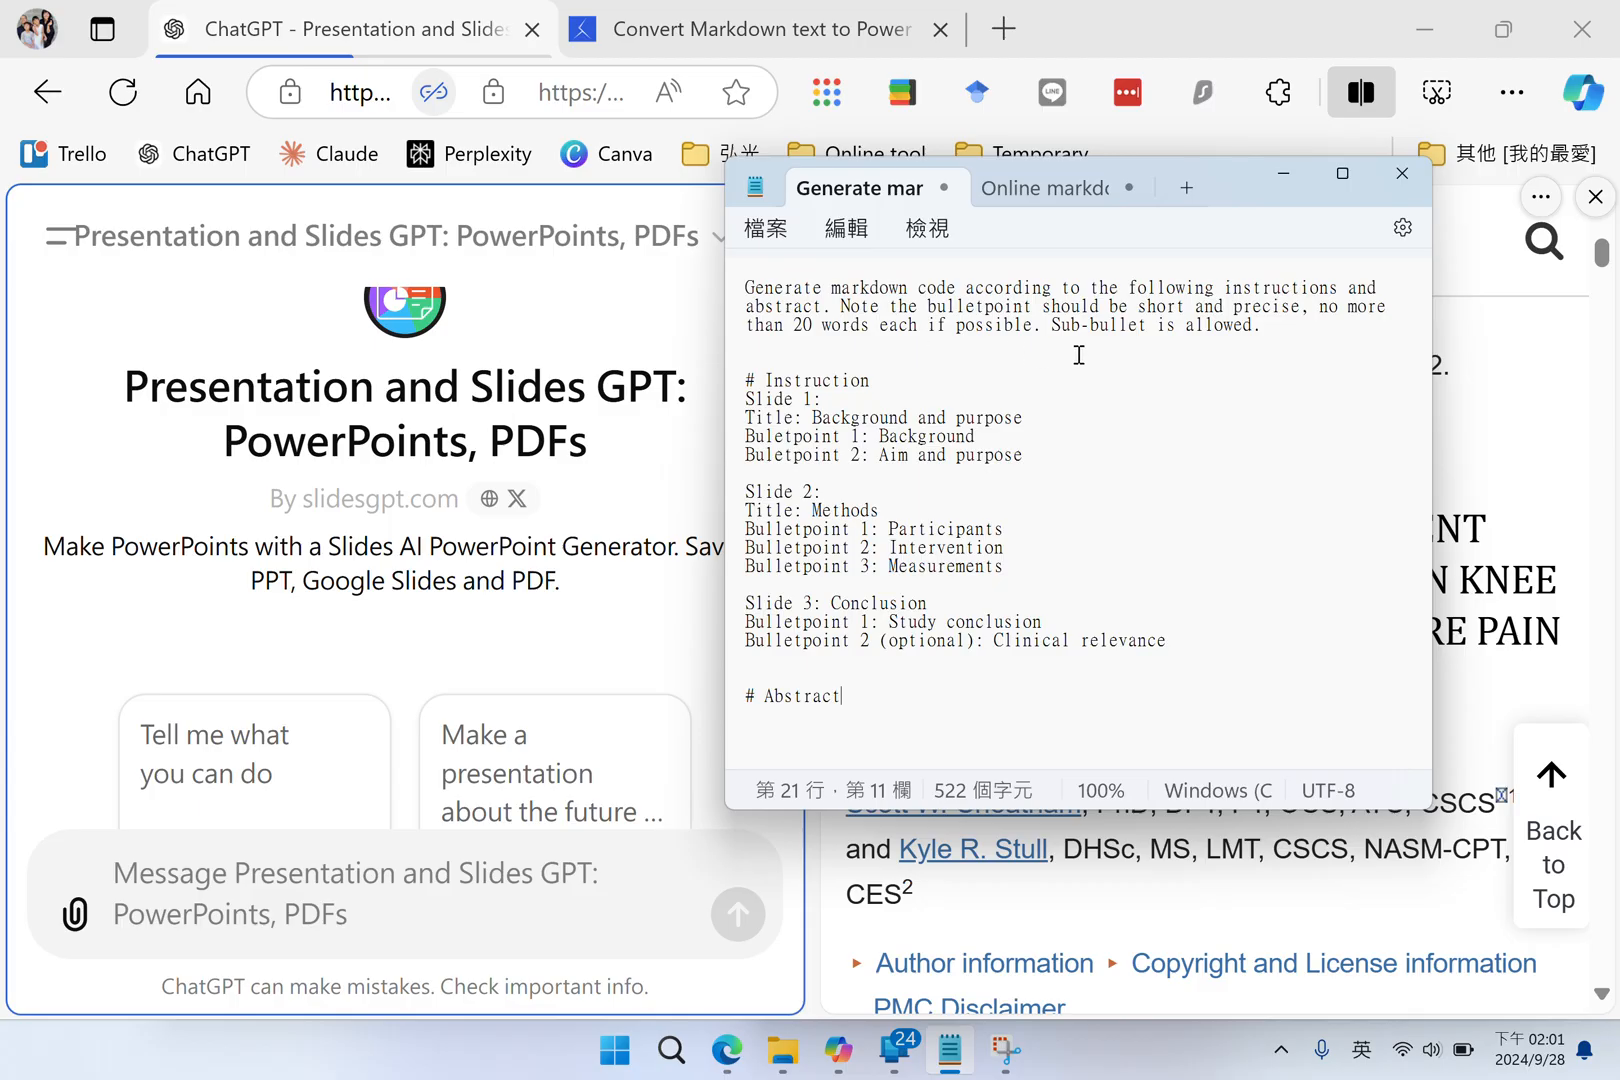
pyautogui.moveTo(868, 346)
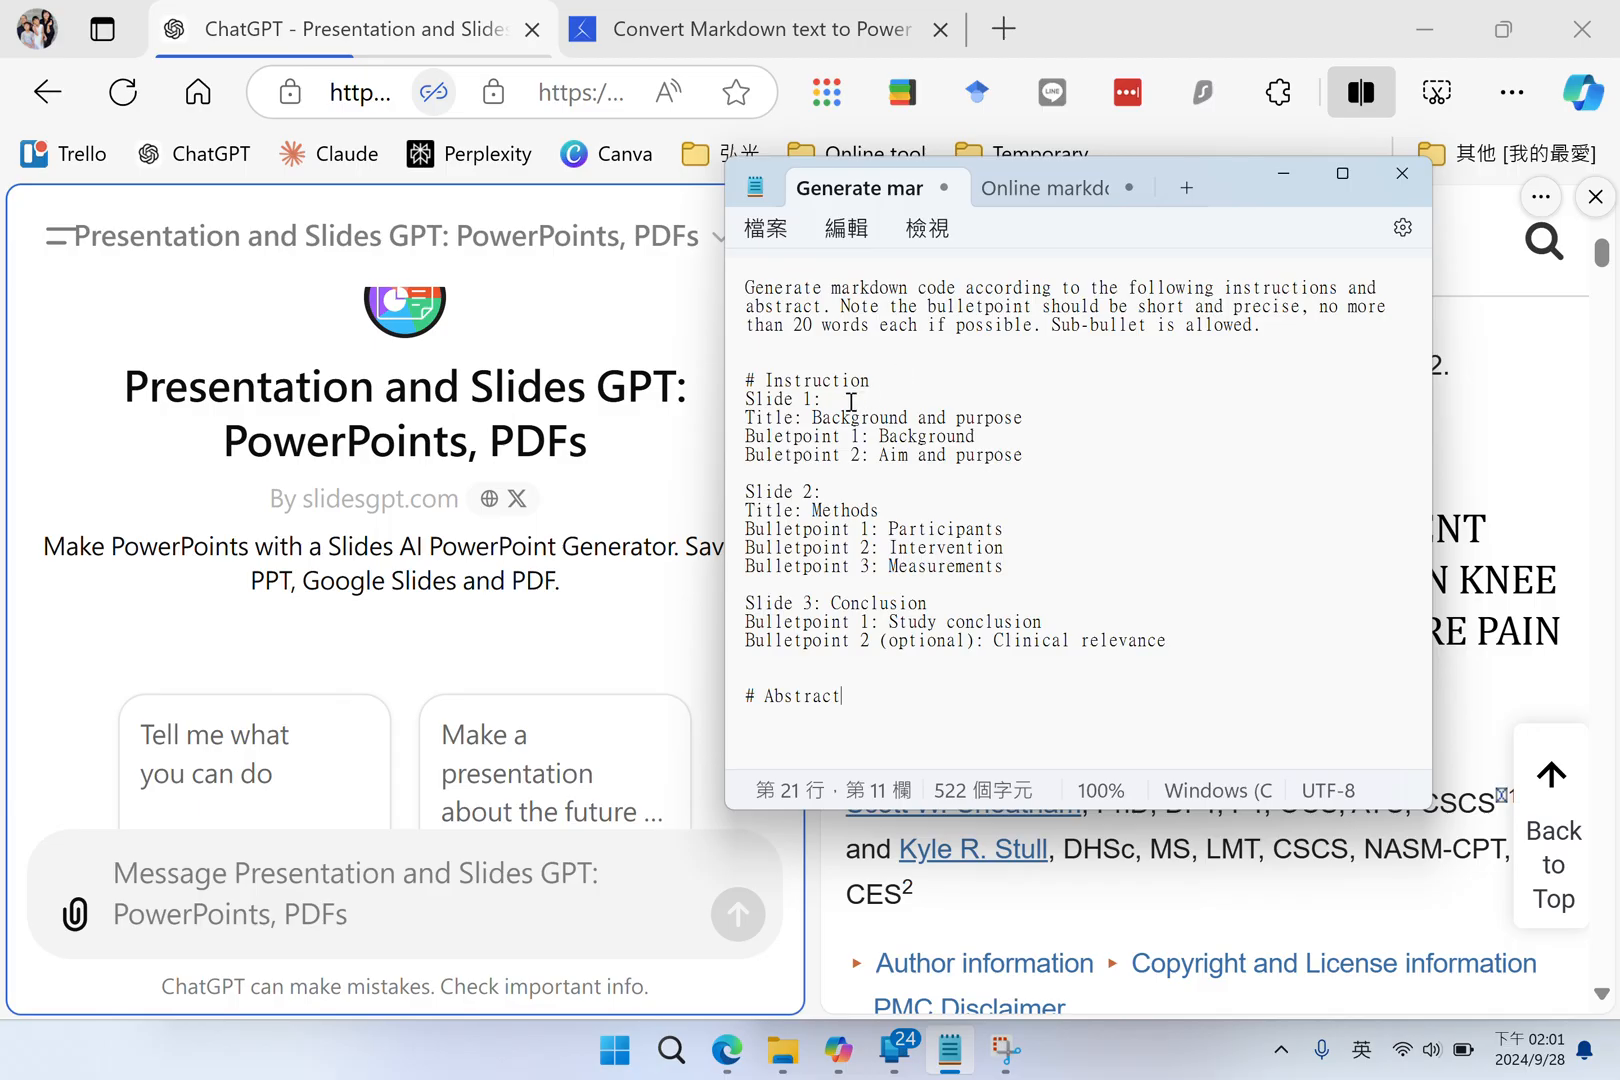
pyautogui.moveTo(960, 428)
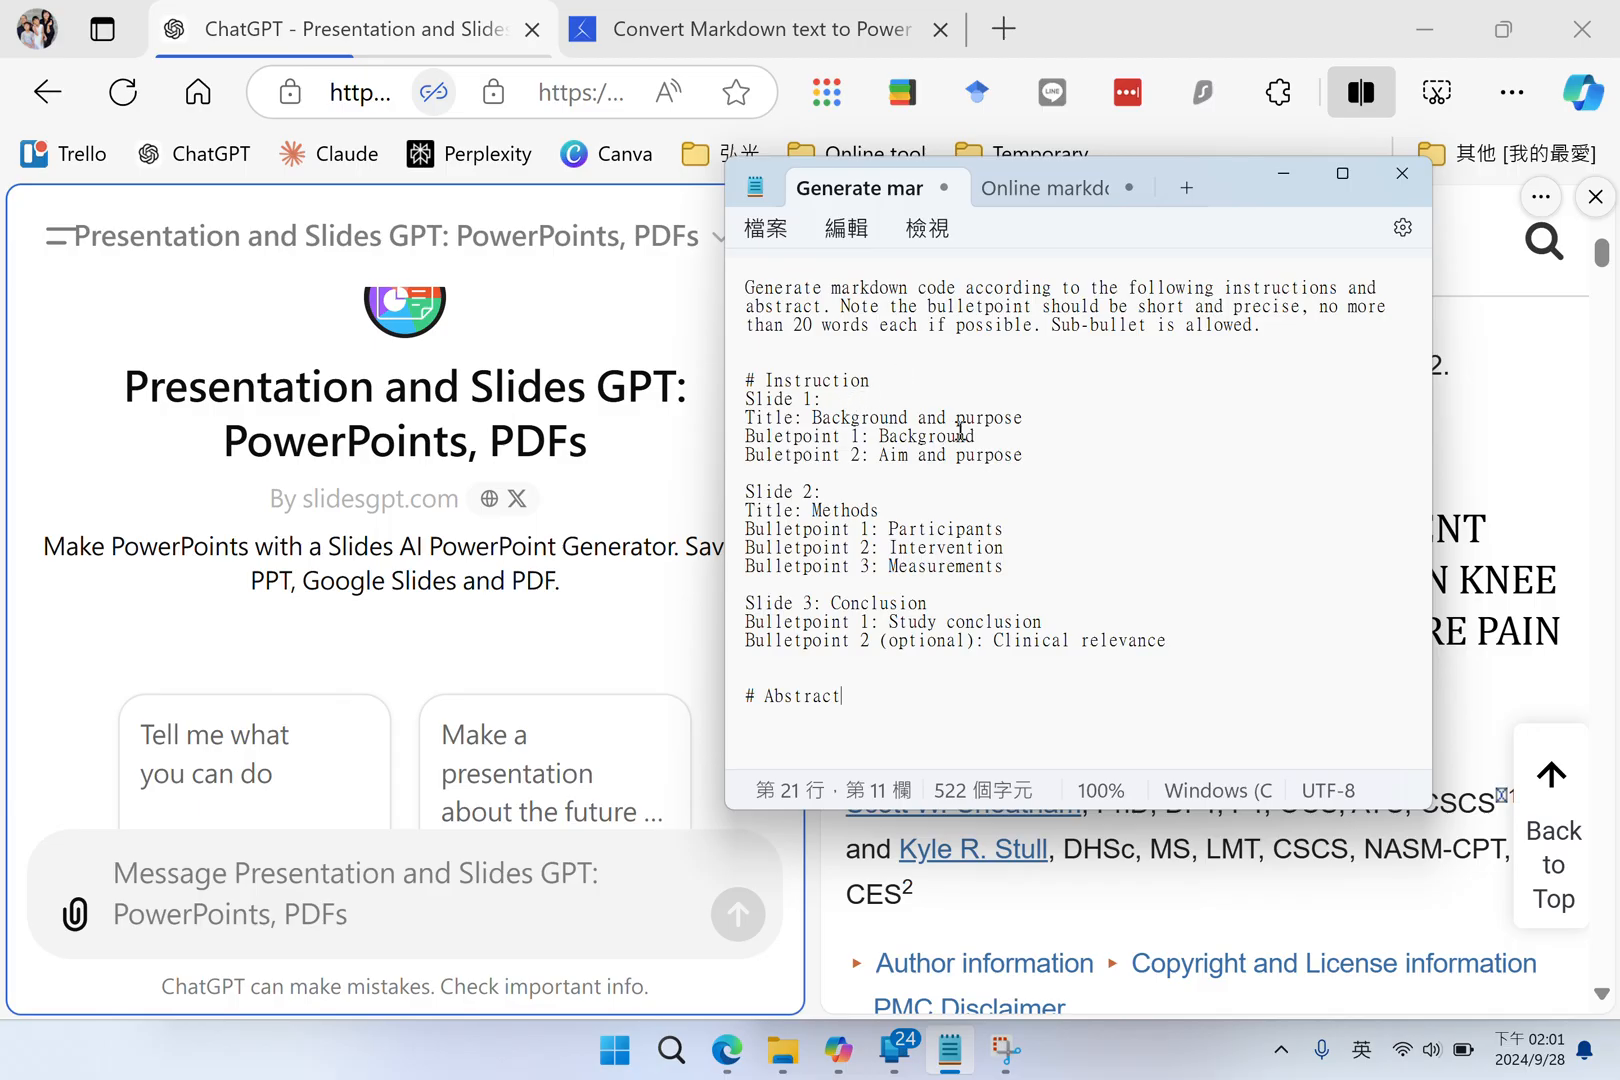
pyautogui.moveTo(1040, 426)
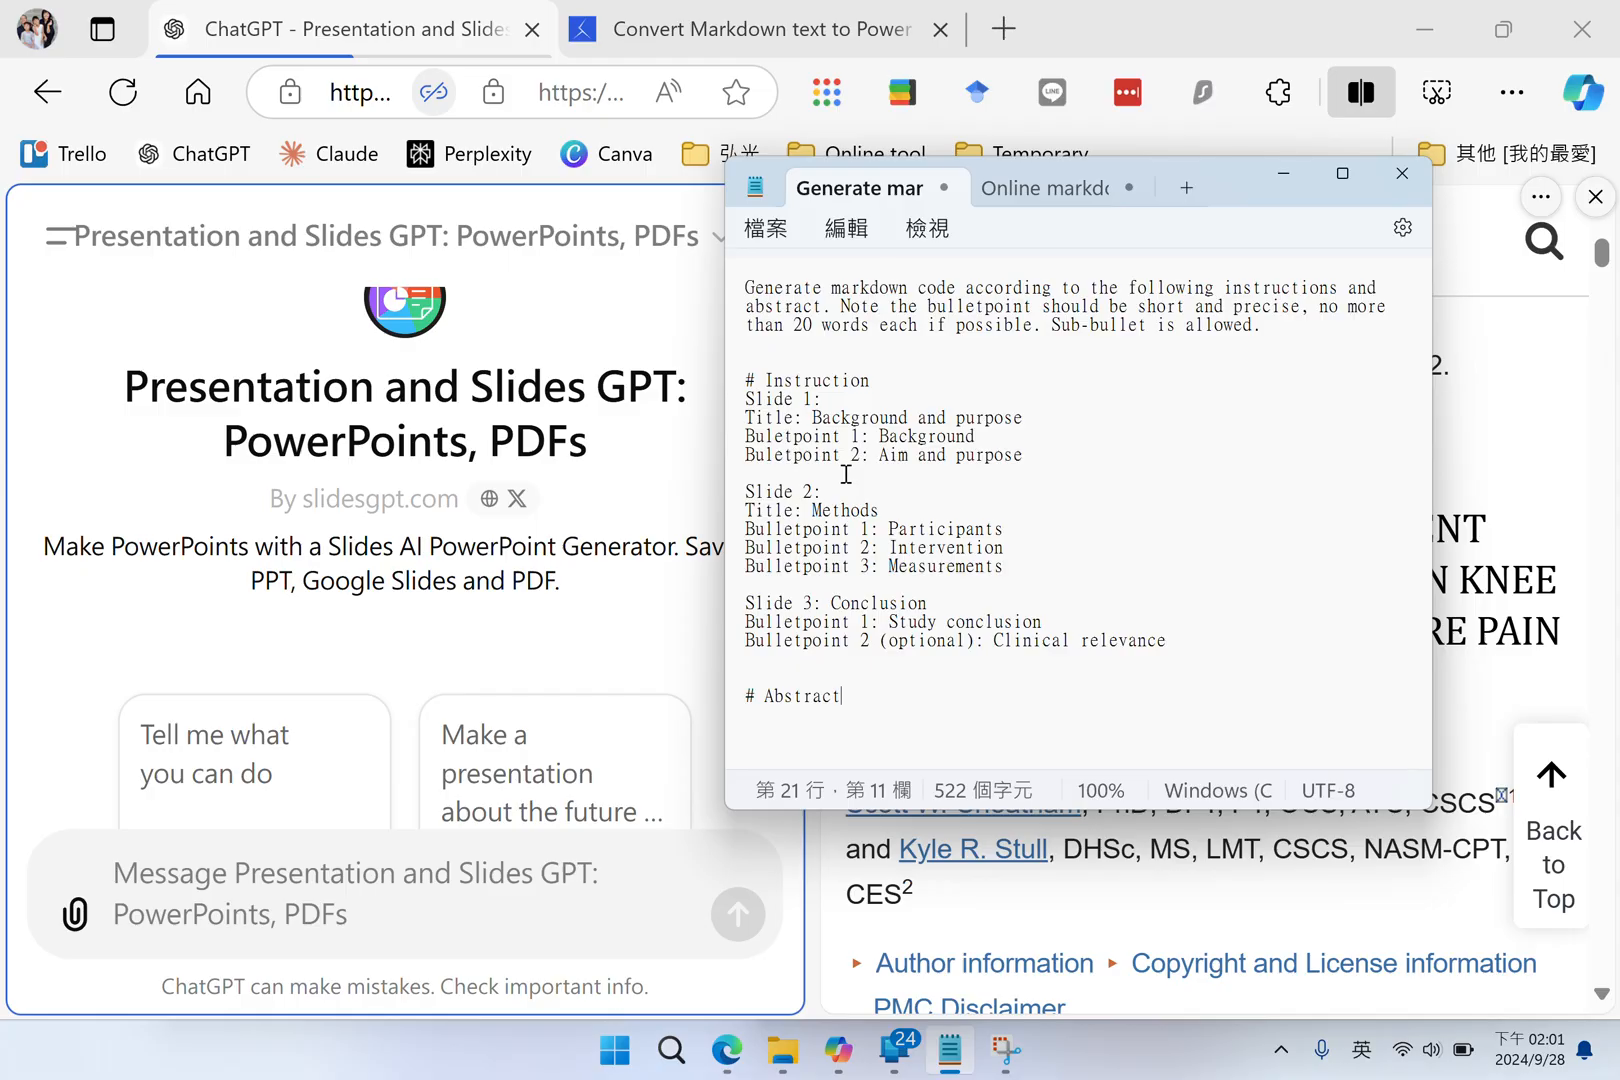
pyautogui.moveTo(1010, 480)
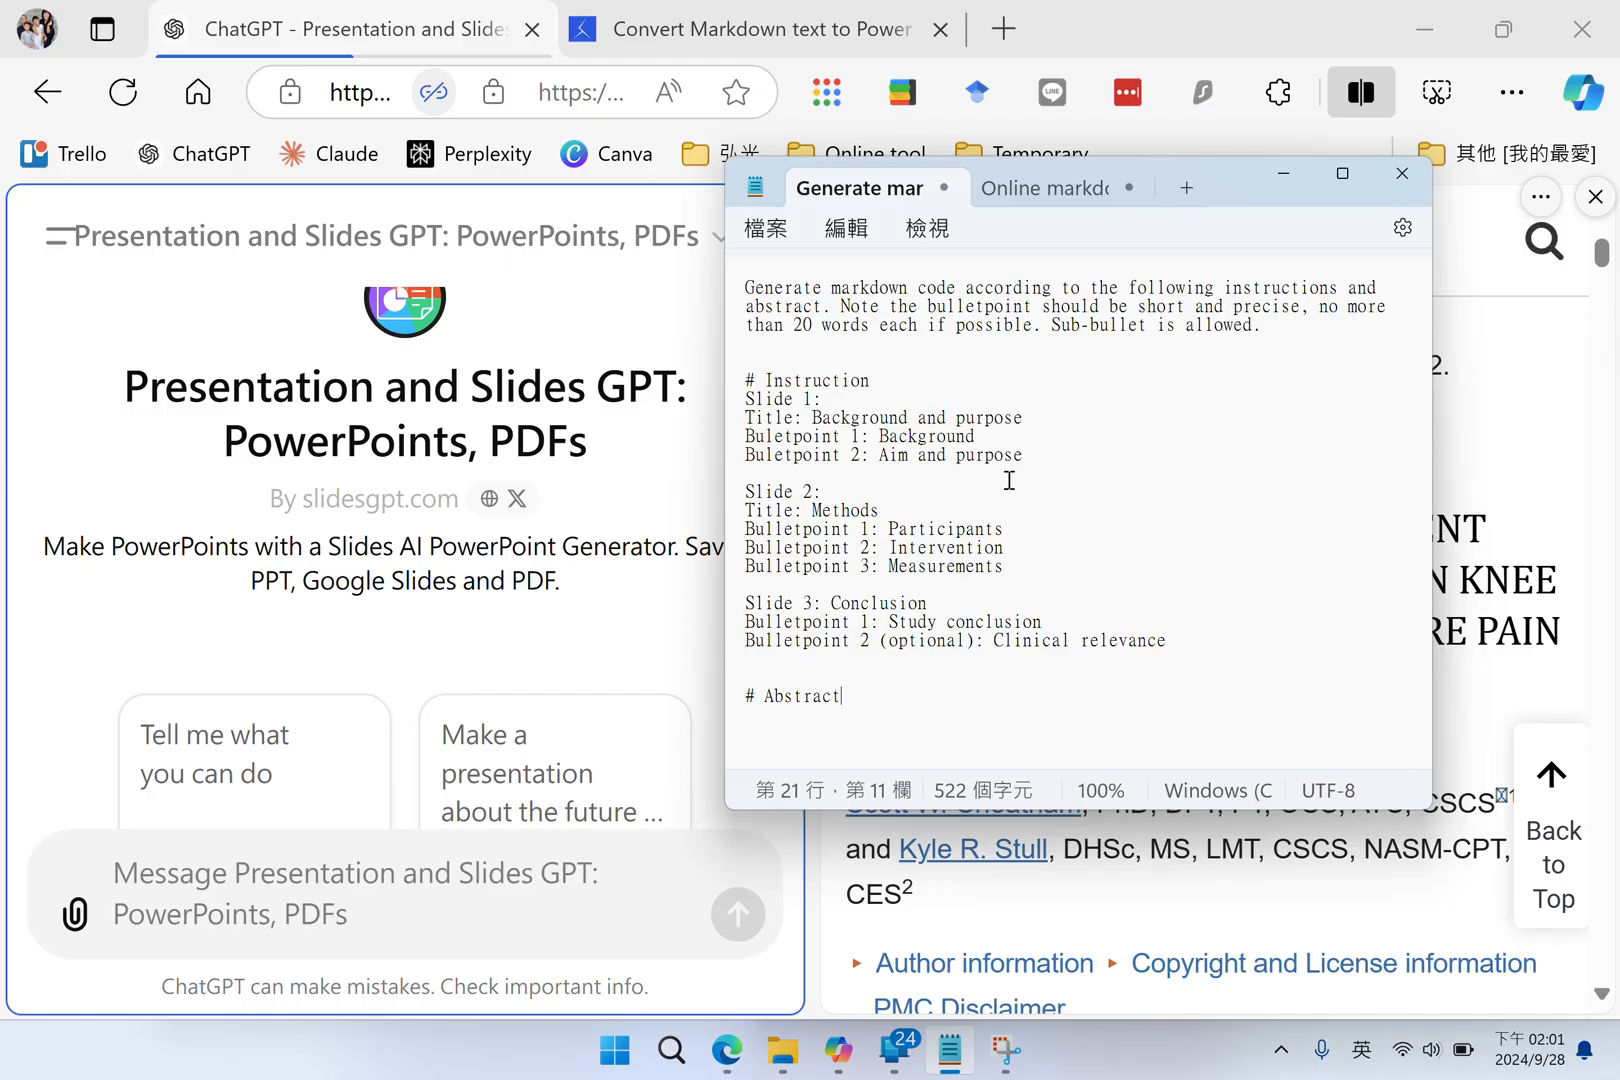
pyautogui.moveTo(902, 512)
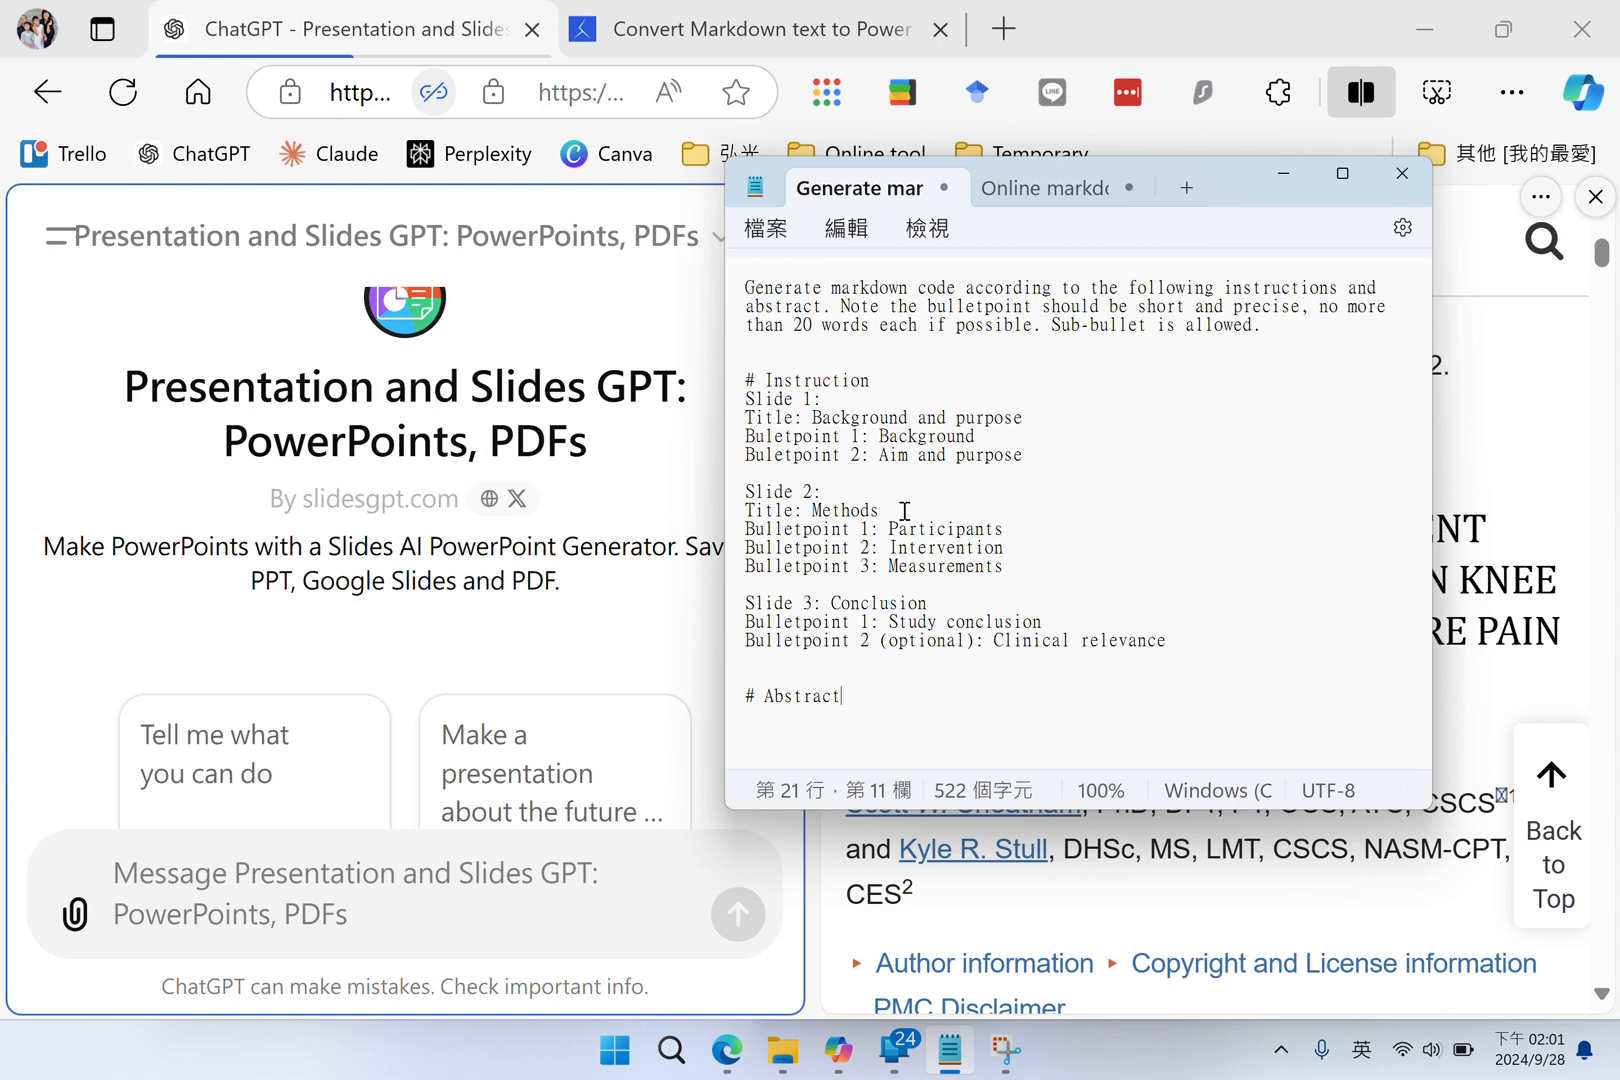
pyautogui.moveTo(888, 522)
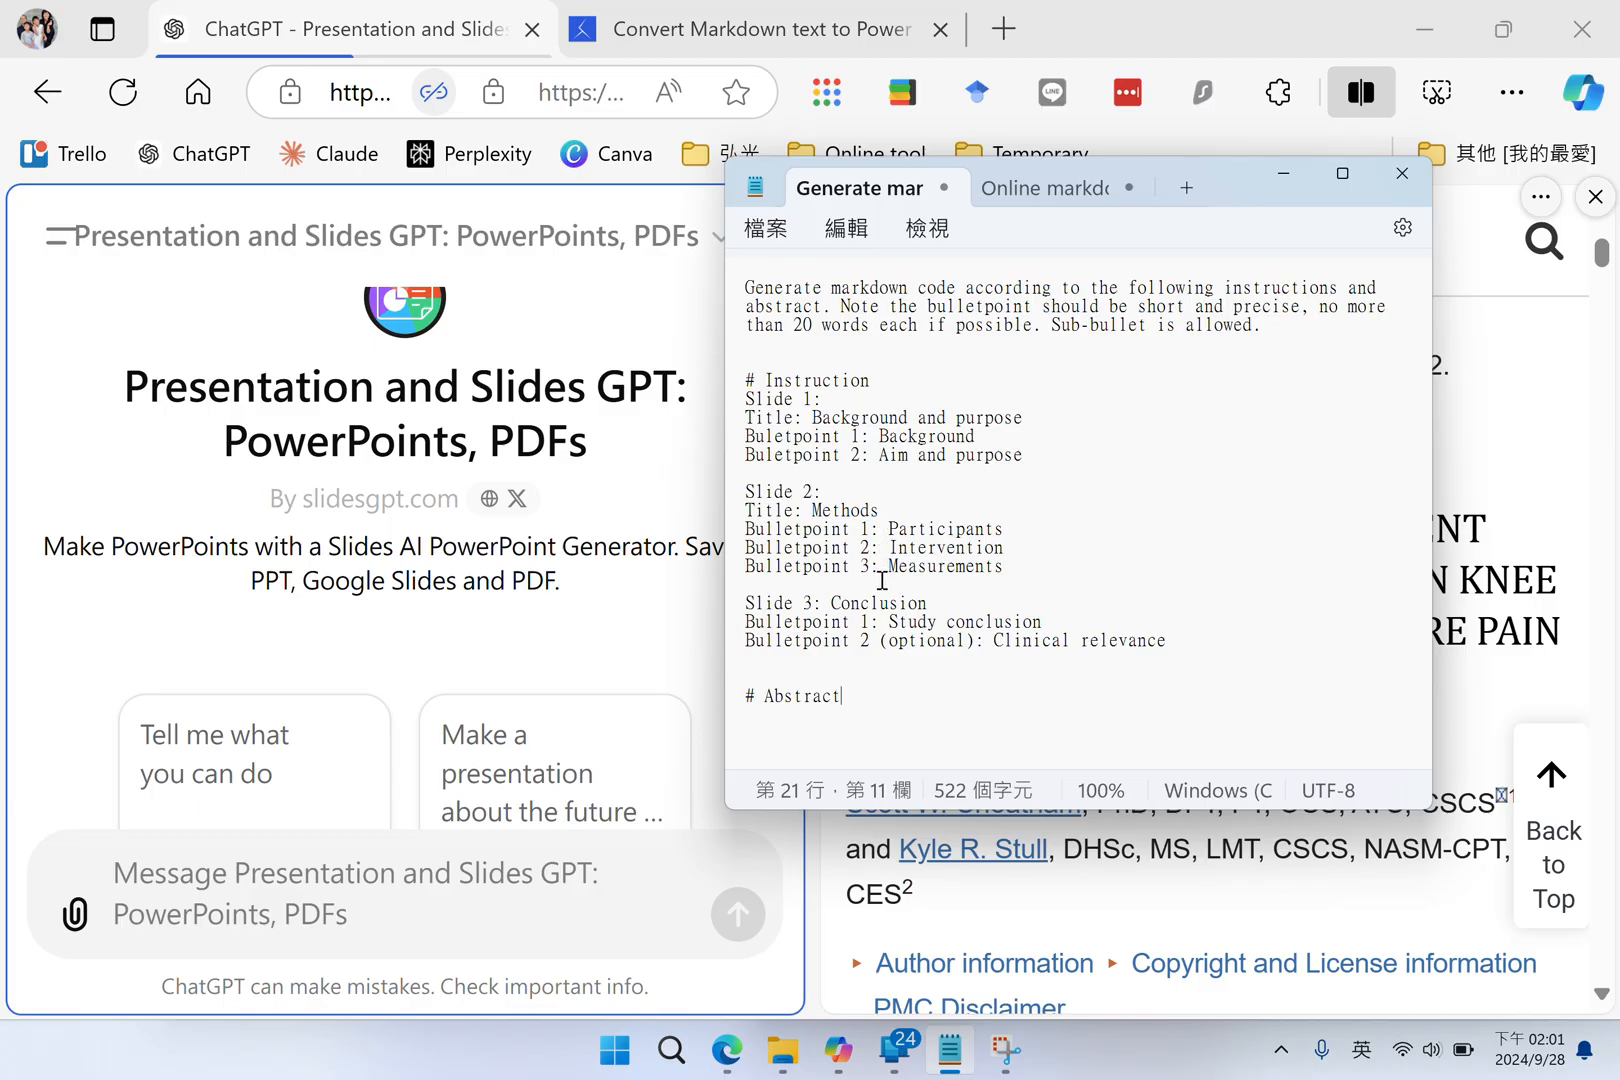
pyautogui.moveTo(968, 600)
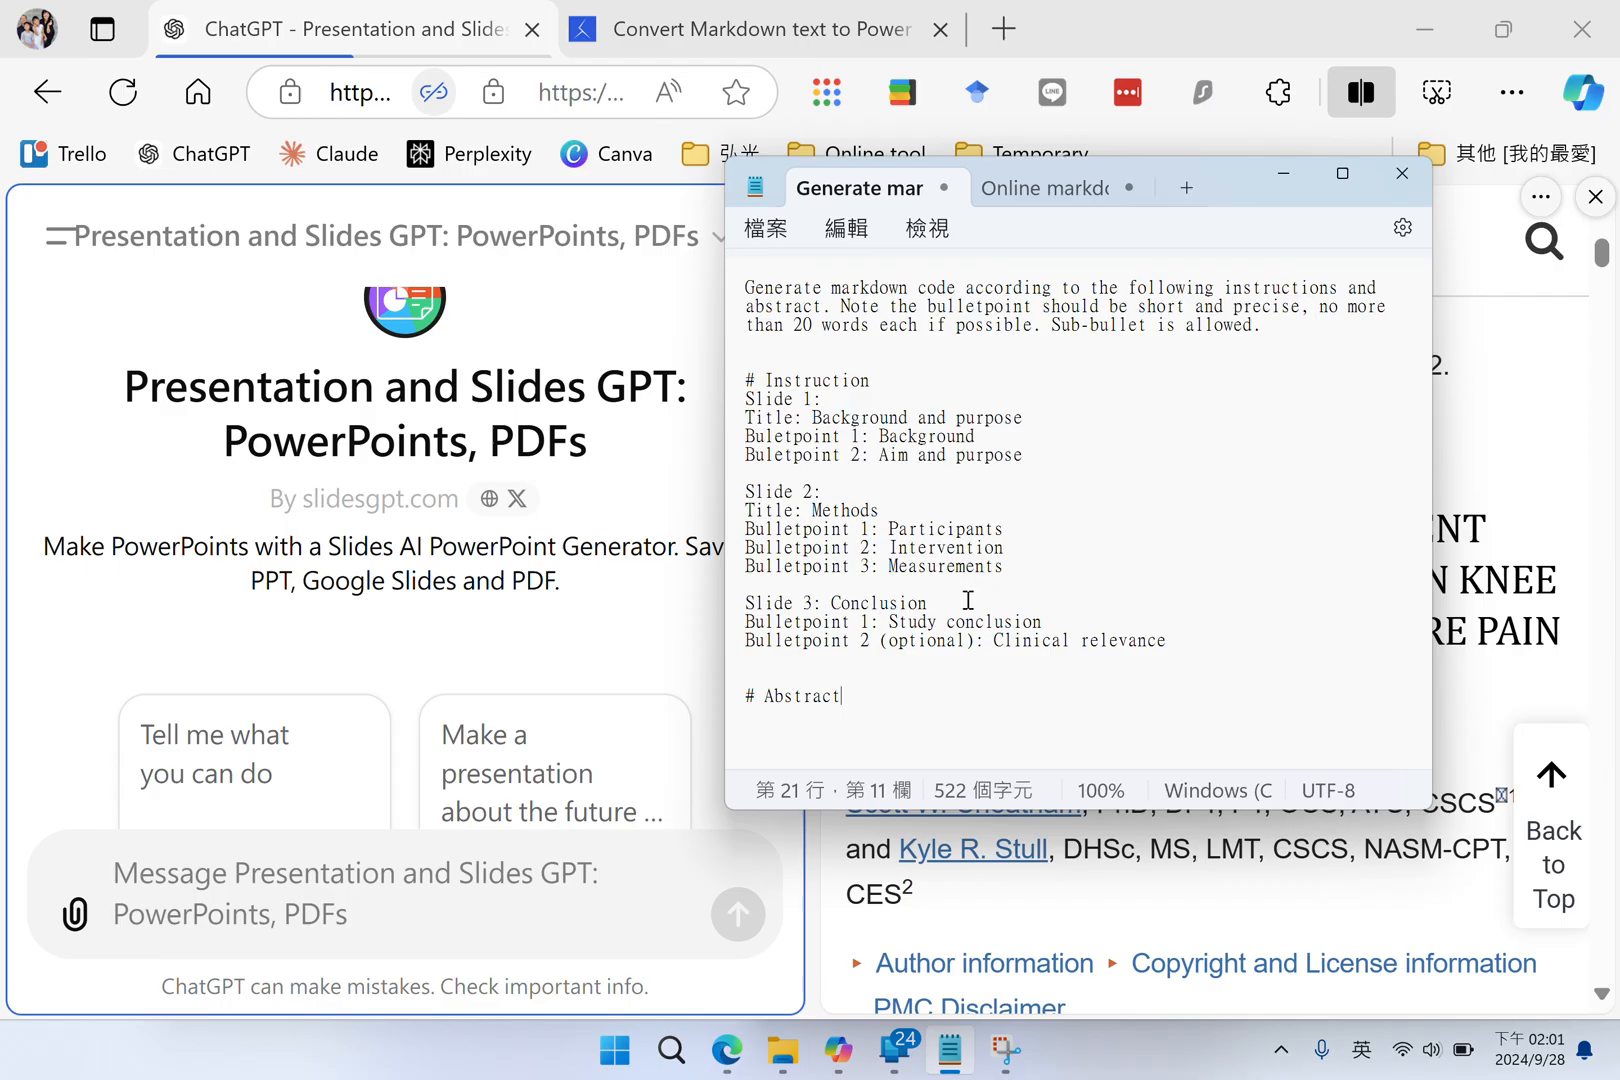
pyautogui.moveTo(878, 626)
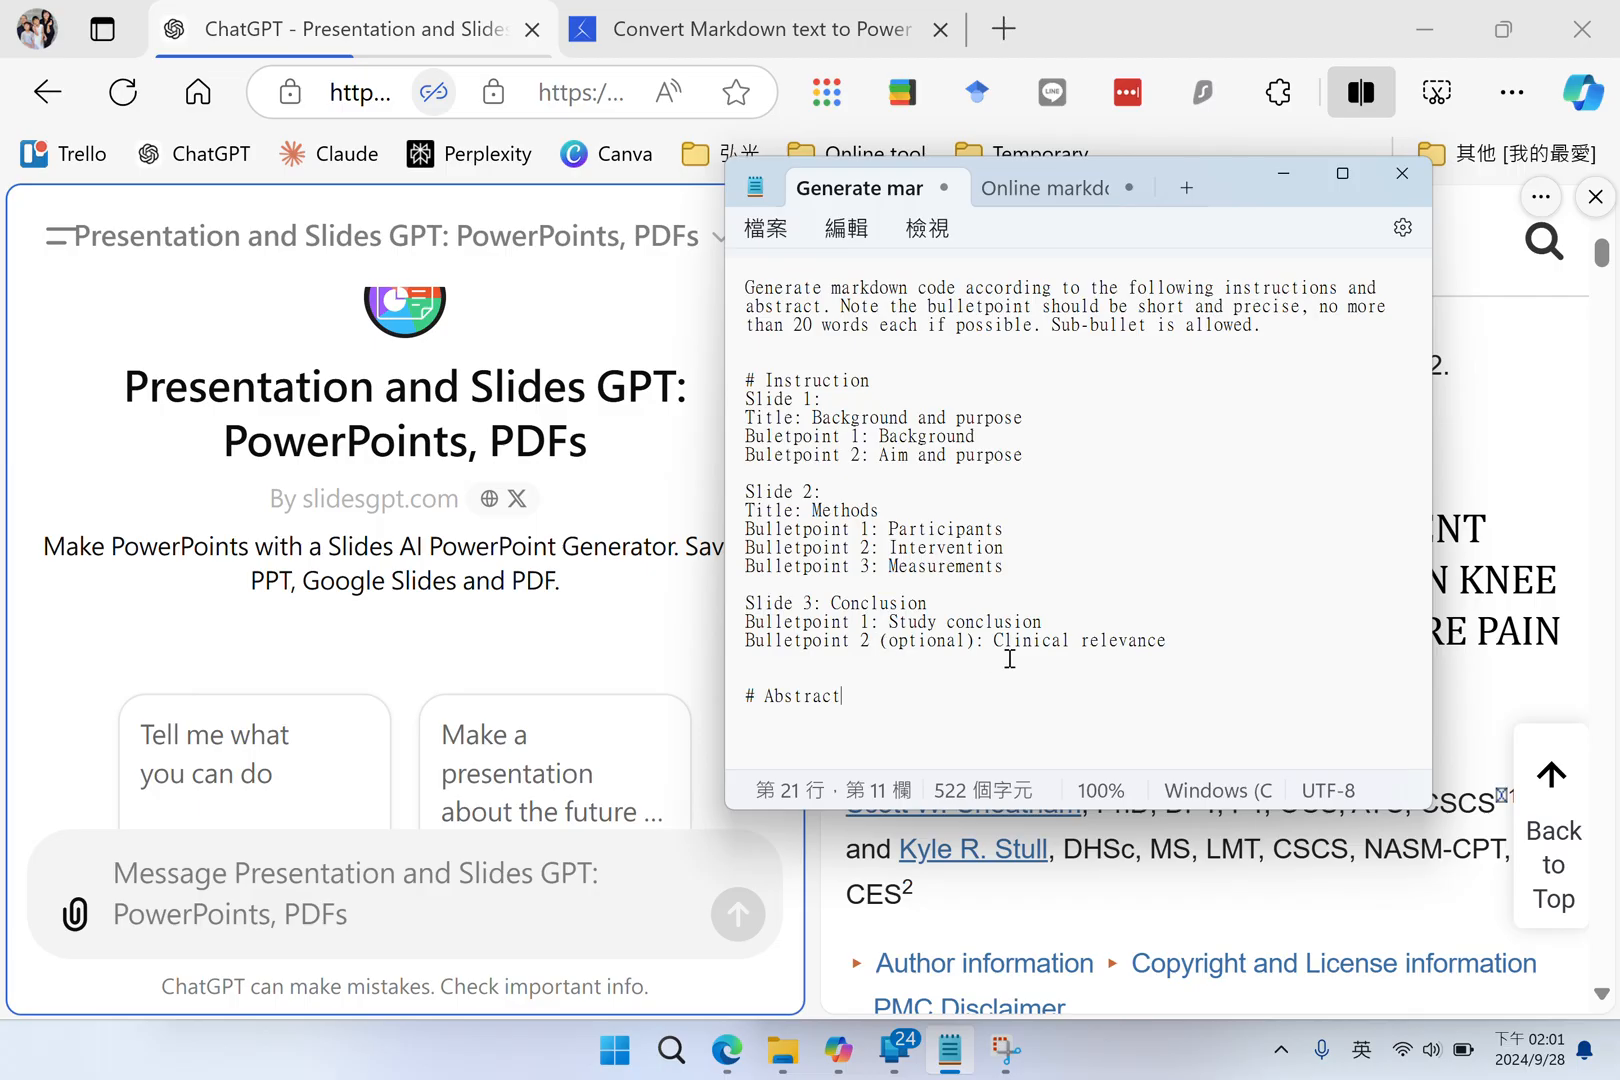
pyautogui.moveTo(1016, 658)
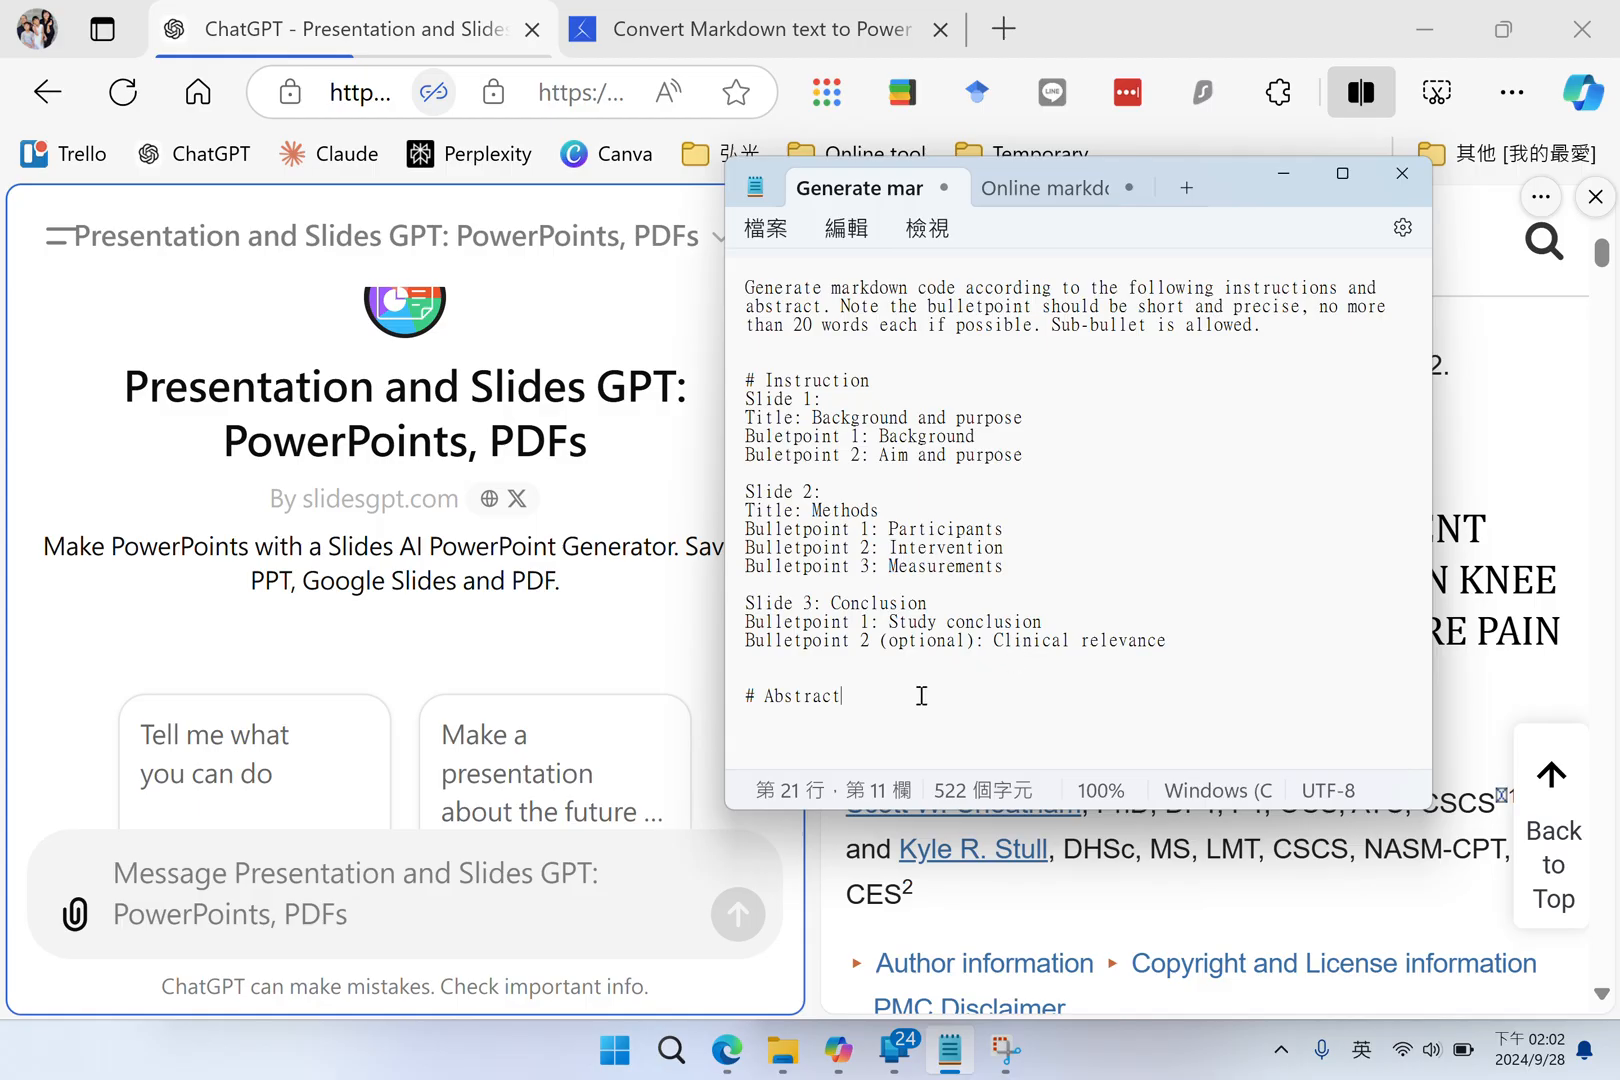
pyautogui.moveTo(864, 712)
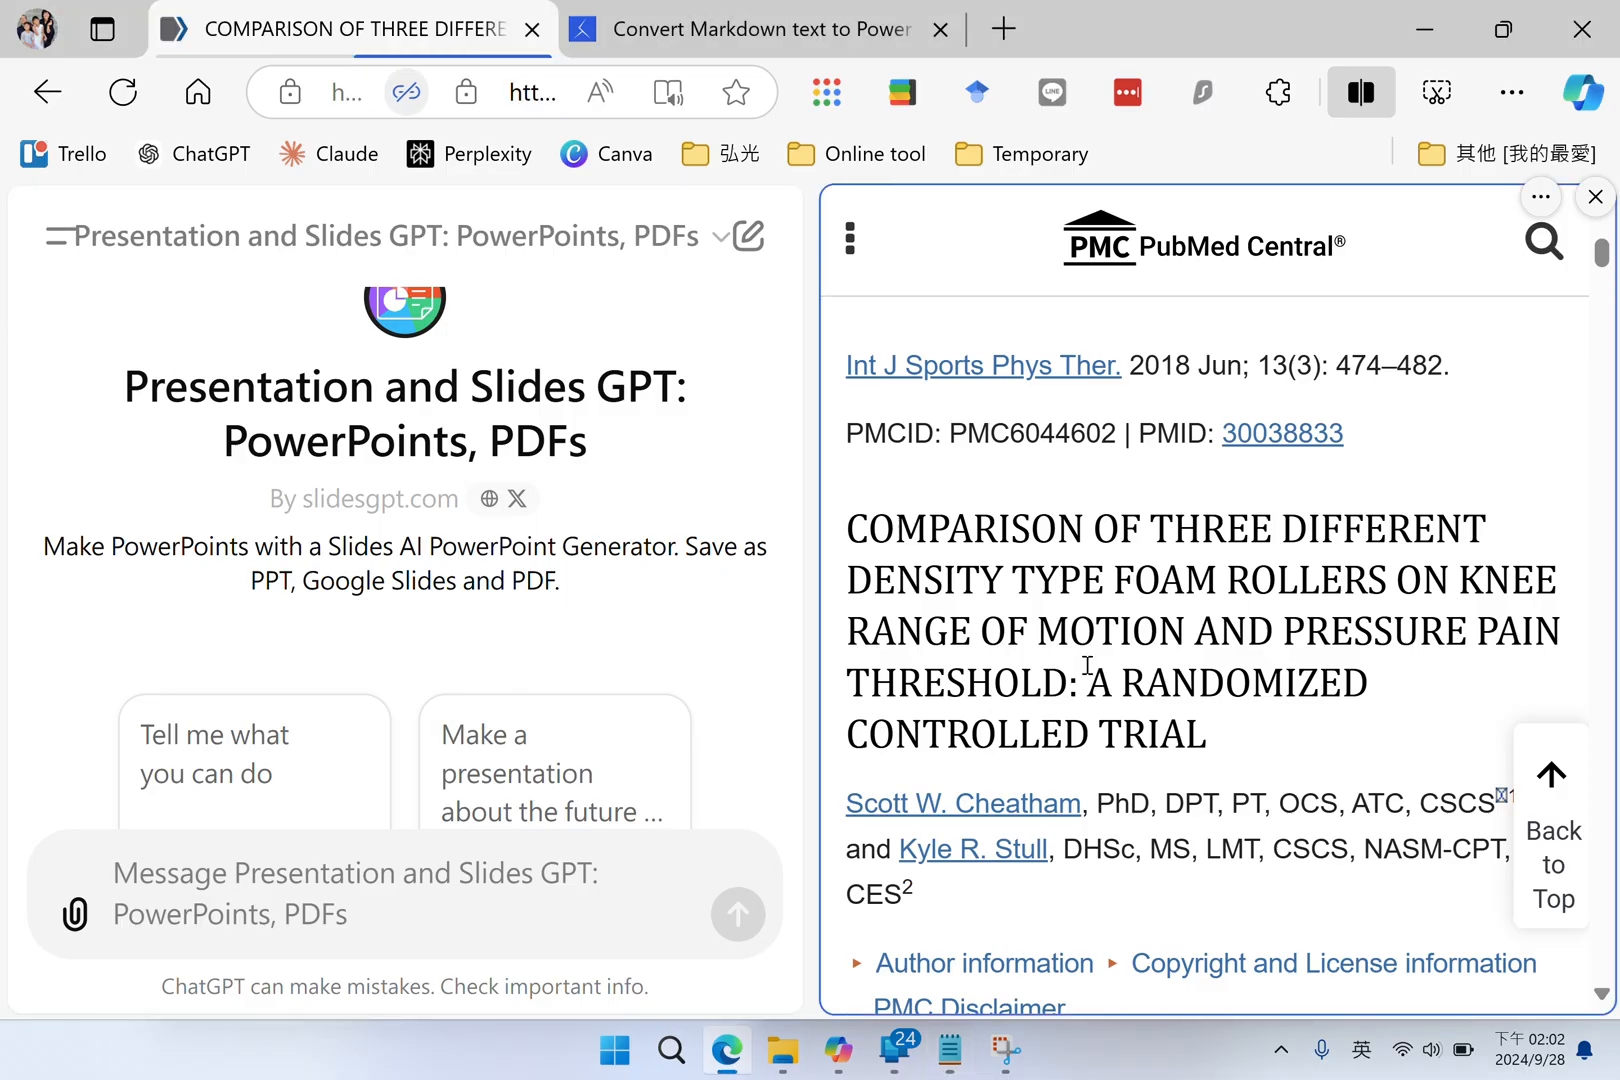
# Reach the Conclusion paragraph of the PMC abstract and return to the Notepad prompt
pyautogui.scroll(-3)
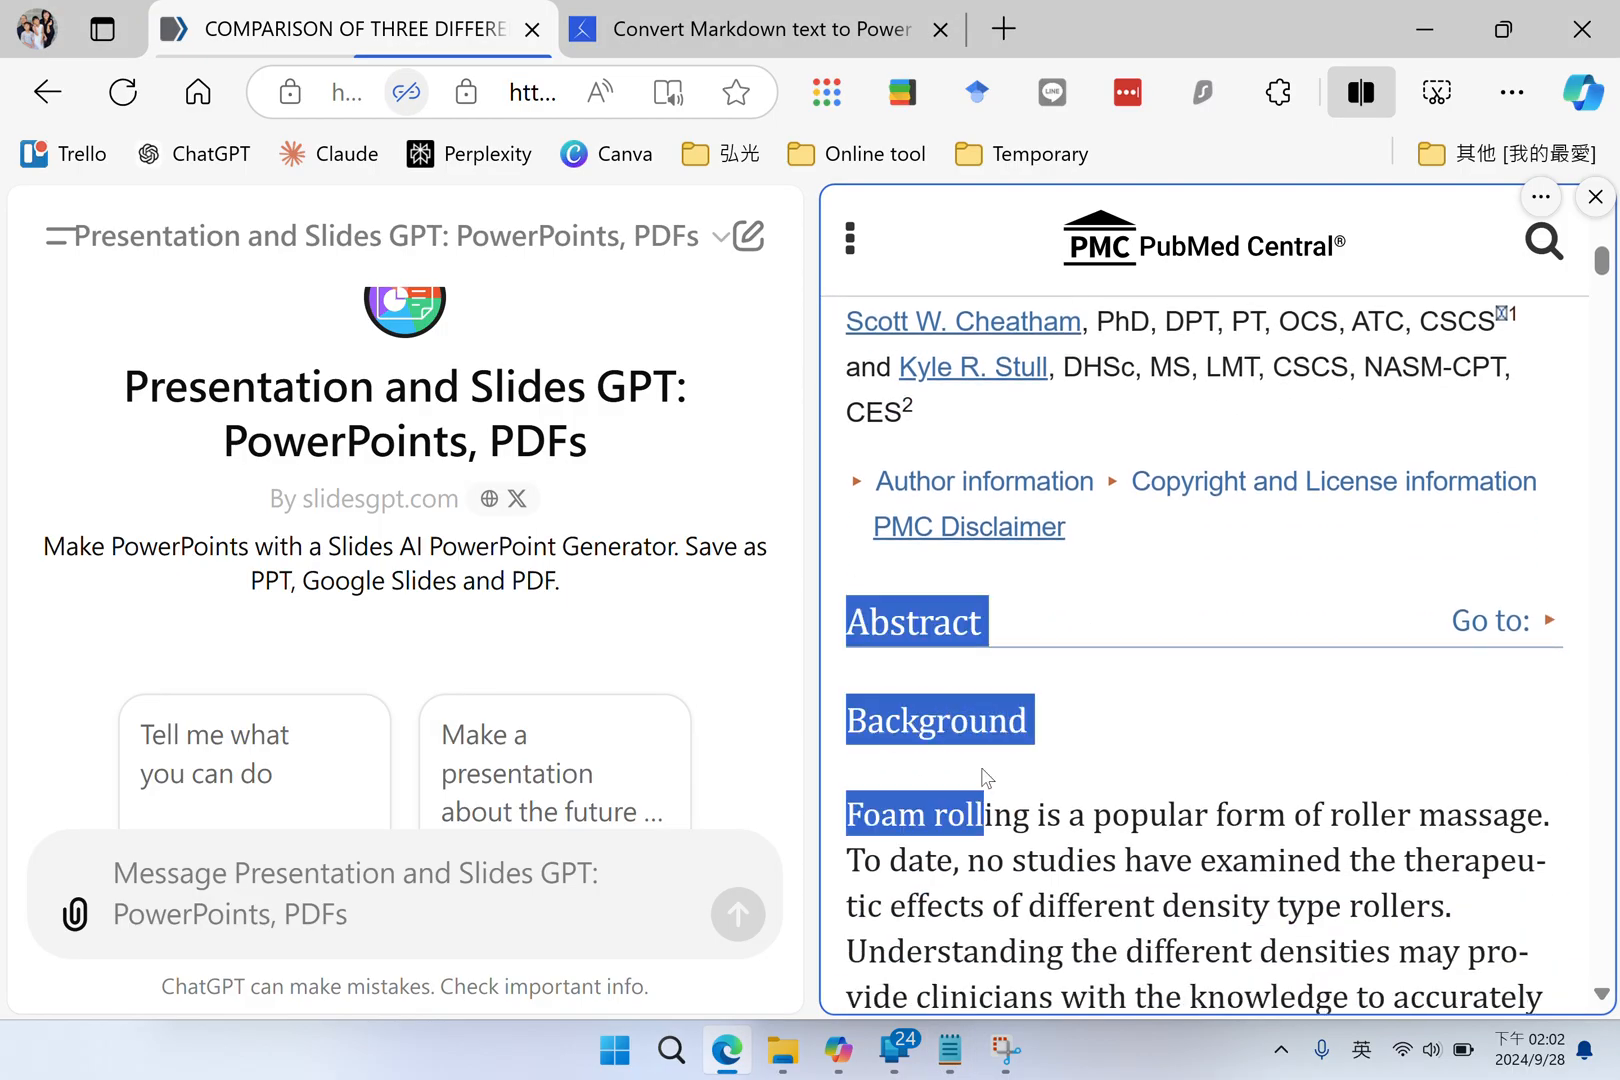
pyautogui.scroll(-3)
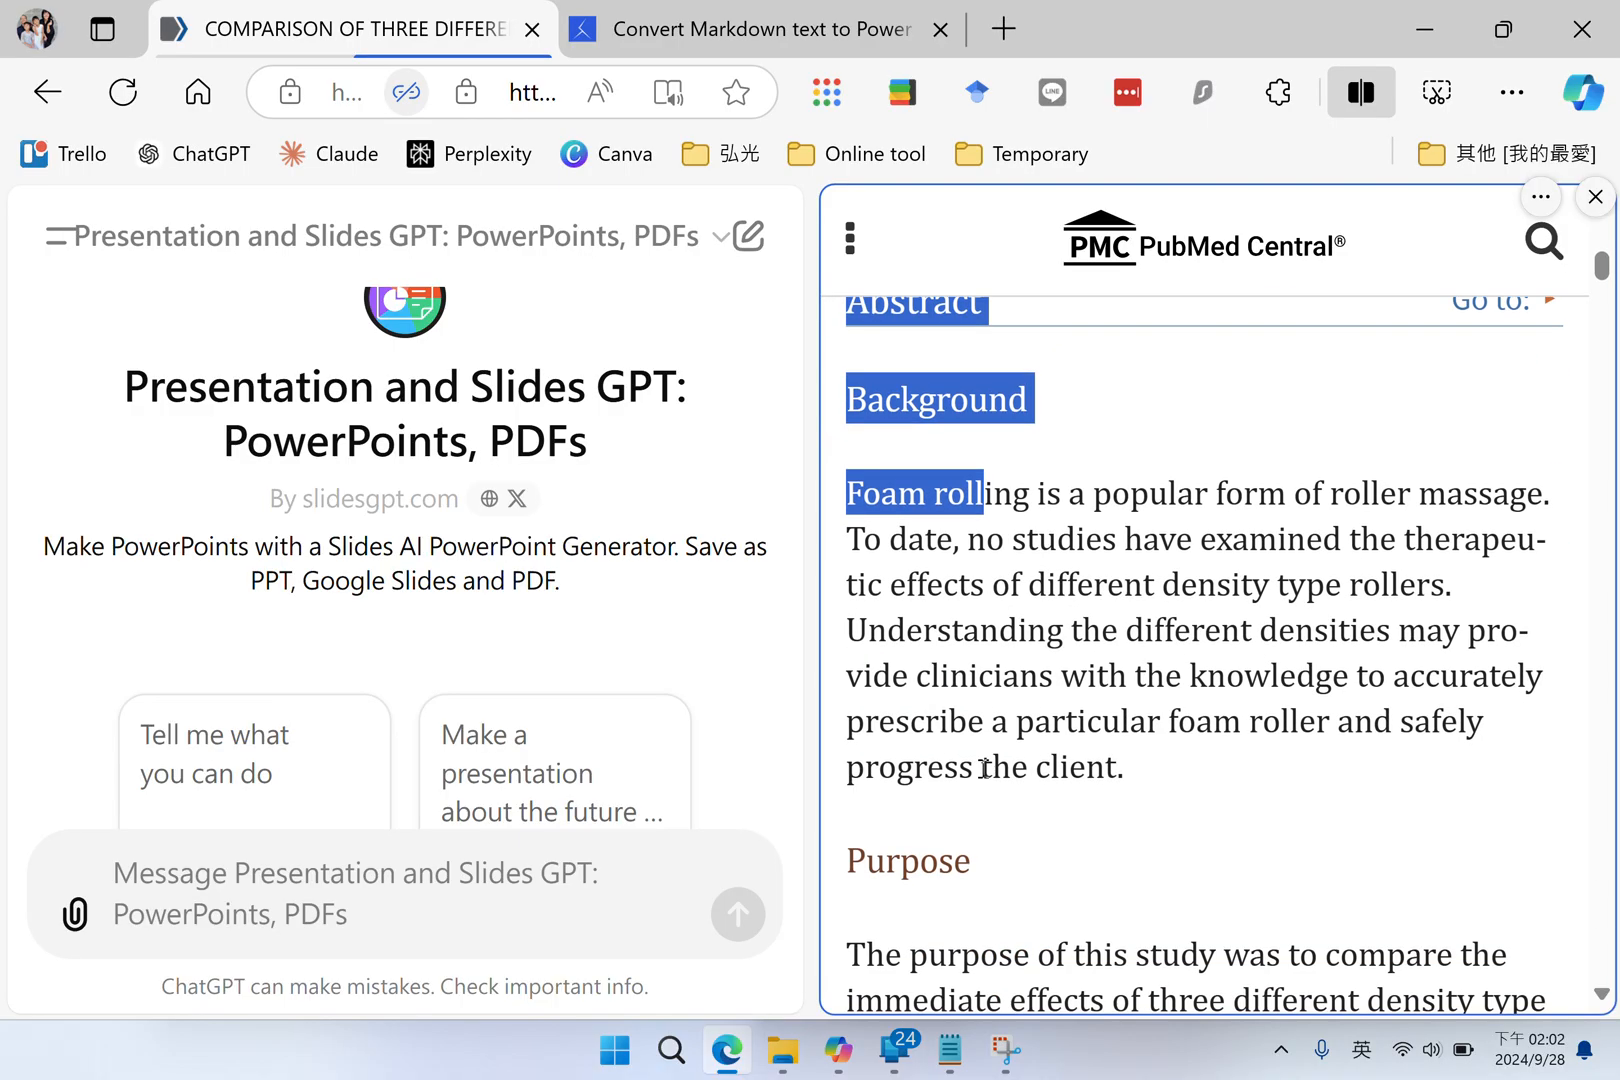
pyautogui.scroll(-3)
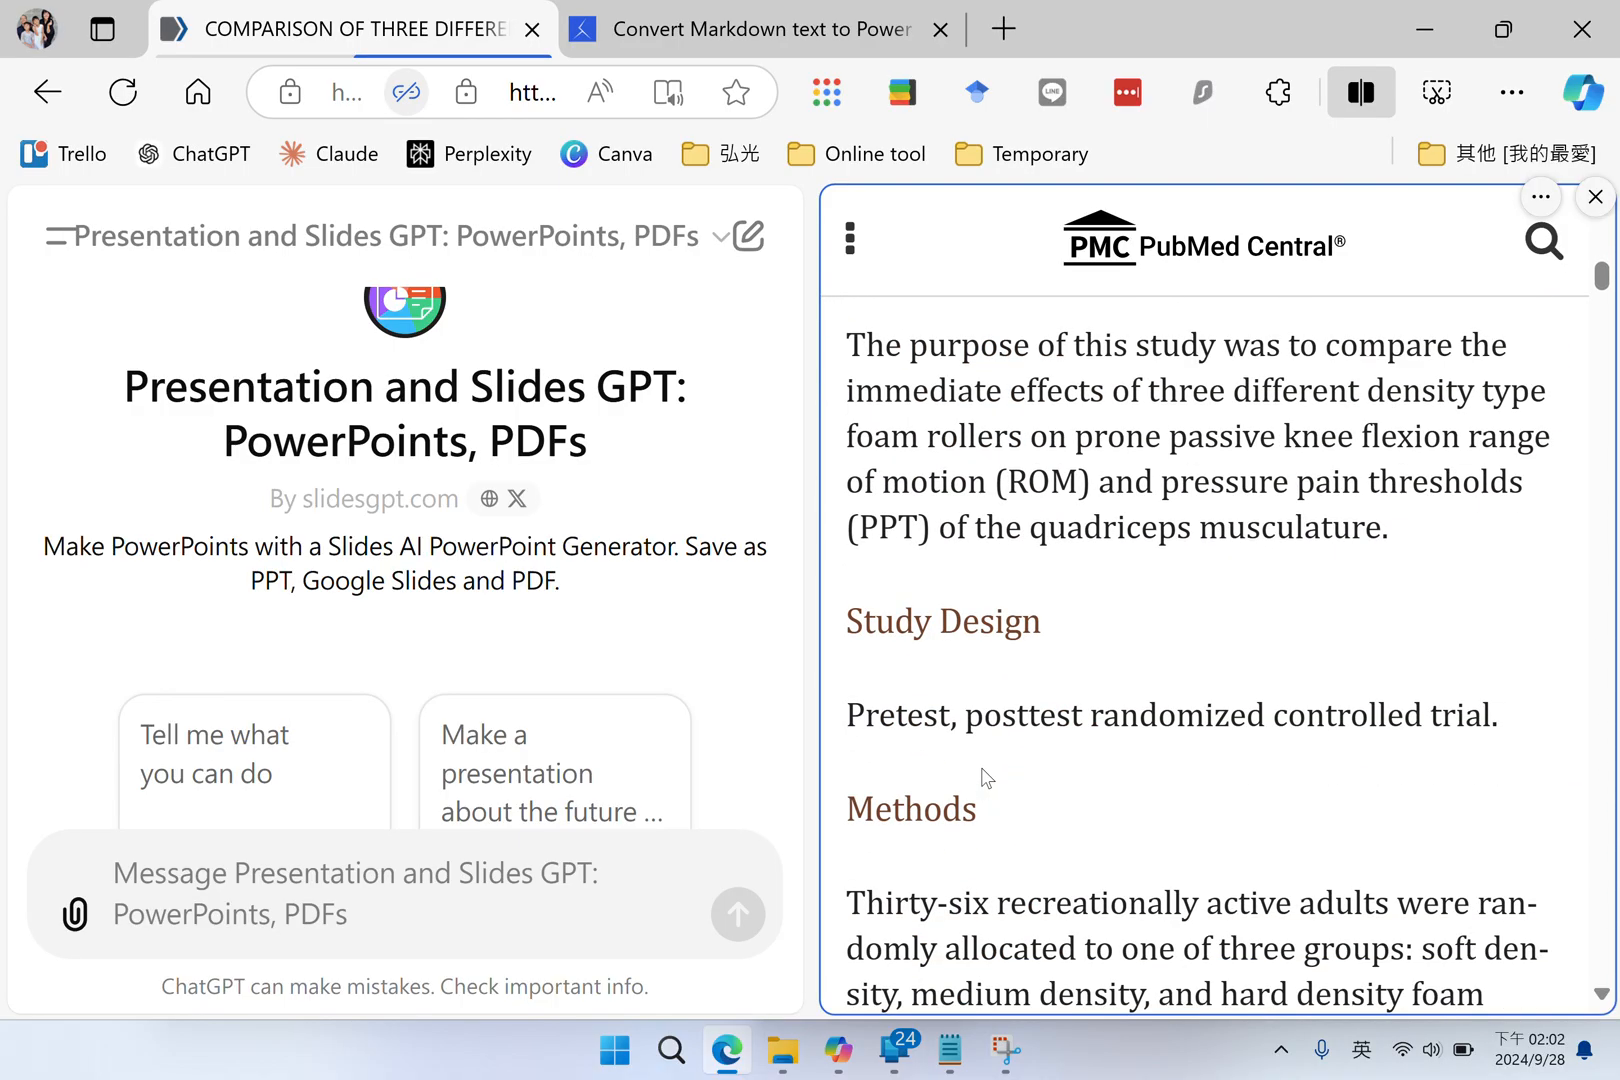
pyautogui.scroll(-3)
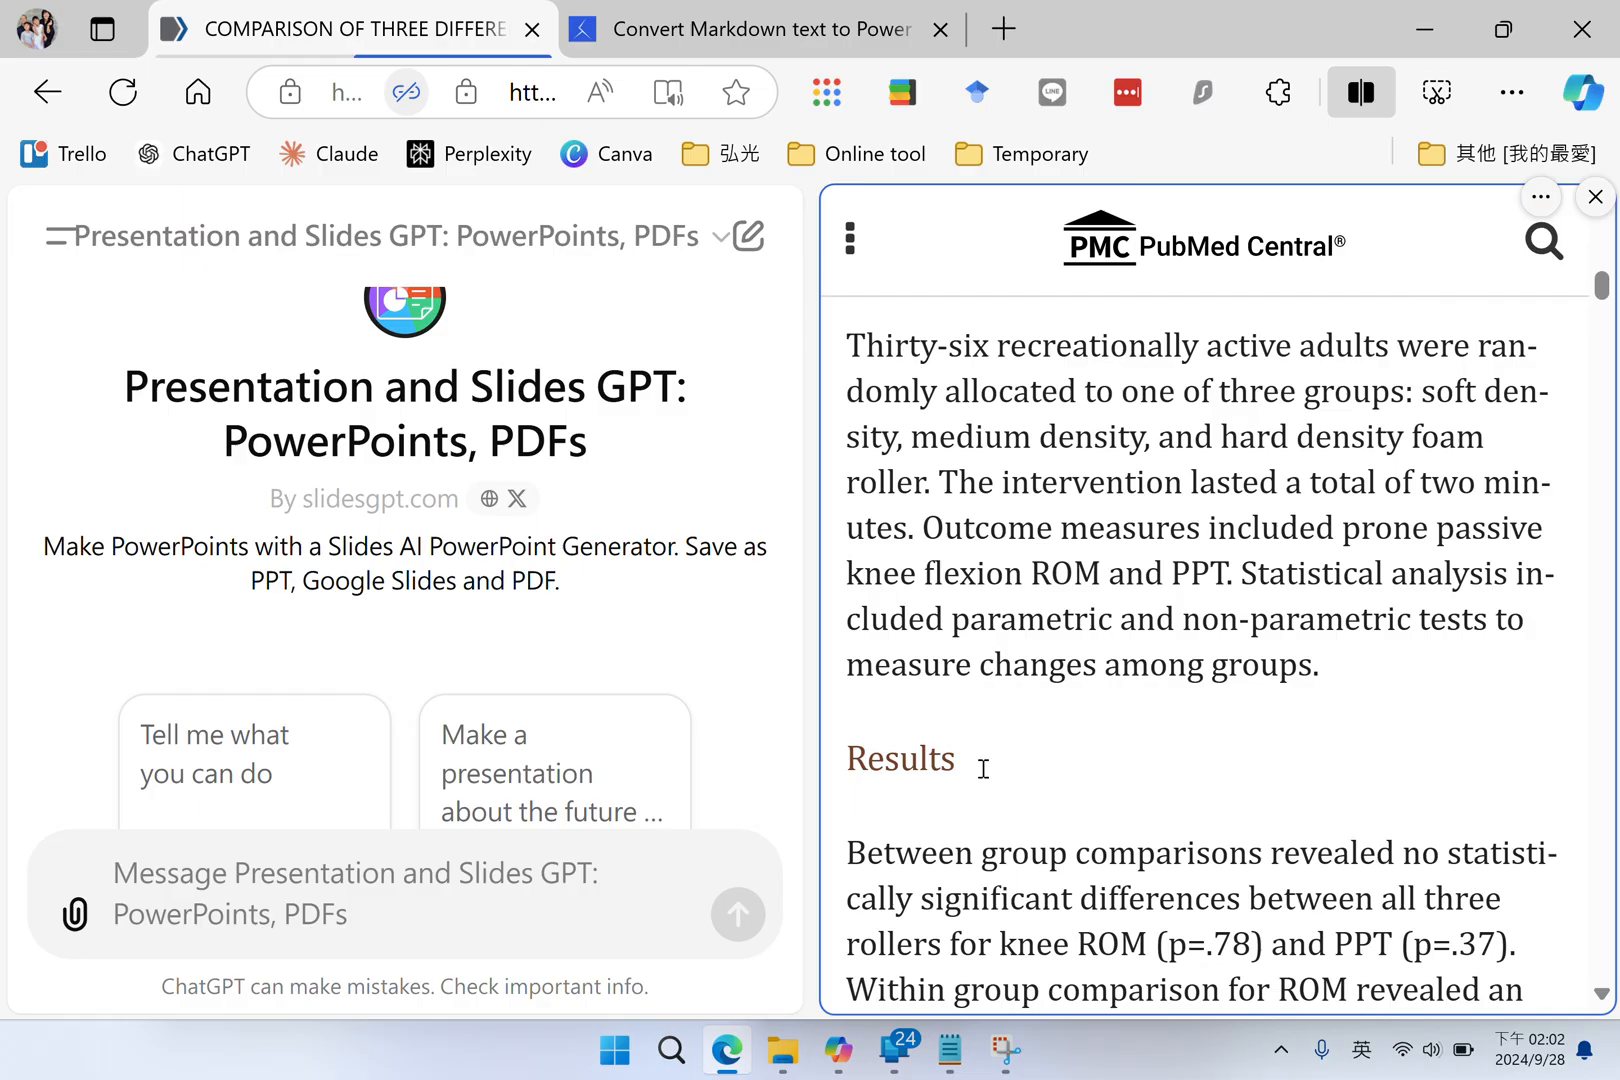
pyautogui.scroll(-3)
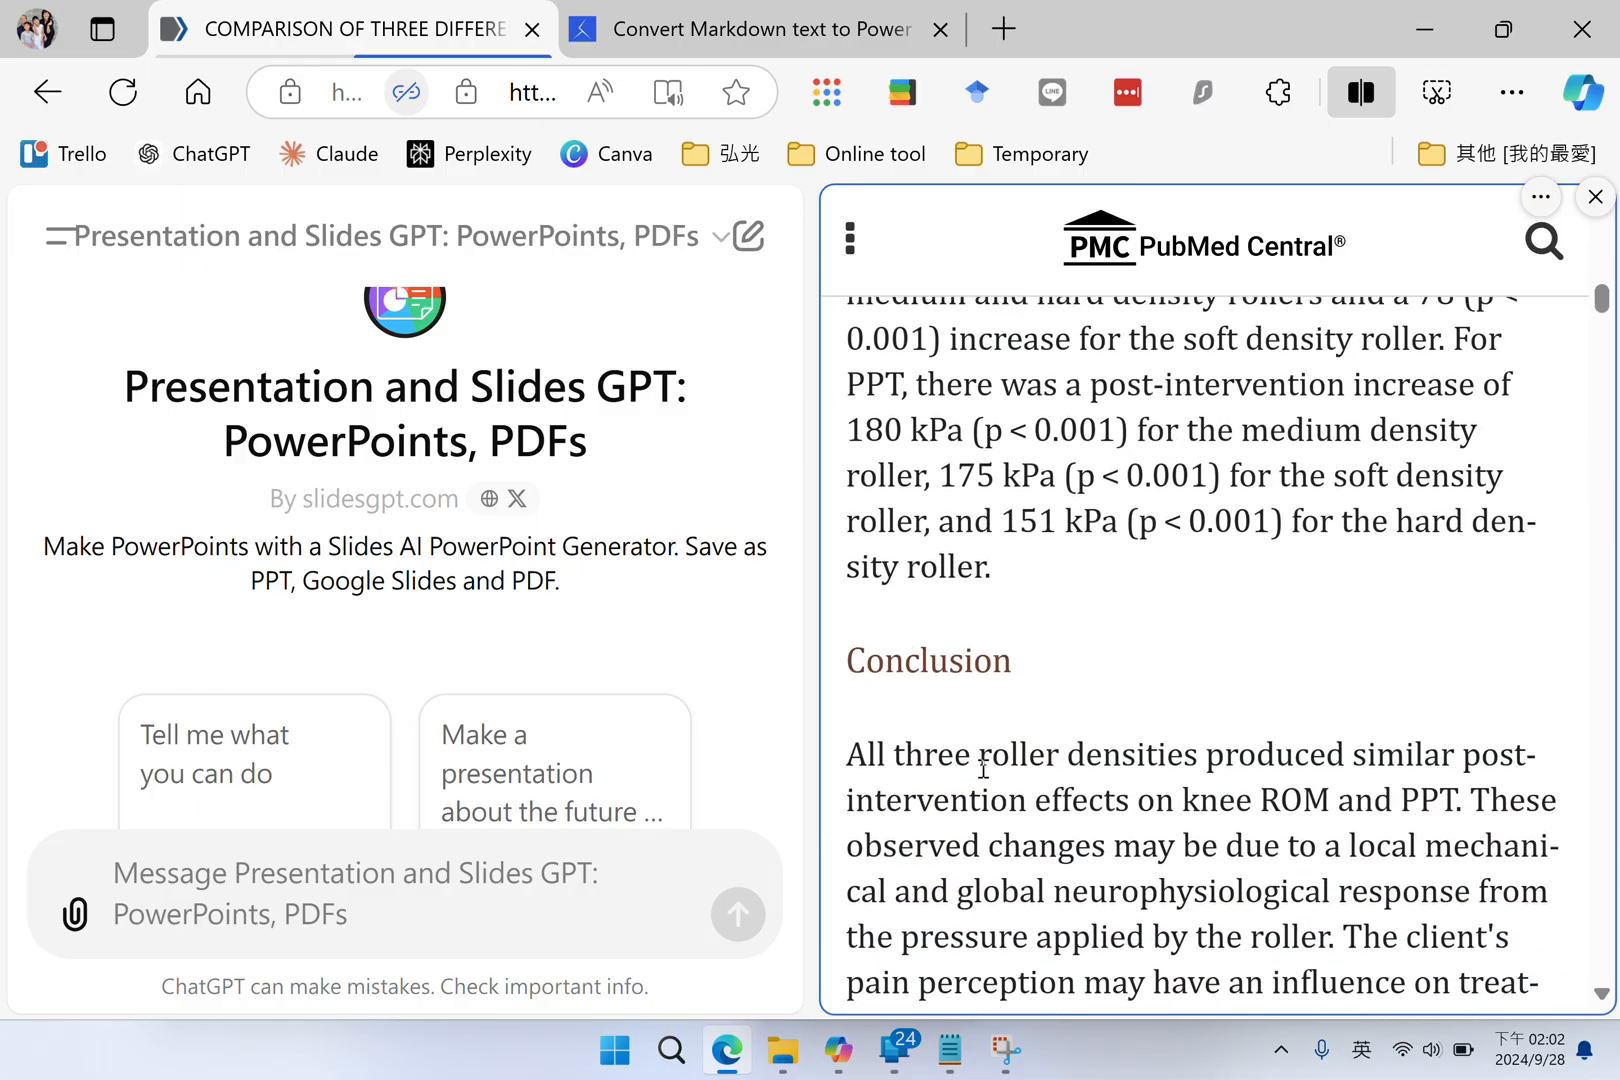
pyautogui.scroll(-3)
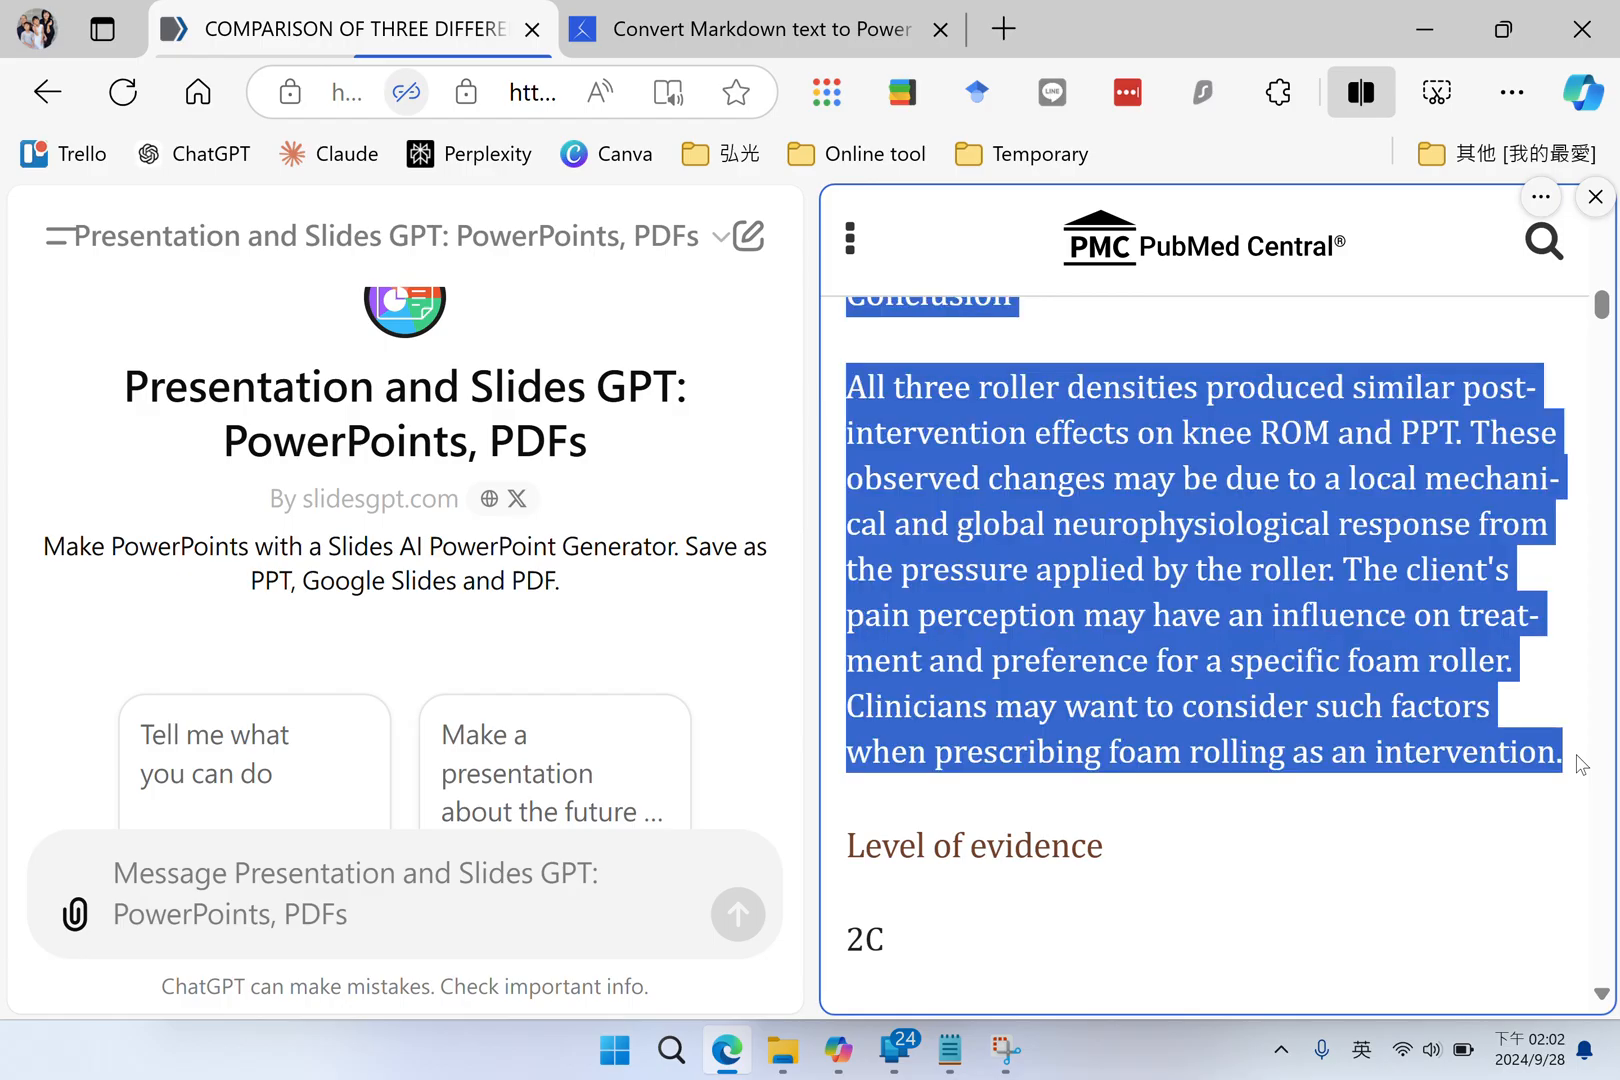
pyautogui.moveTo(1286, 1030)
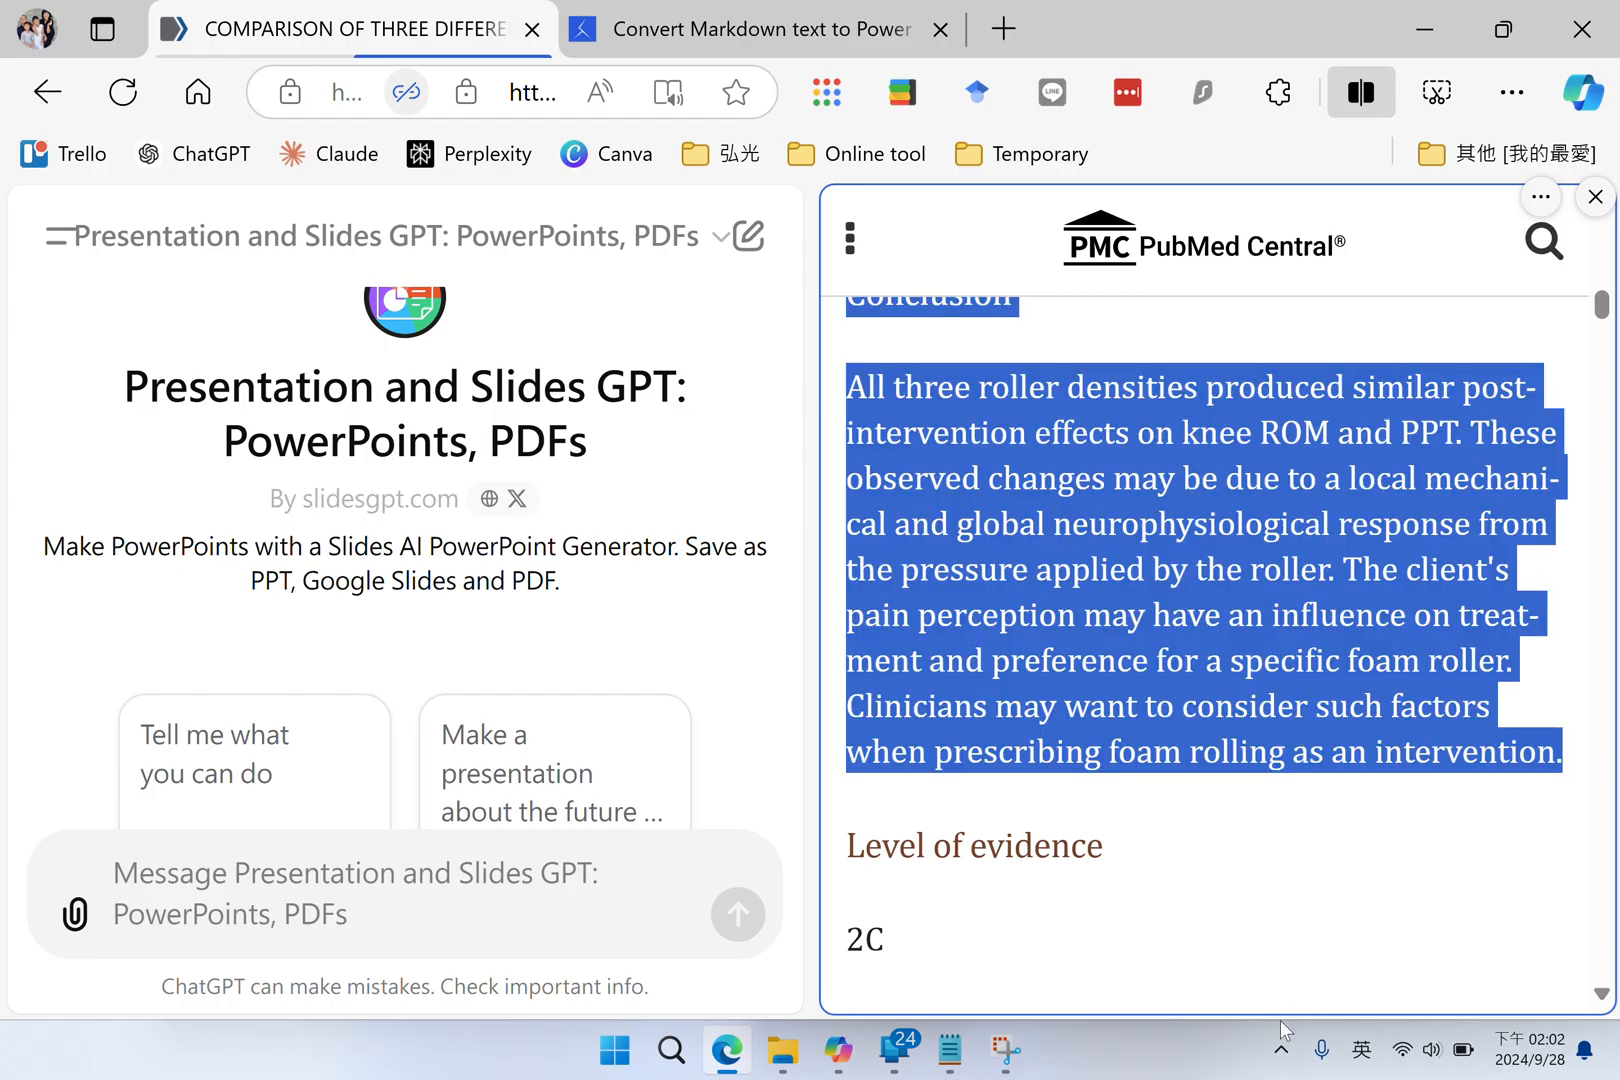
pyautogui.click(950, 1050)
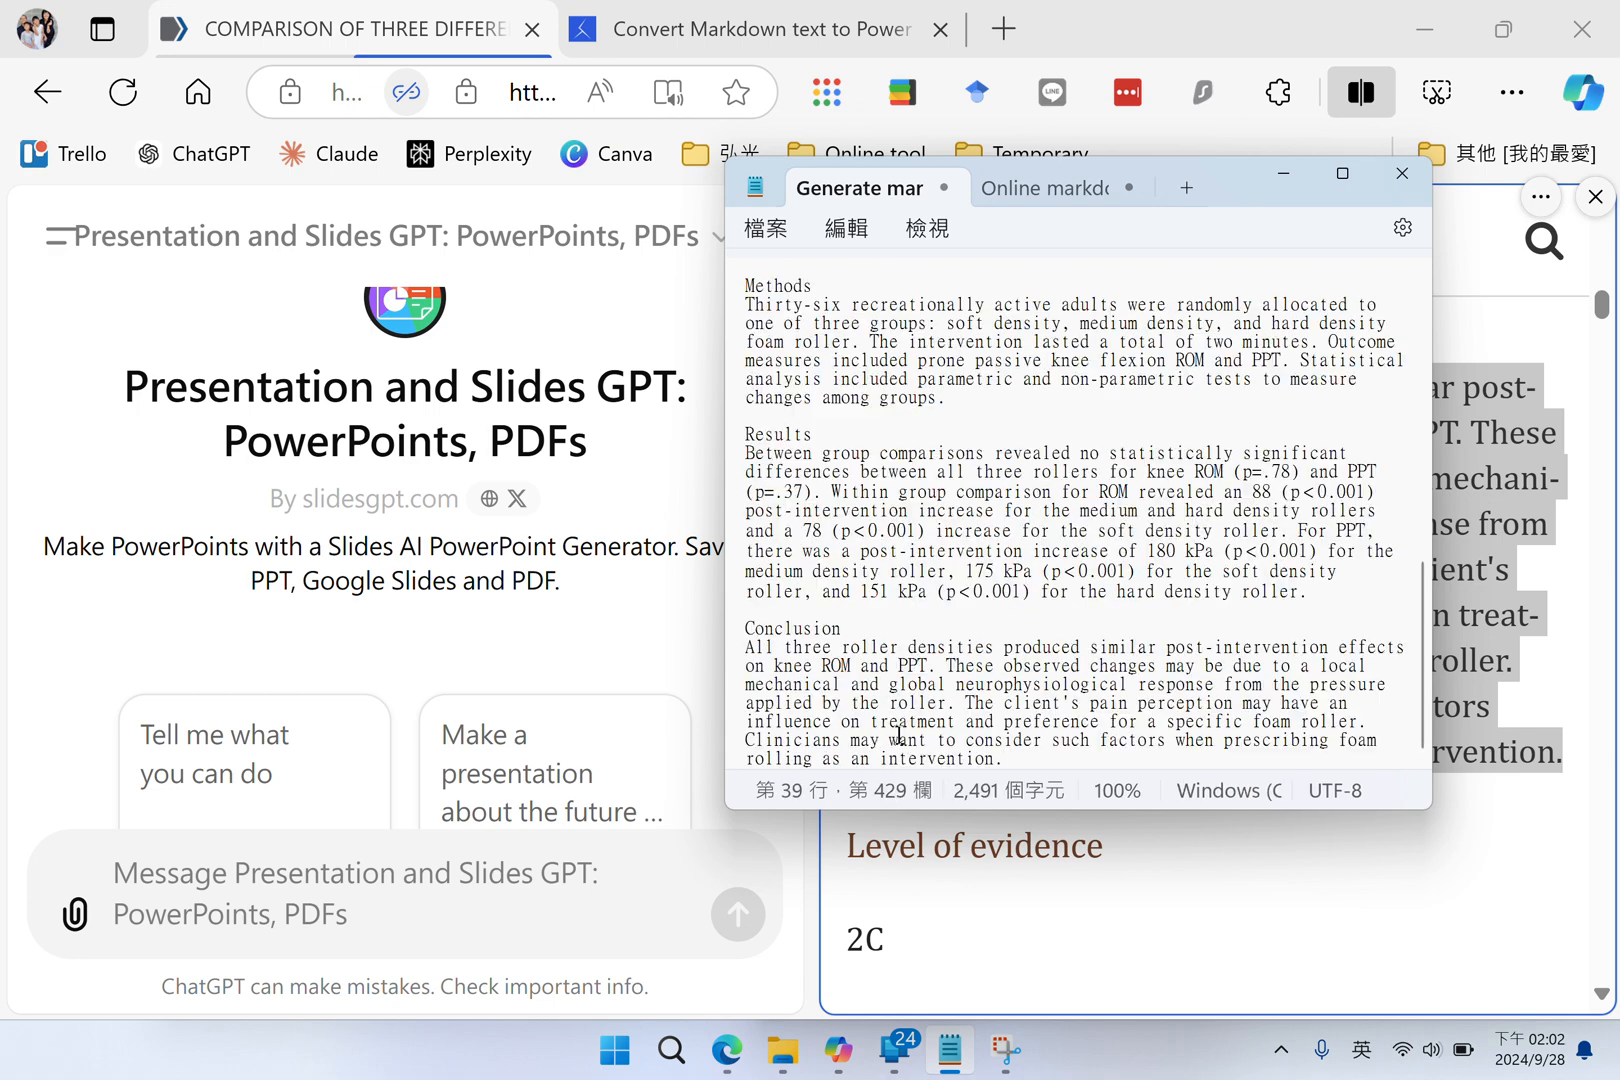
# Review the full Notepad prompt with instructions and abstract, copy it, and return to ChatGPT
pyautogui.scroll(3)
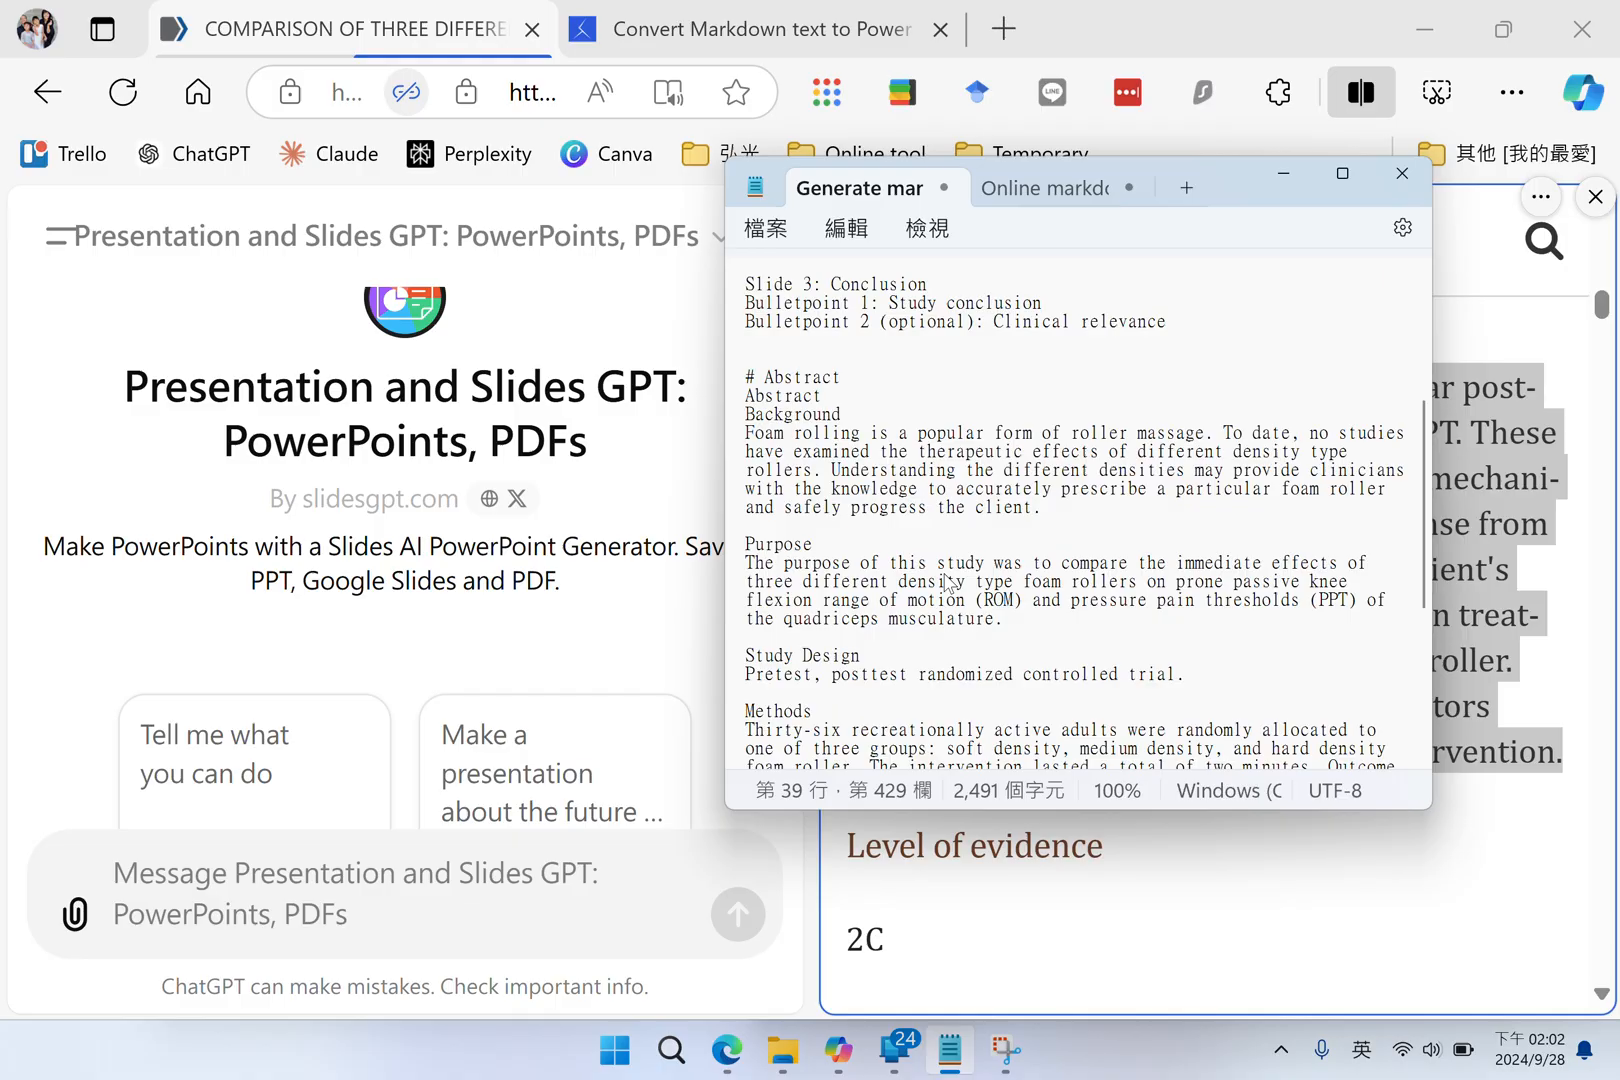
pyautogui.scroll(3)
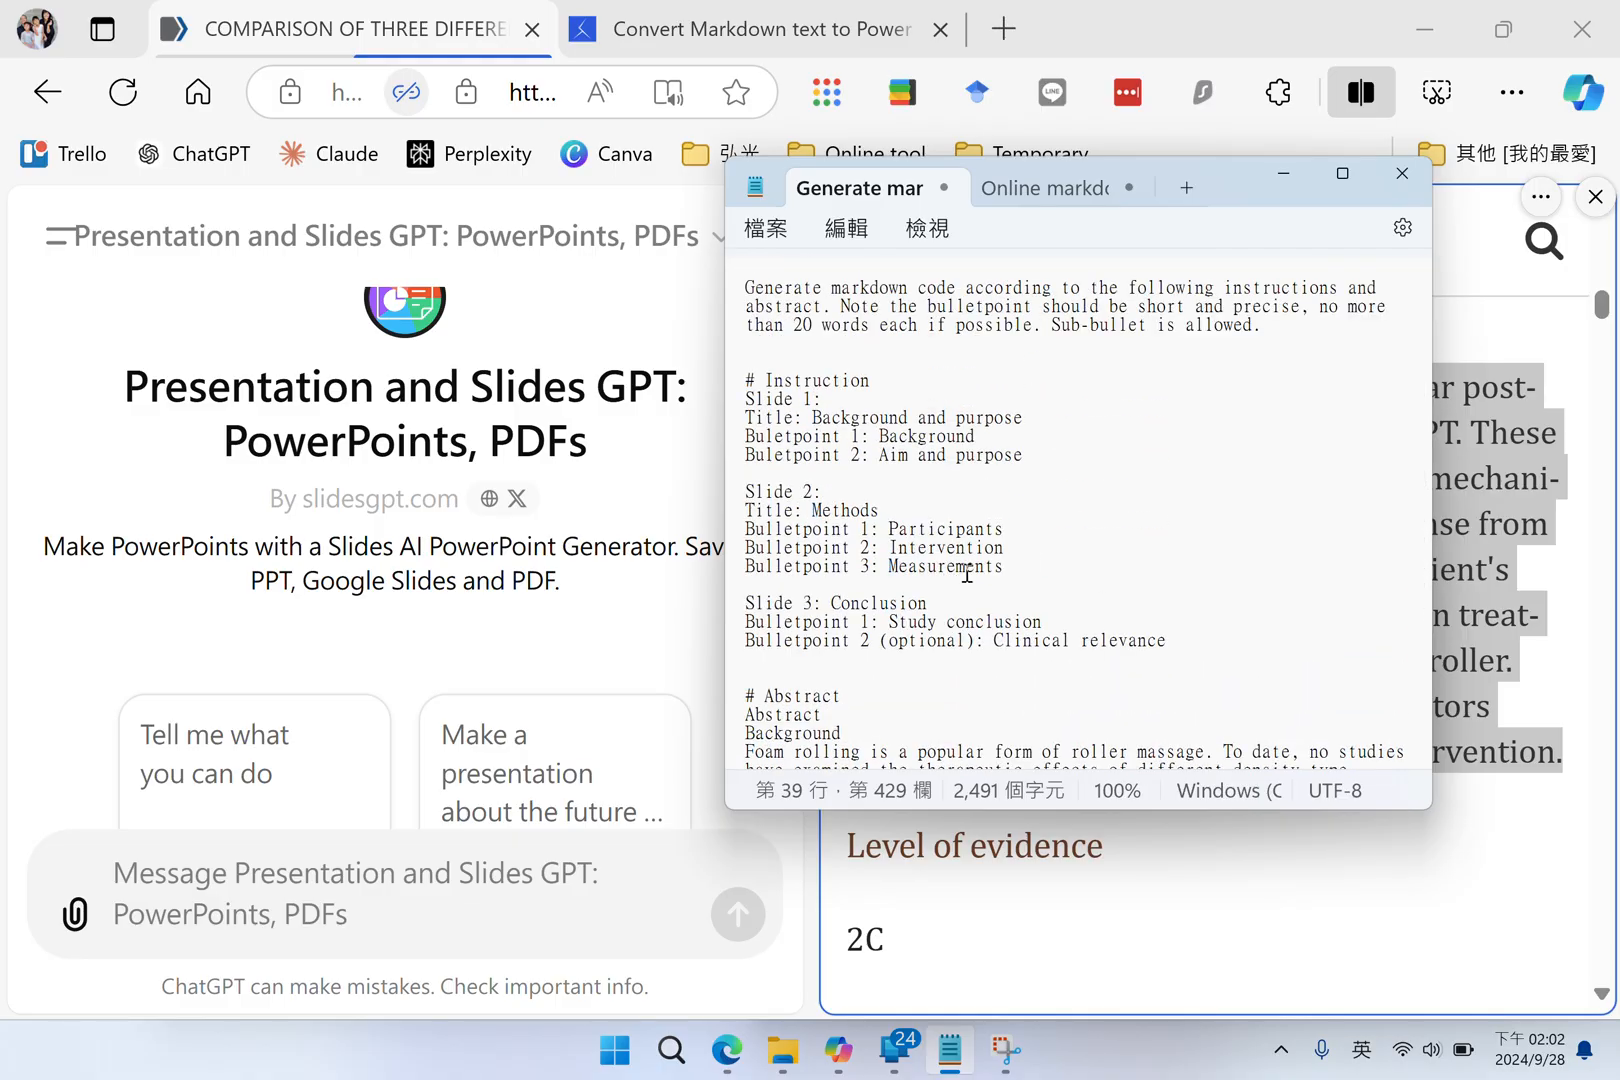
pyautogui.scroll(-3)
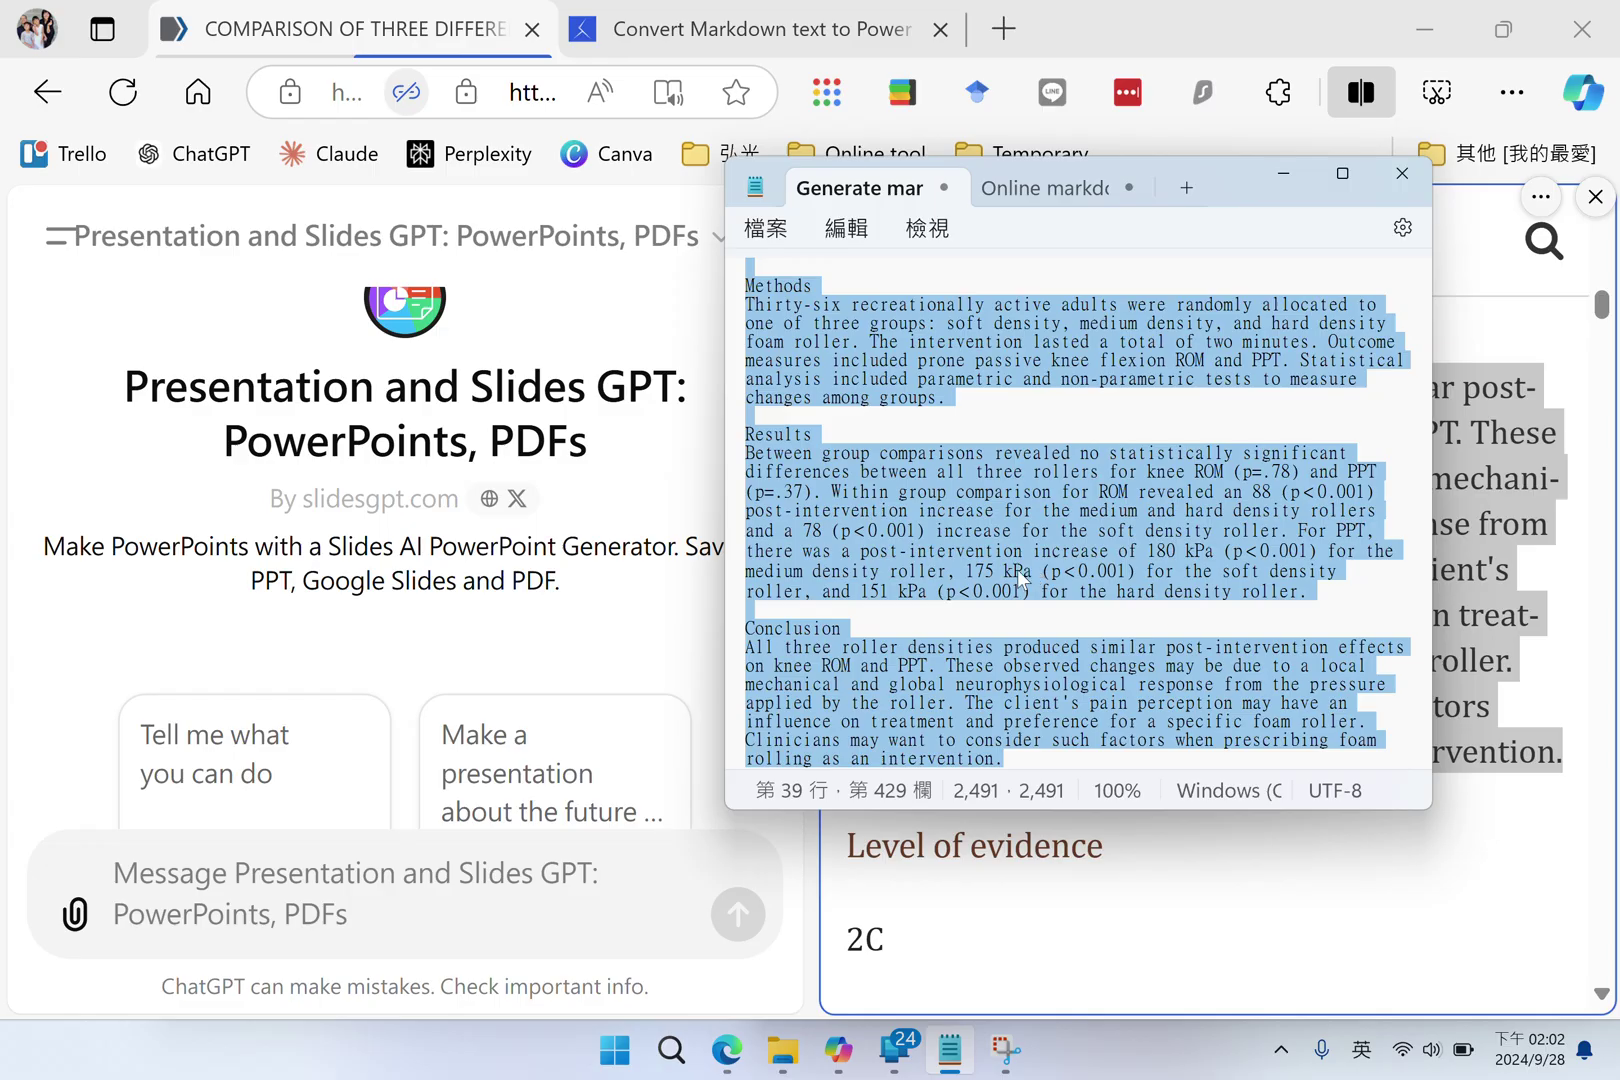
pyautogui.click(1404, 174)
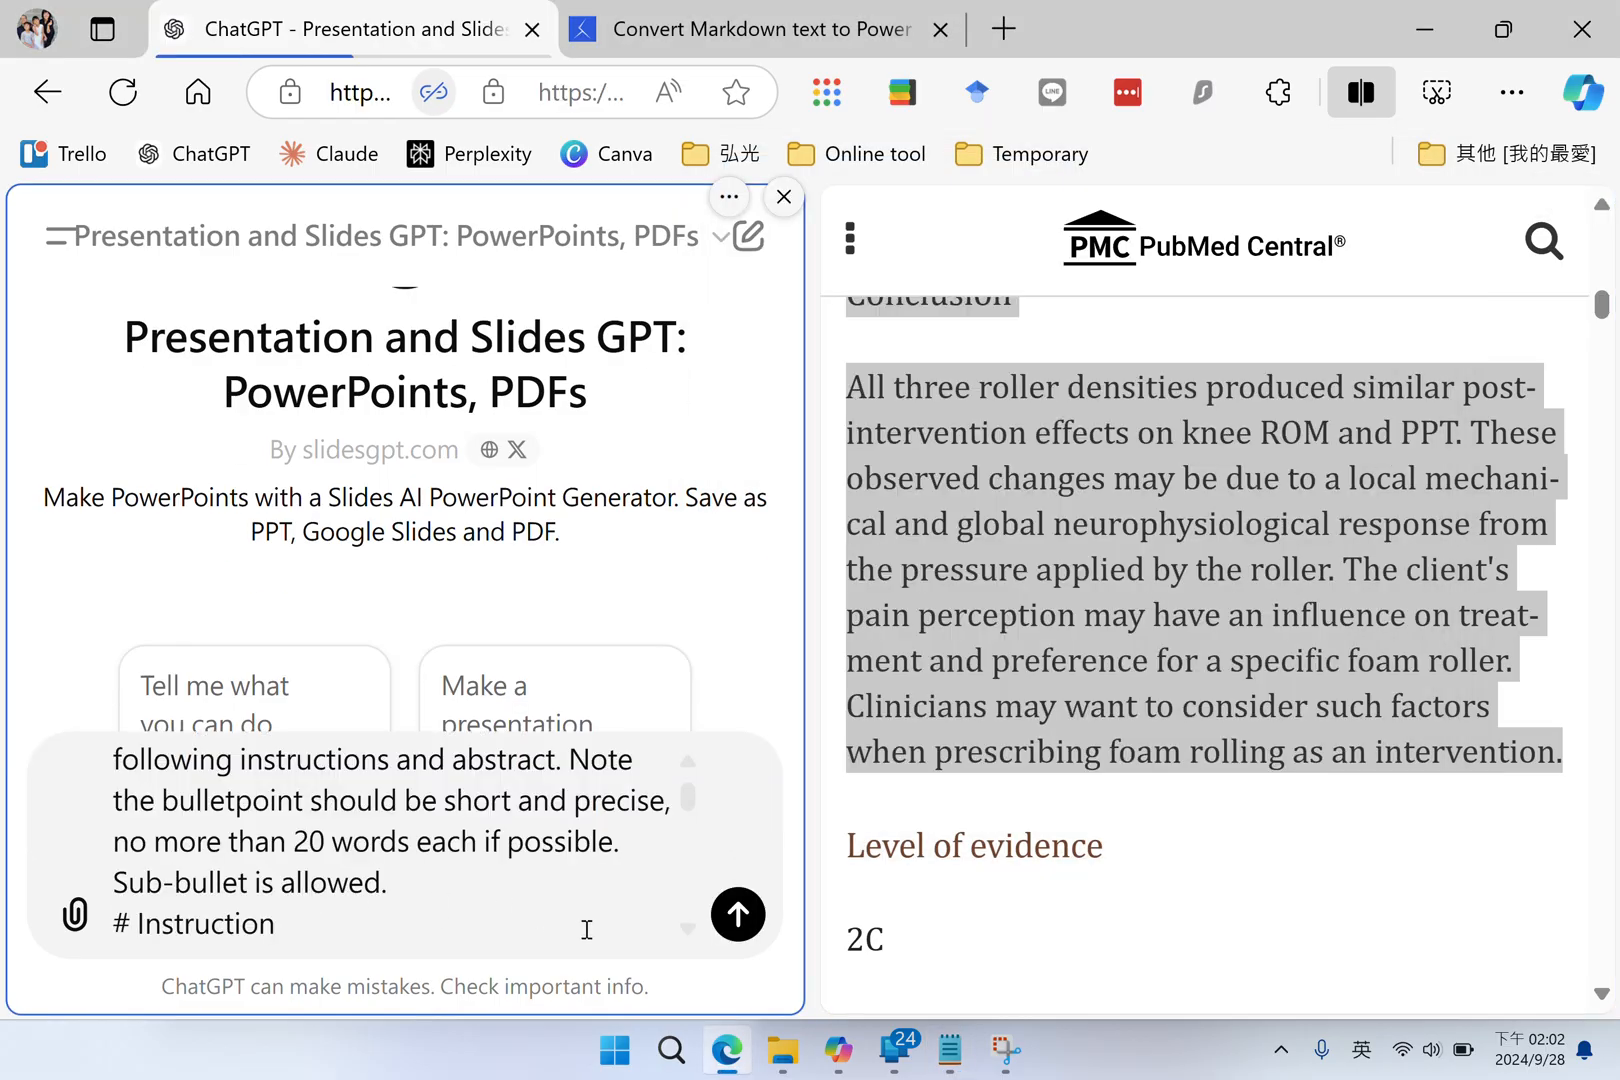
# Send the pasted prompt with slide instructions and abstract to the Presentation and Slides GPT
pyautogui.click(736, 914)
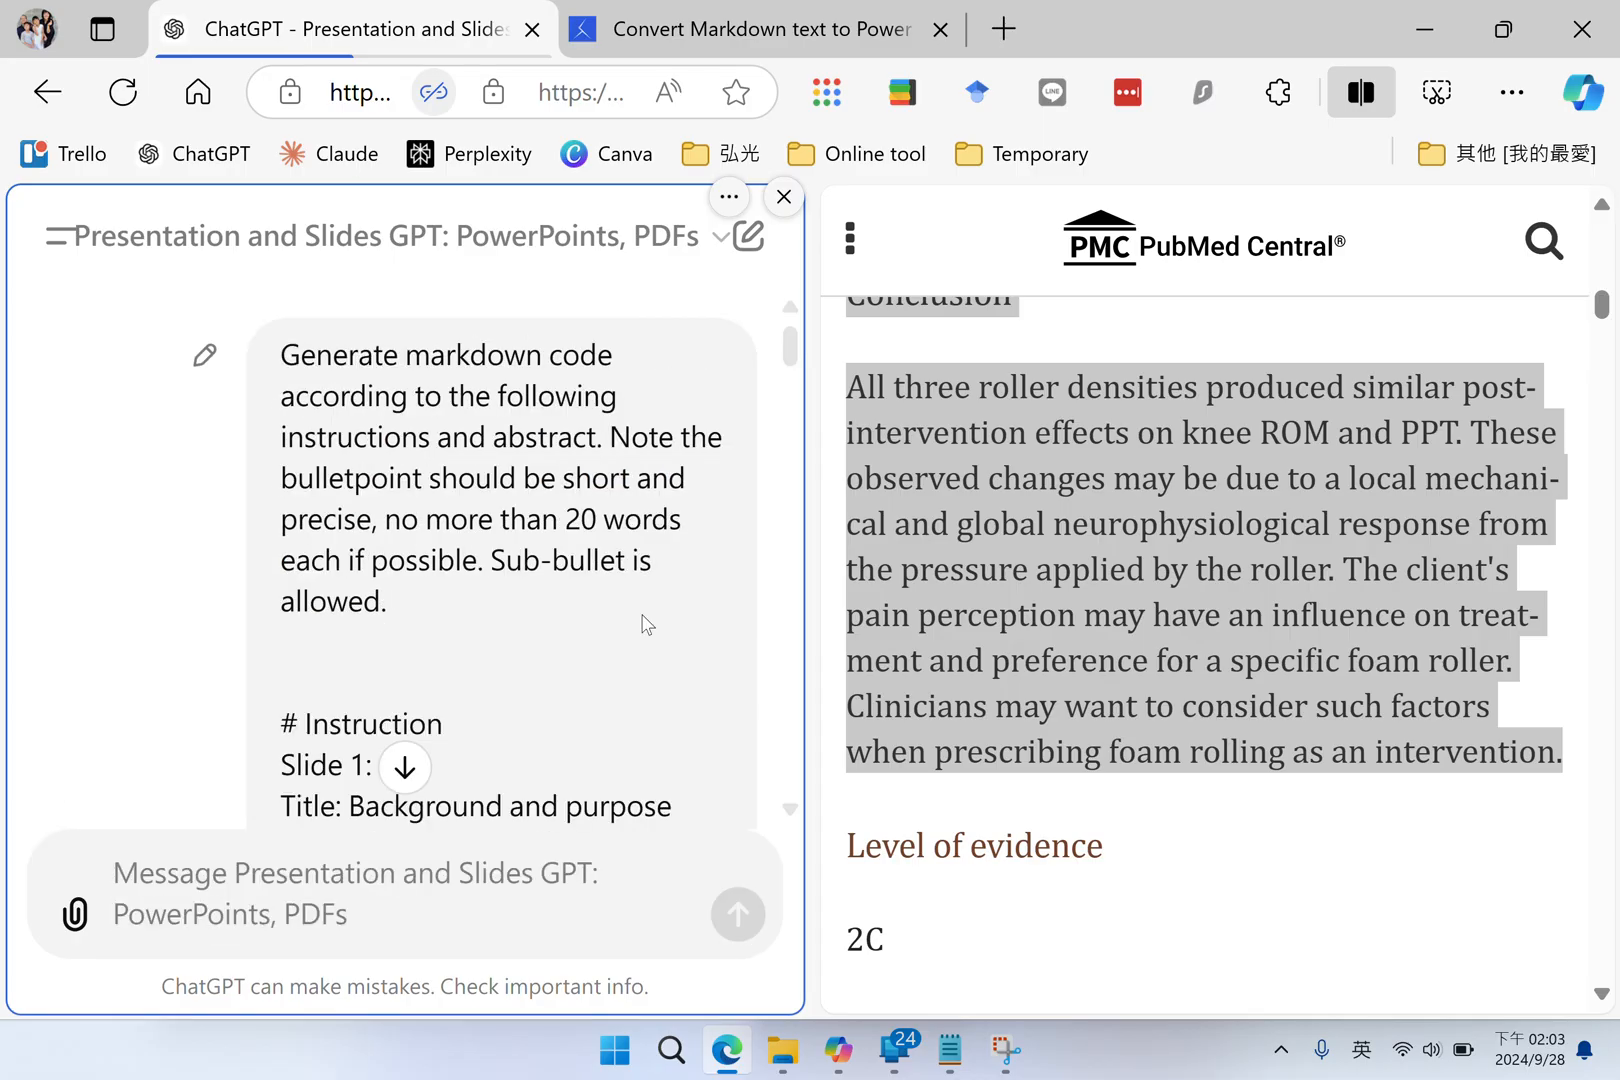
pyautogui.scroll(-3)
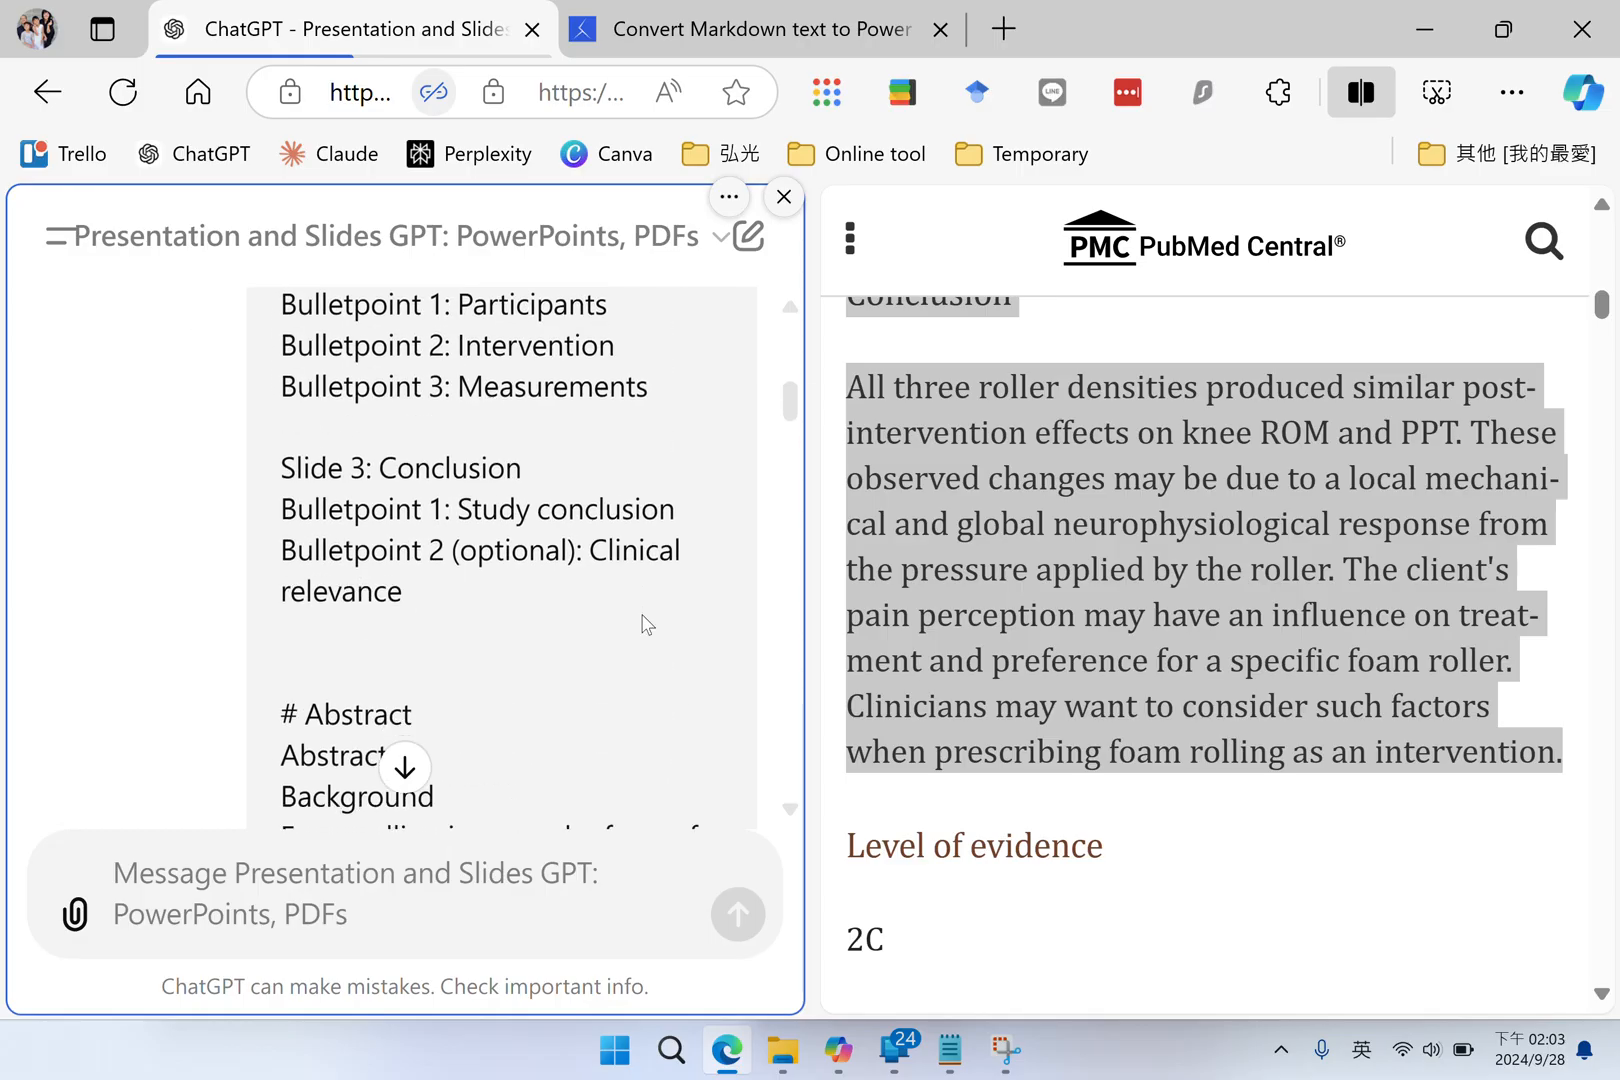
pyautogui.scroll(-3)
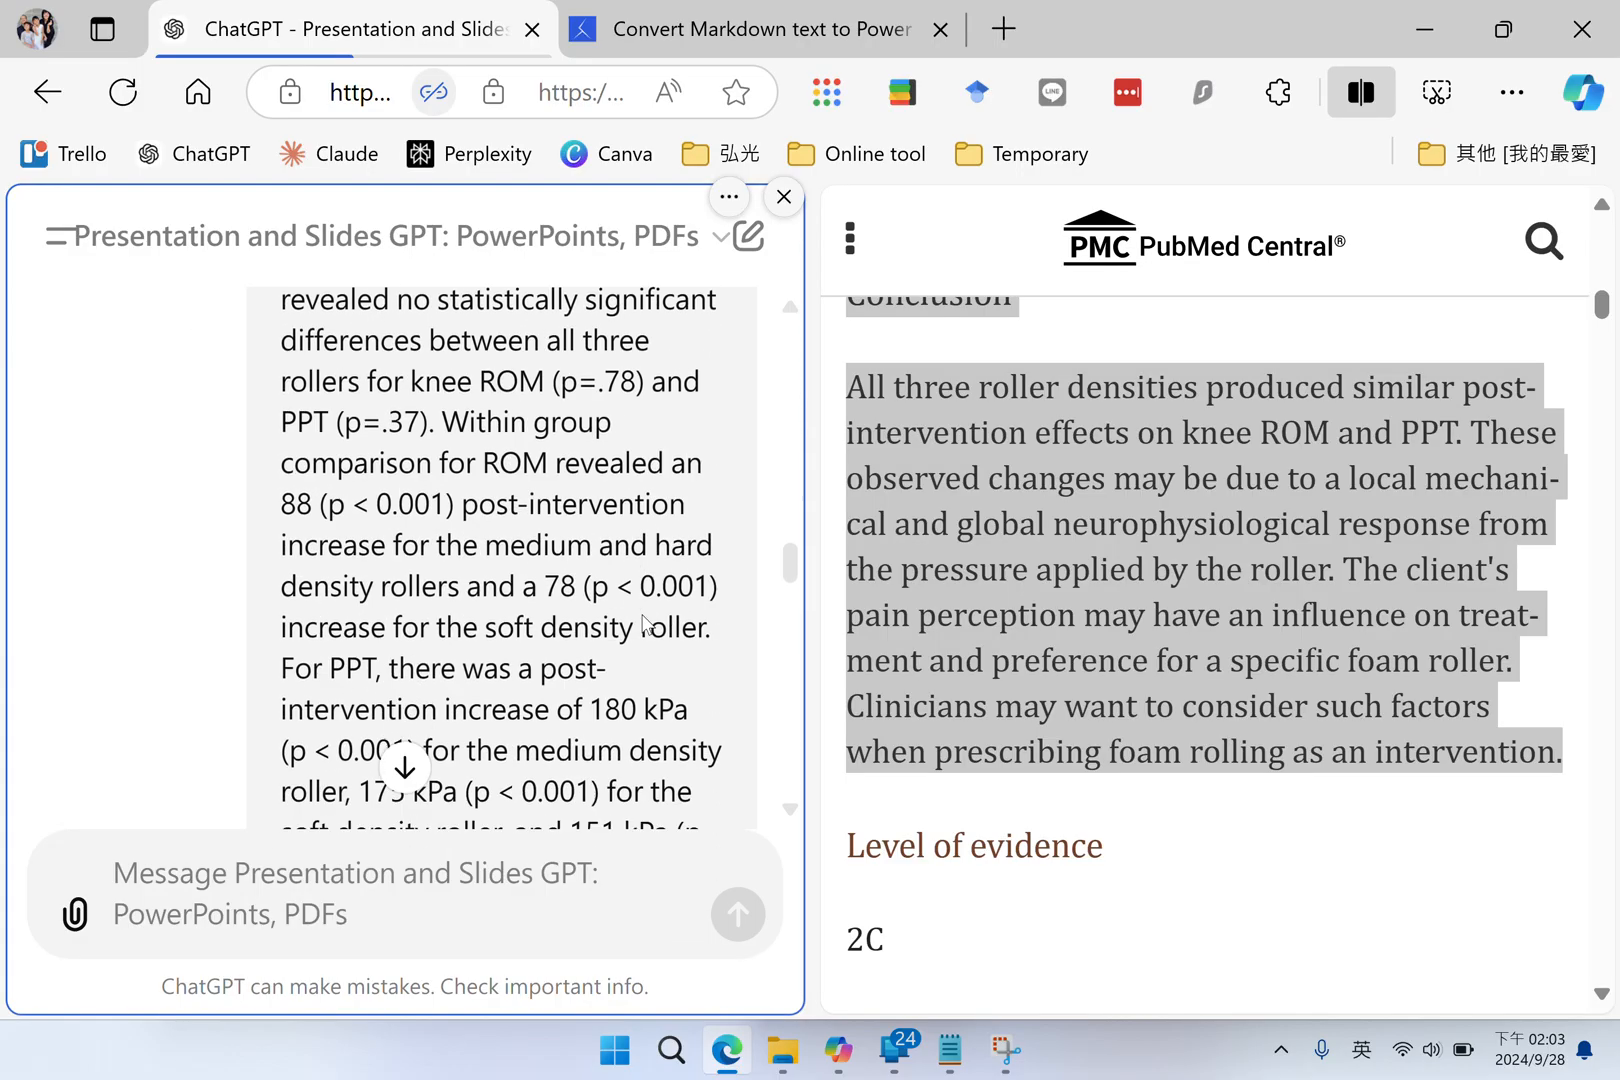
# Review the generated three-slide markdown reply and copy its code block
pyautogui.scroll(-3)
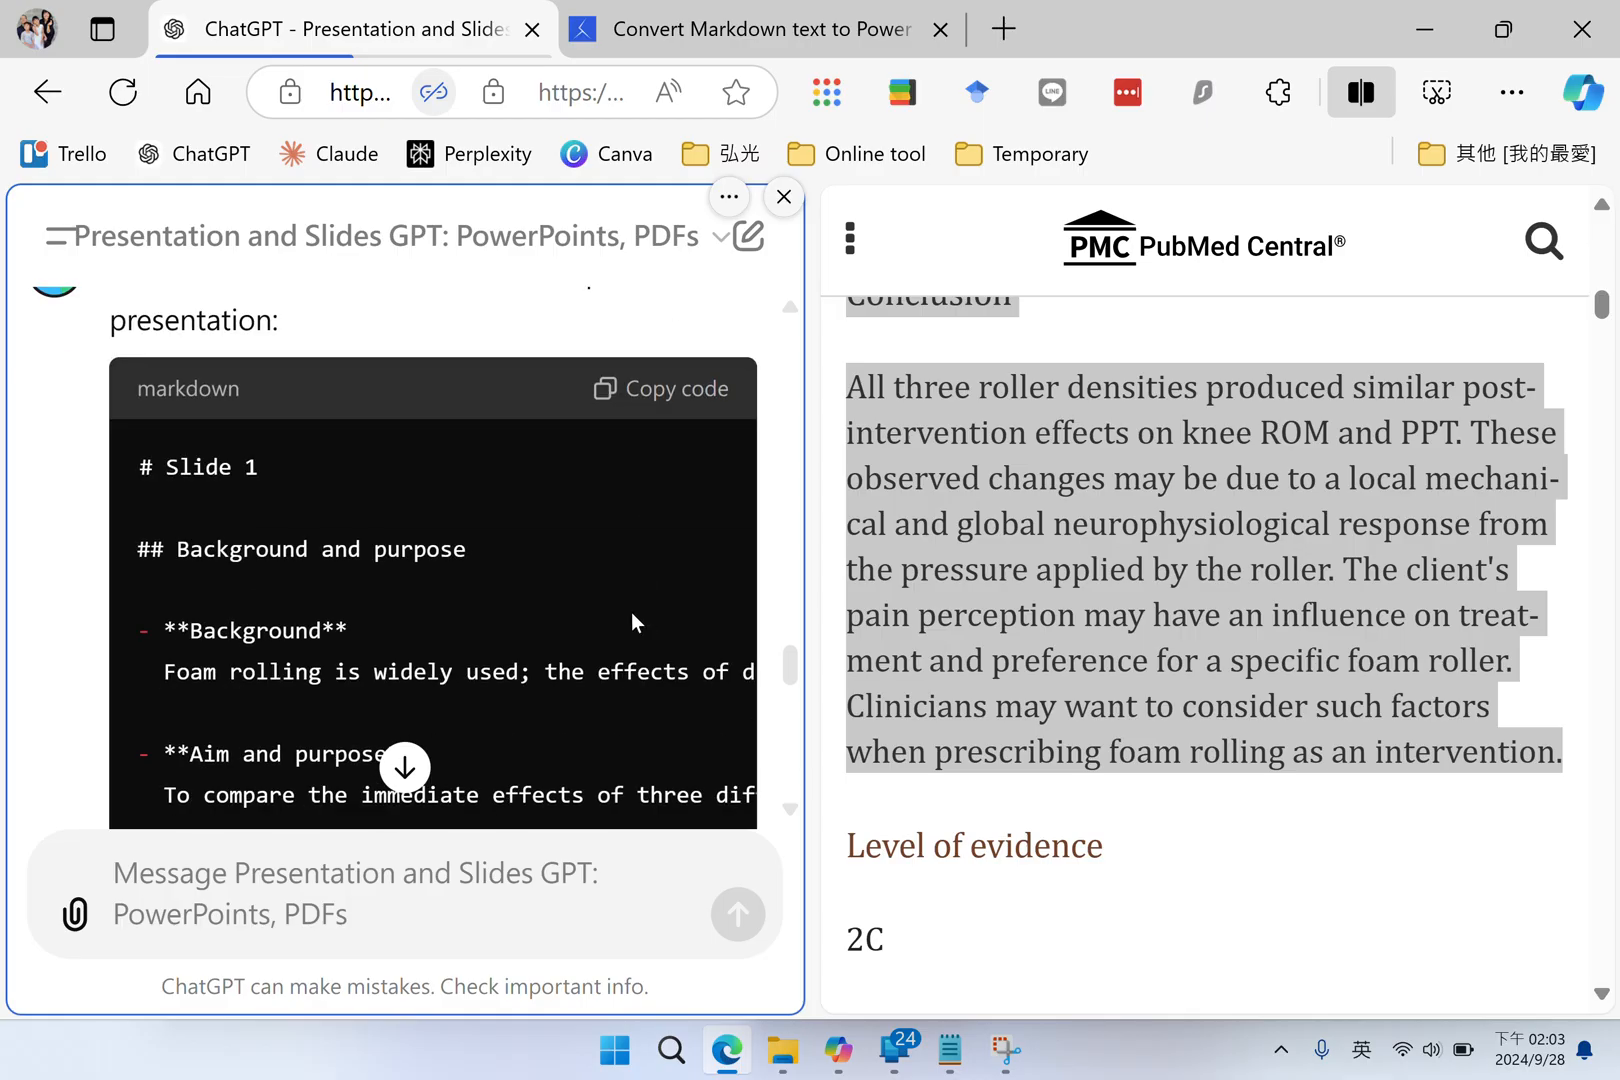
pyautogui.moveTo(428, 578)
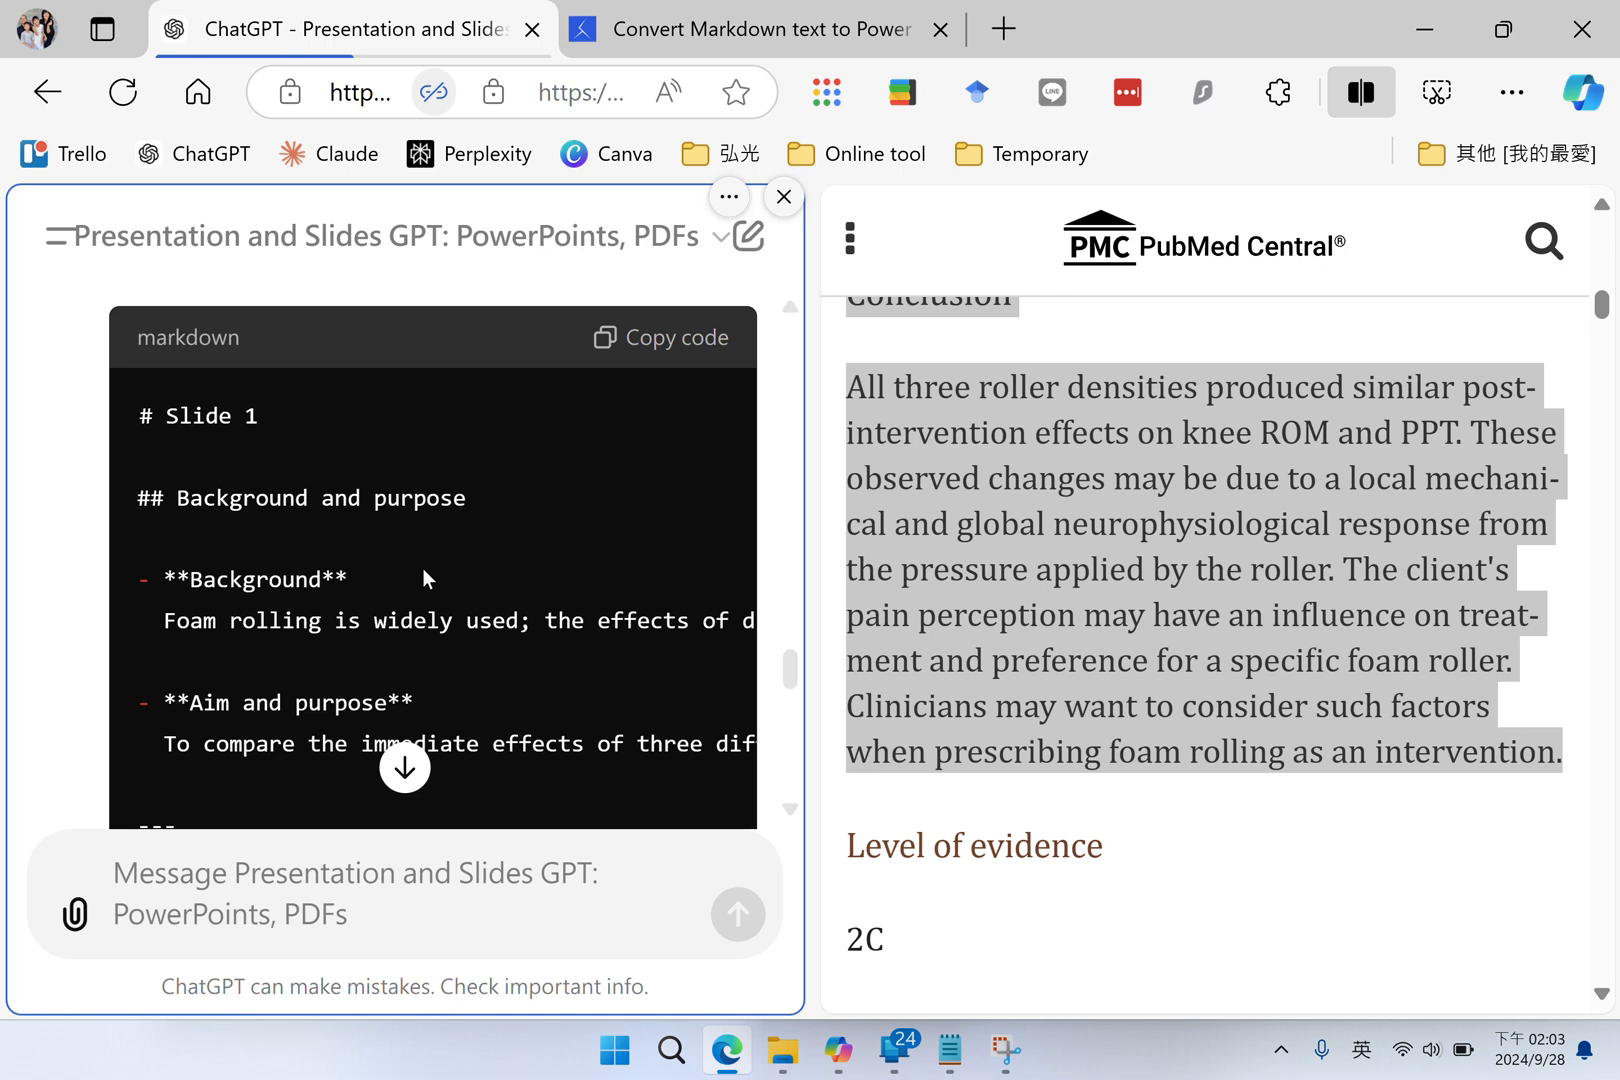
pyautogui.scroll(-3)
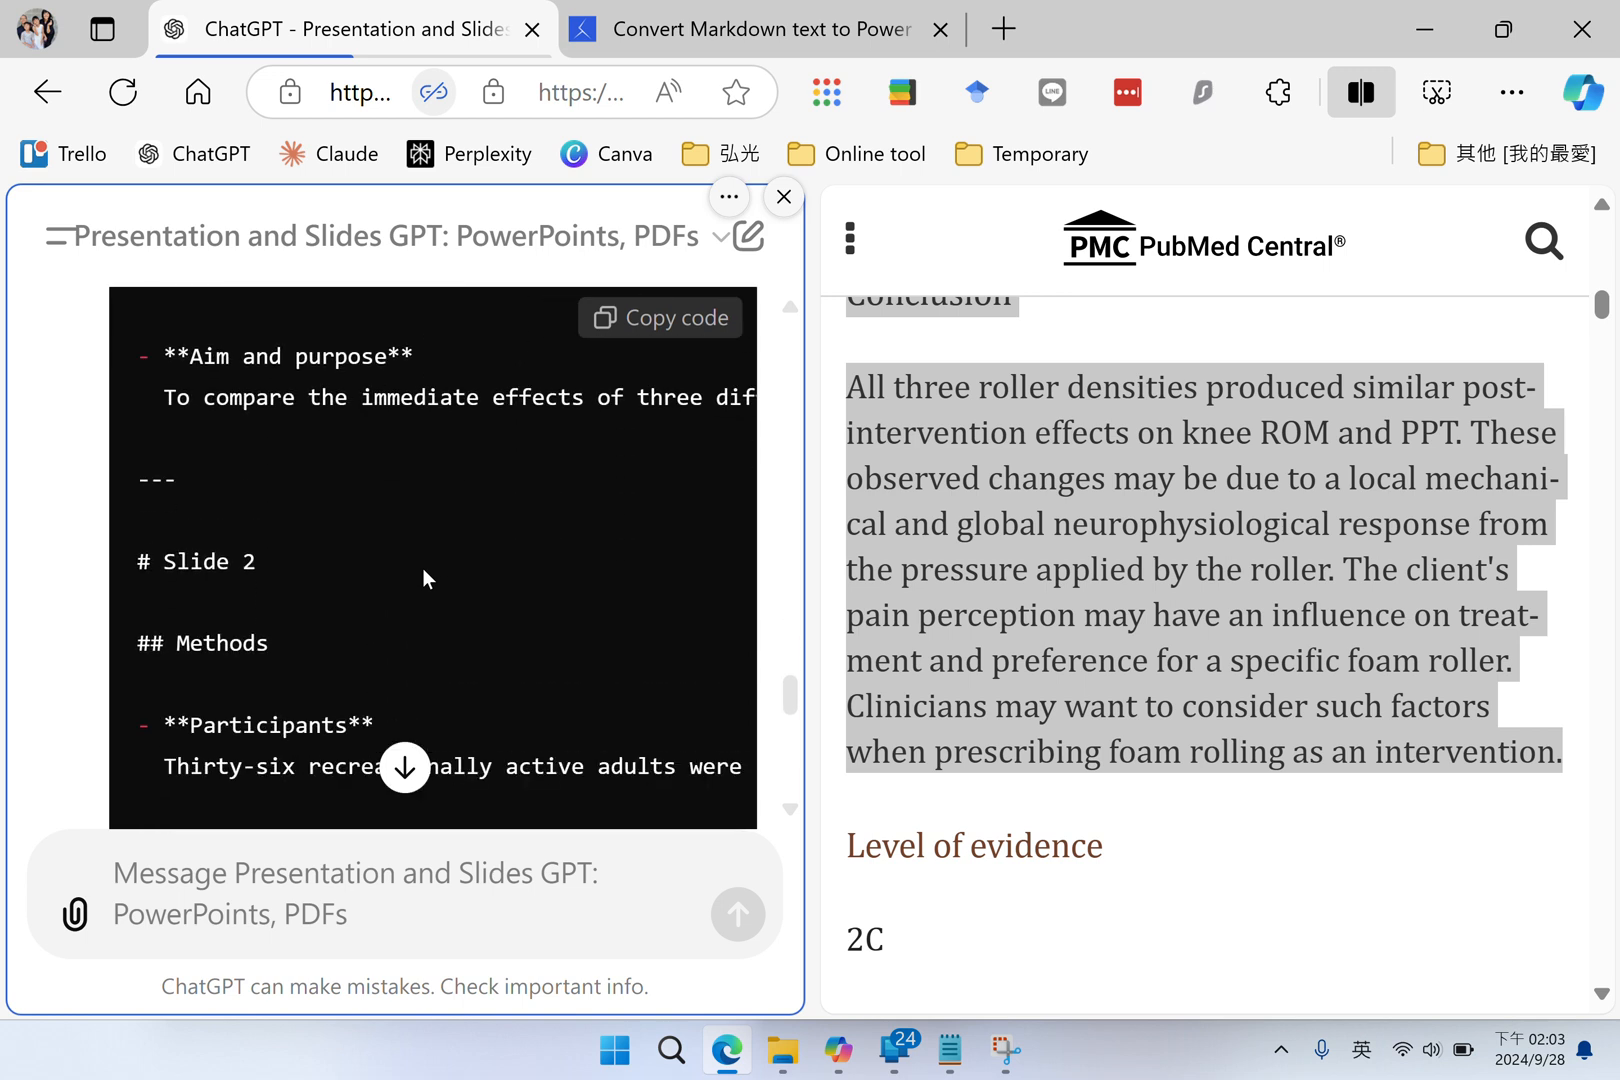
pyautogui.scroll(-3)
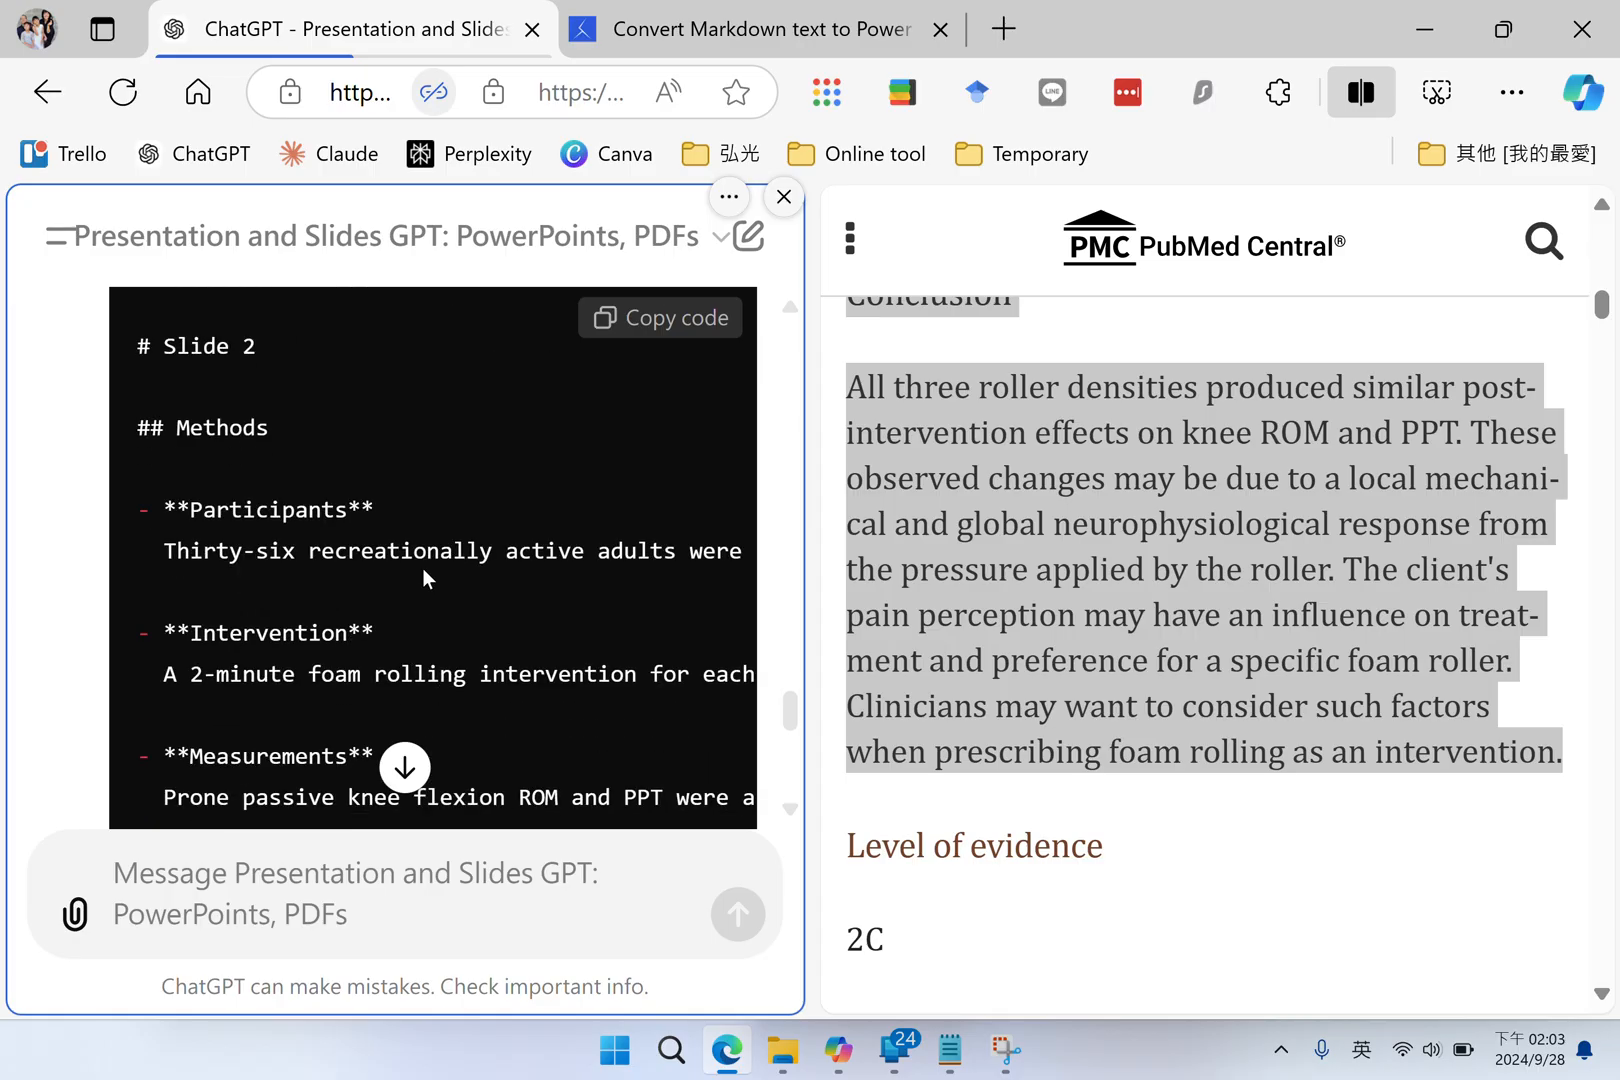
pyautogui.scroll(-3)
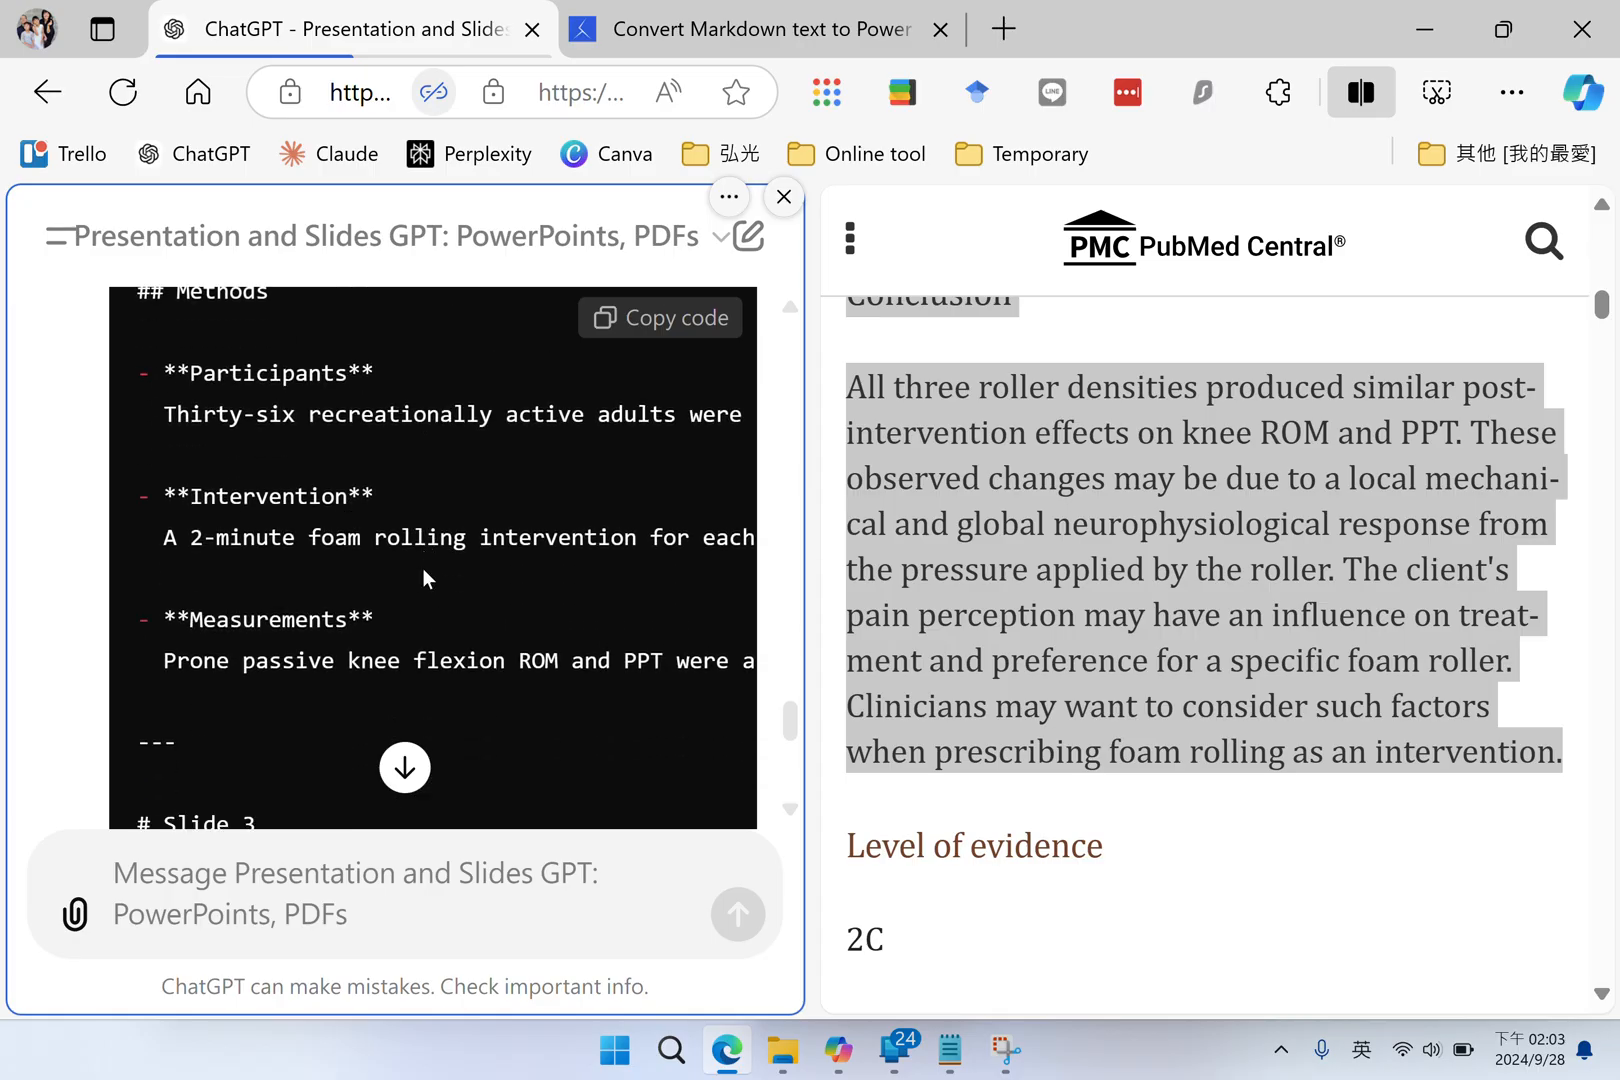
pyautogui.scroll(-3)
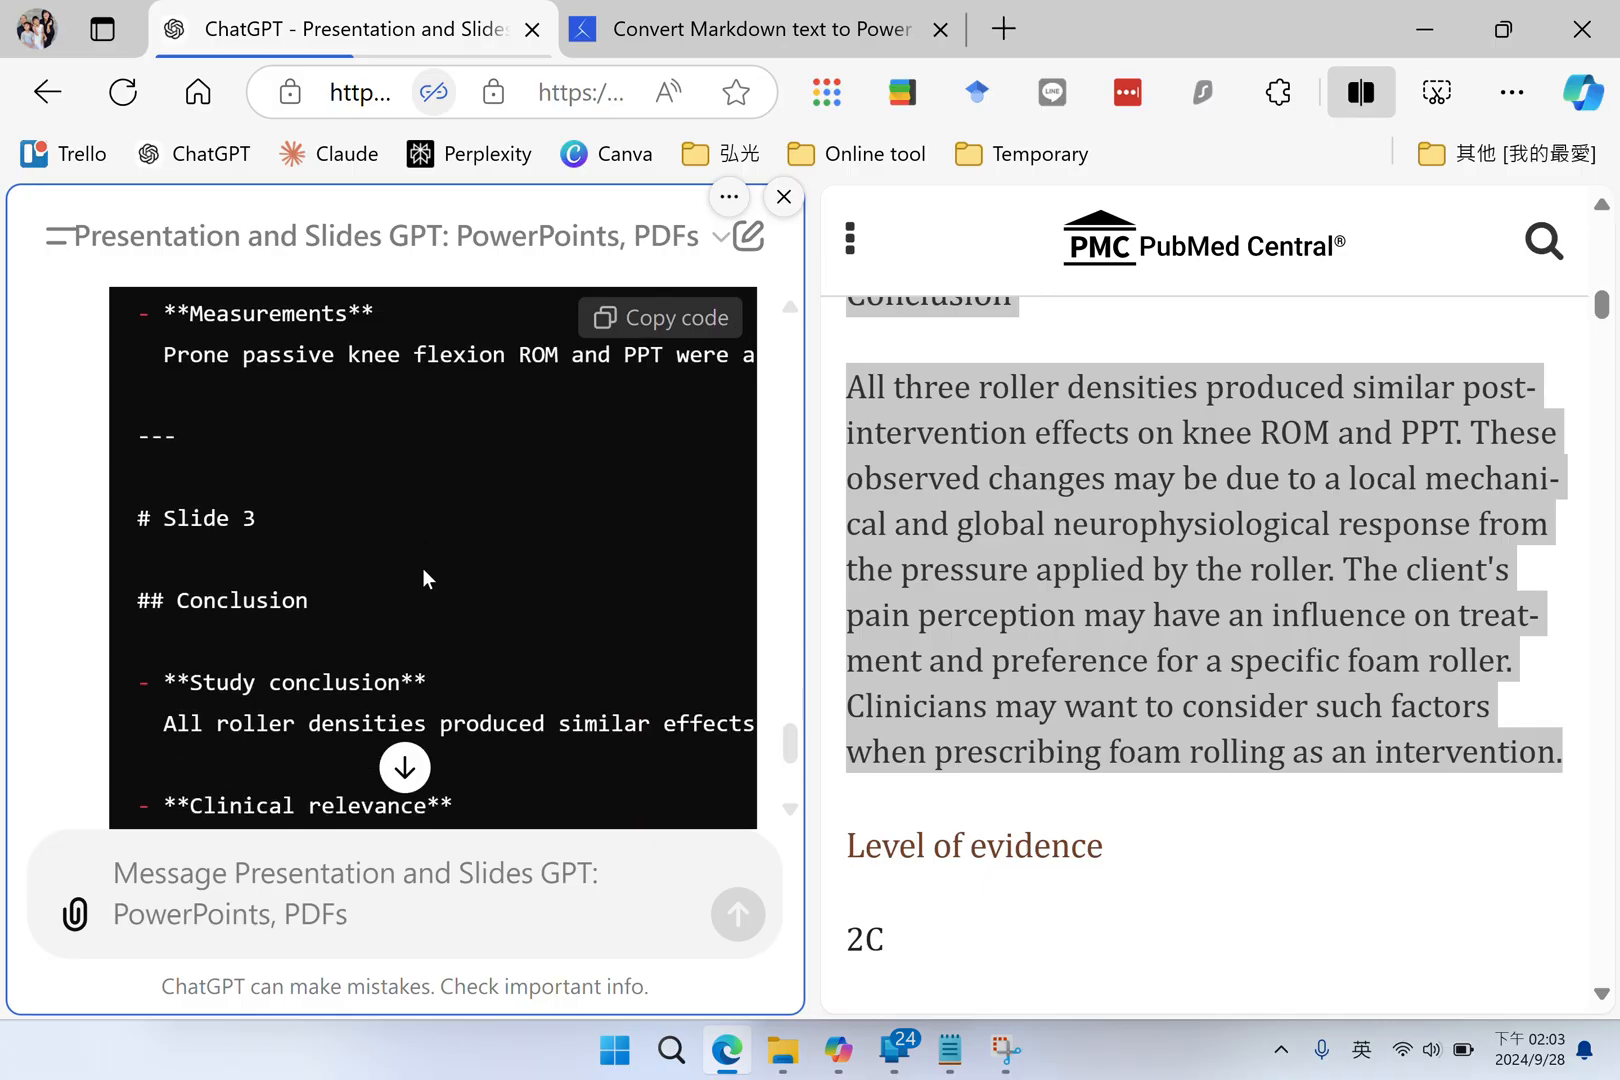
pyautogui.scroll(-3)
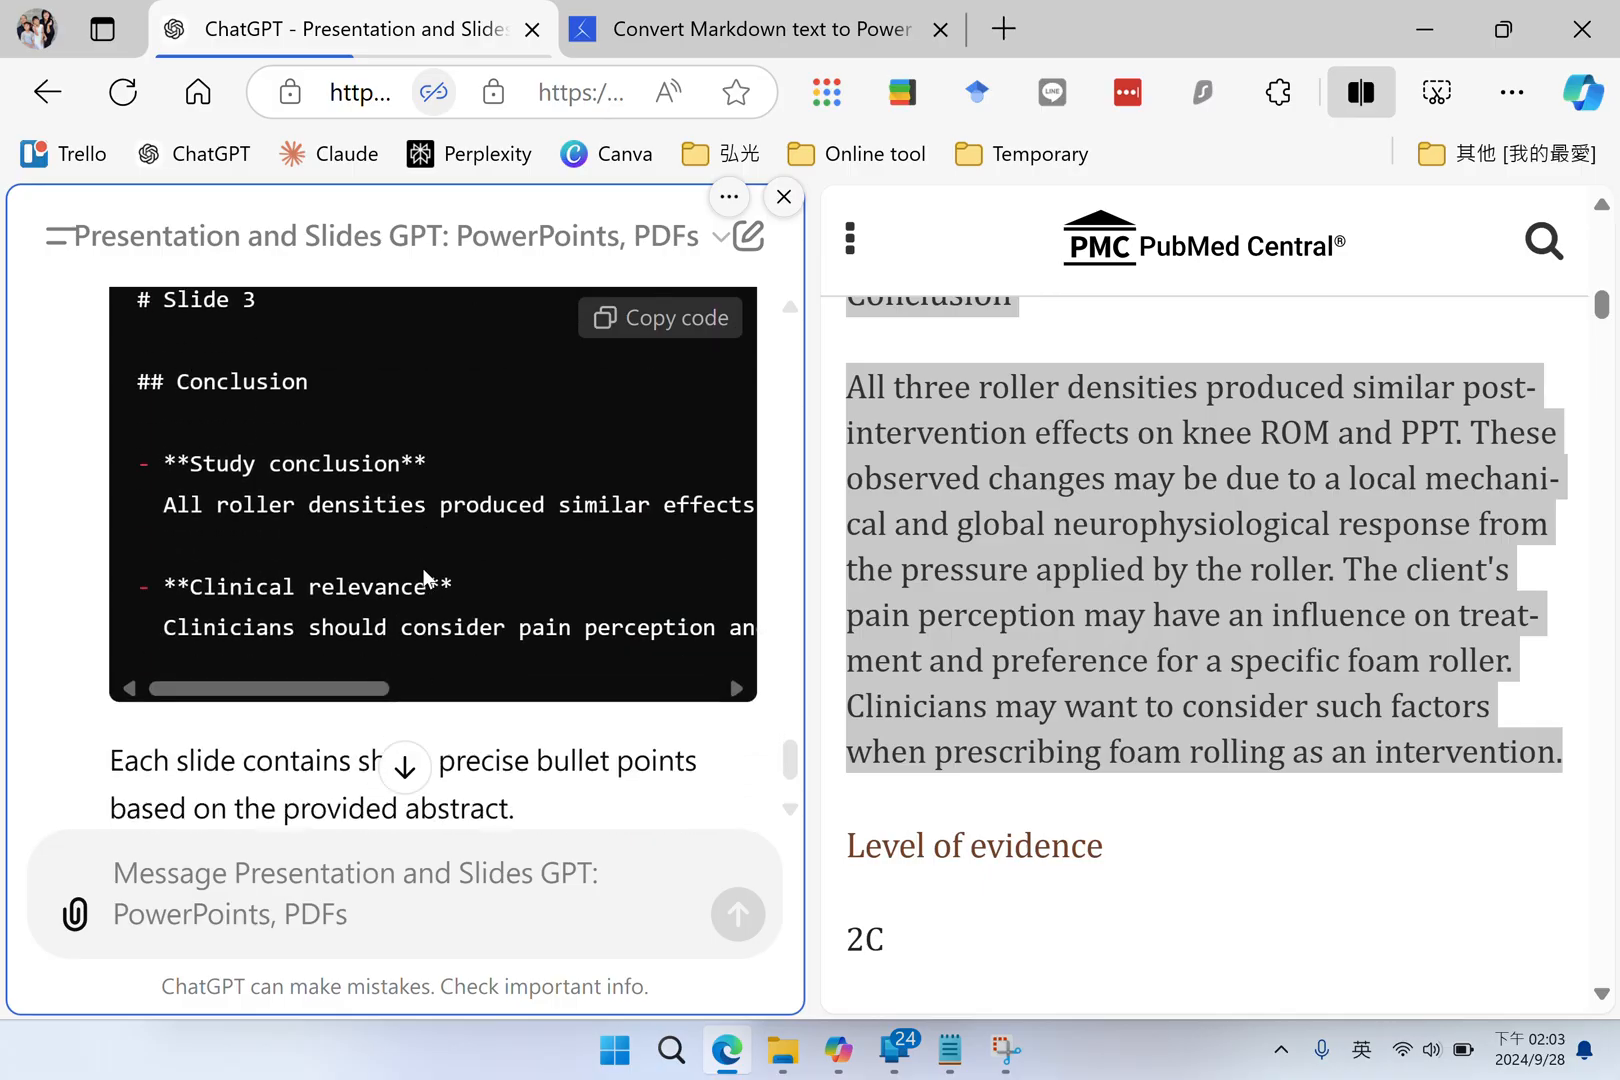
pyautogui.scroll(3)
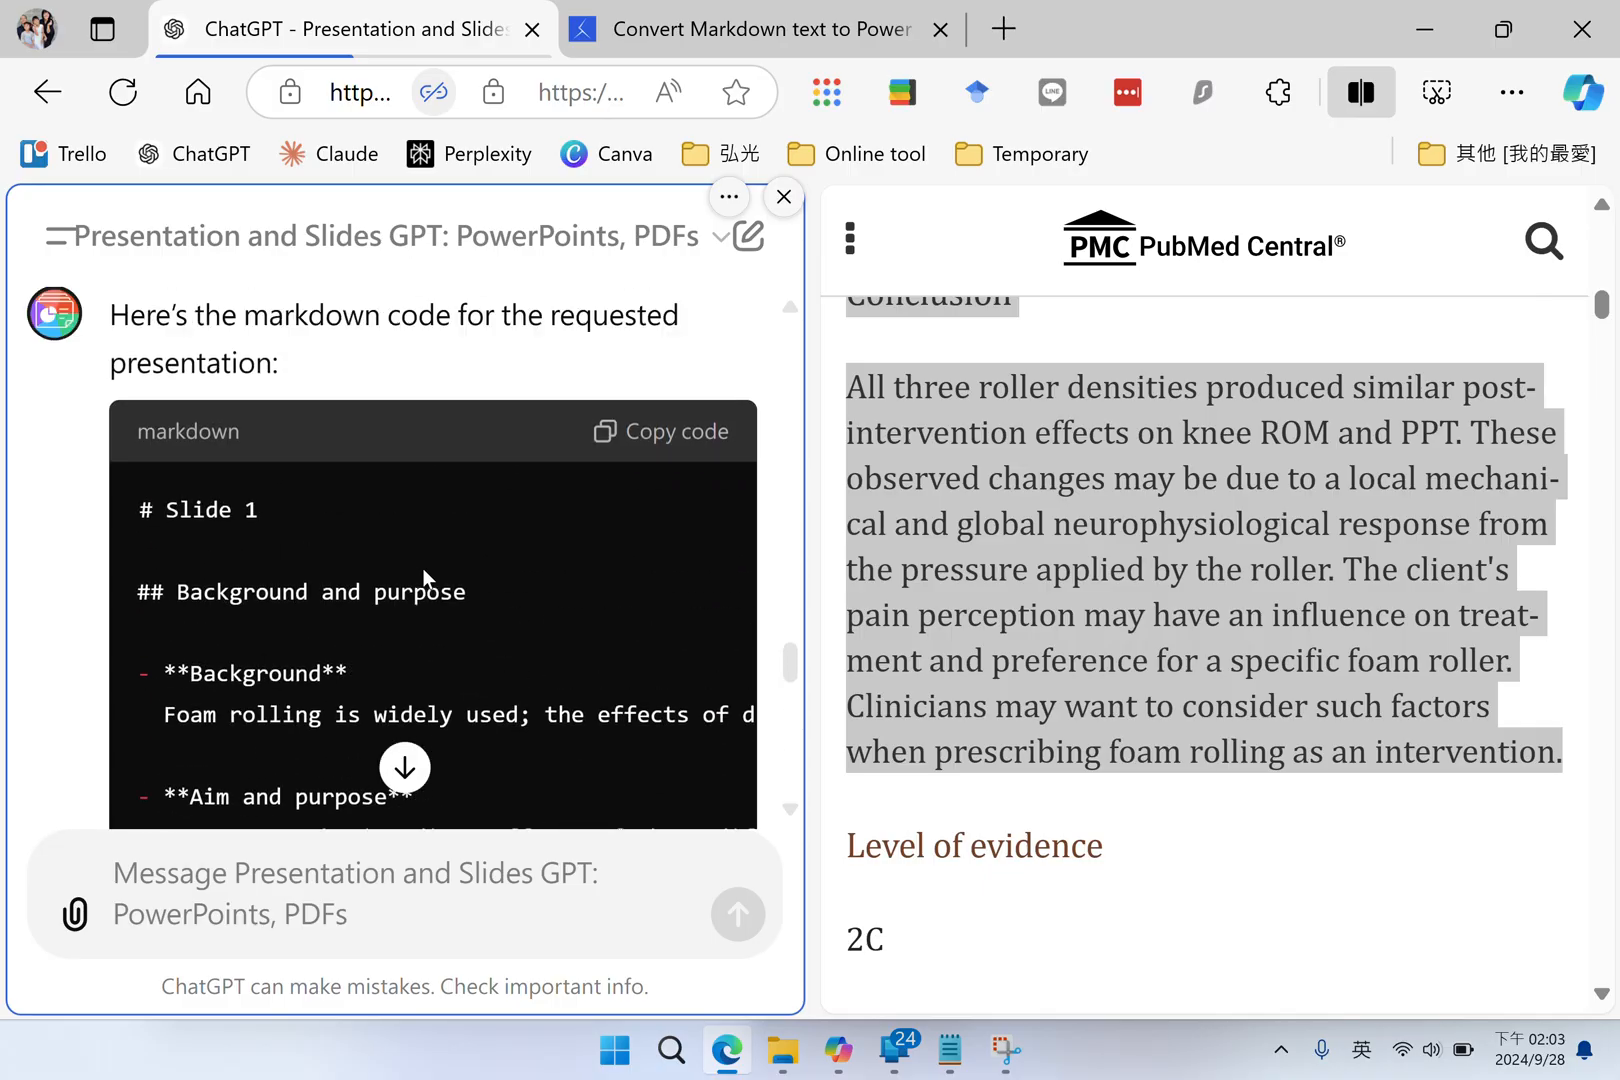
pyautogui.click(660, 430)
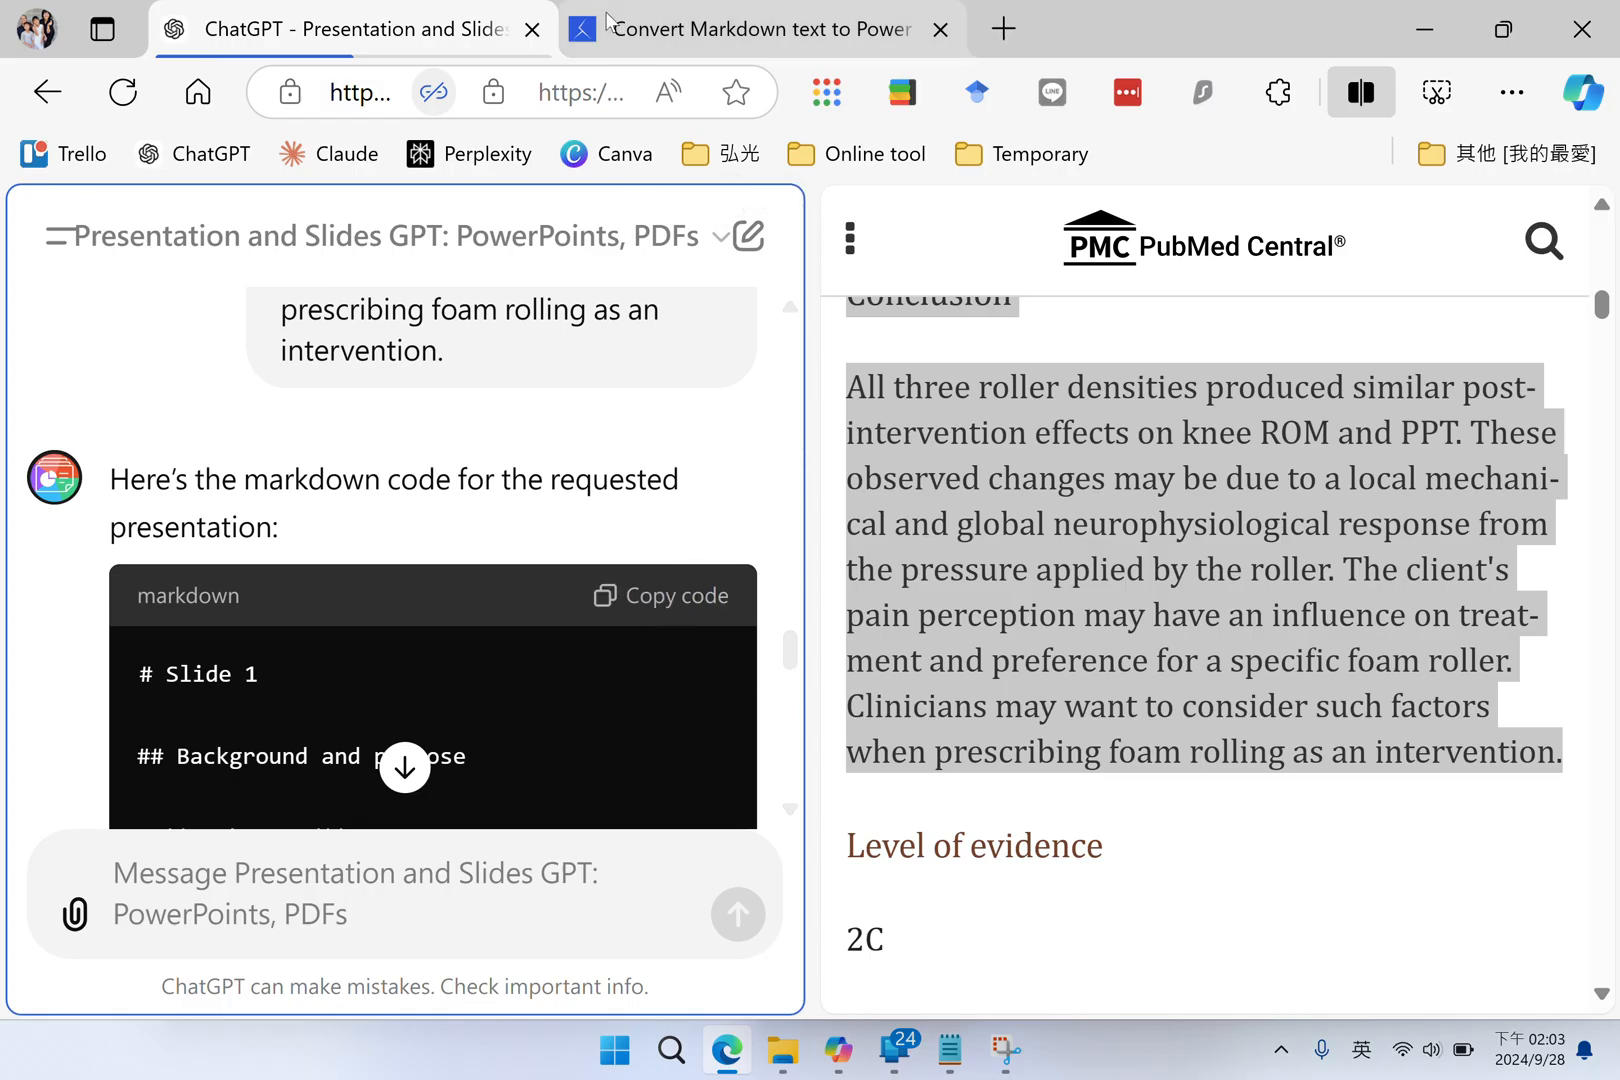
# Paste the markdown into the ikalas converter's 'Your markdown' box and set Landscape orientation
pyautogui.click(754, 28)
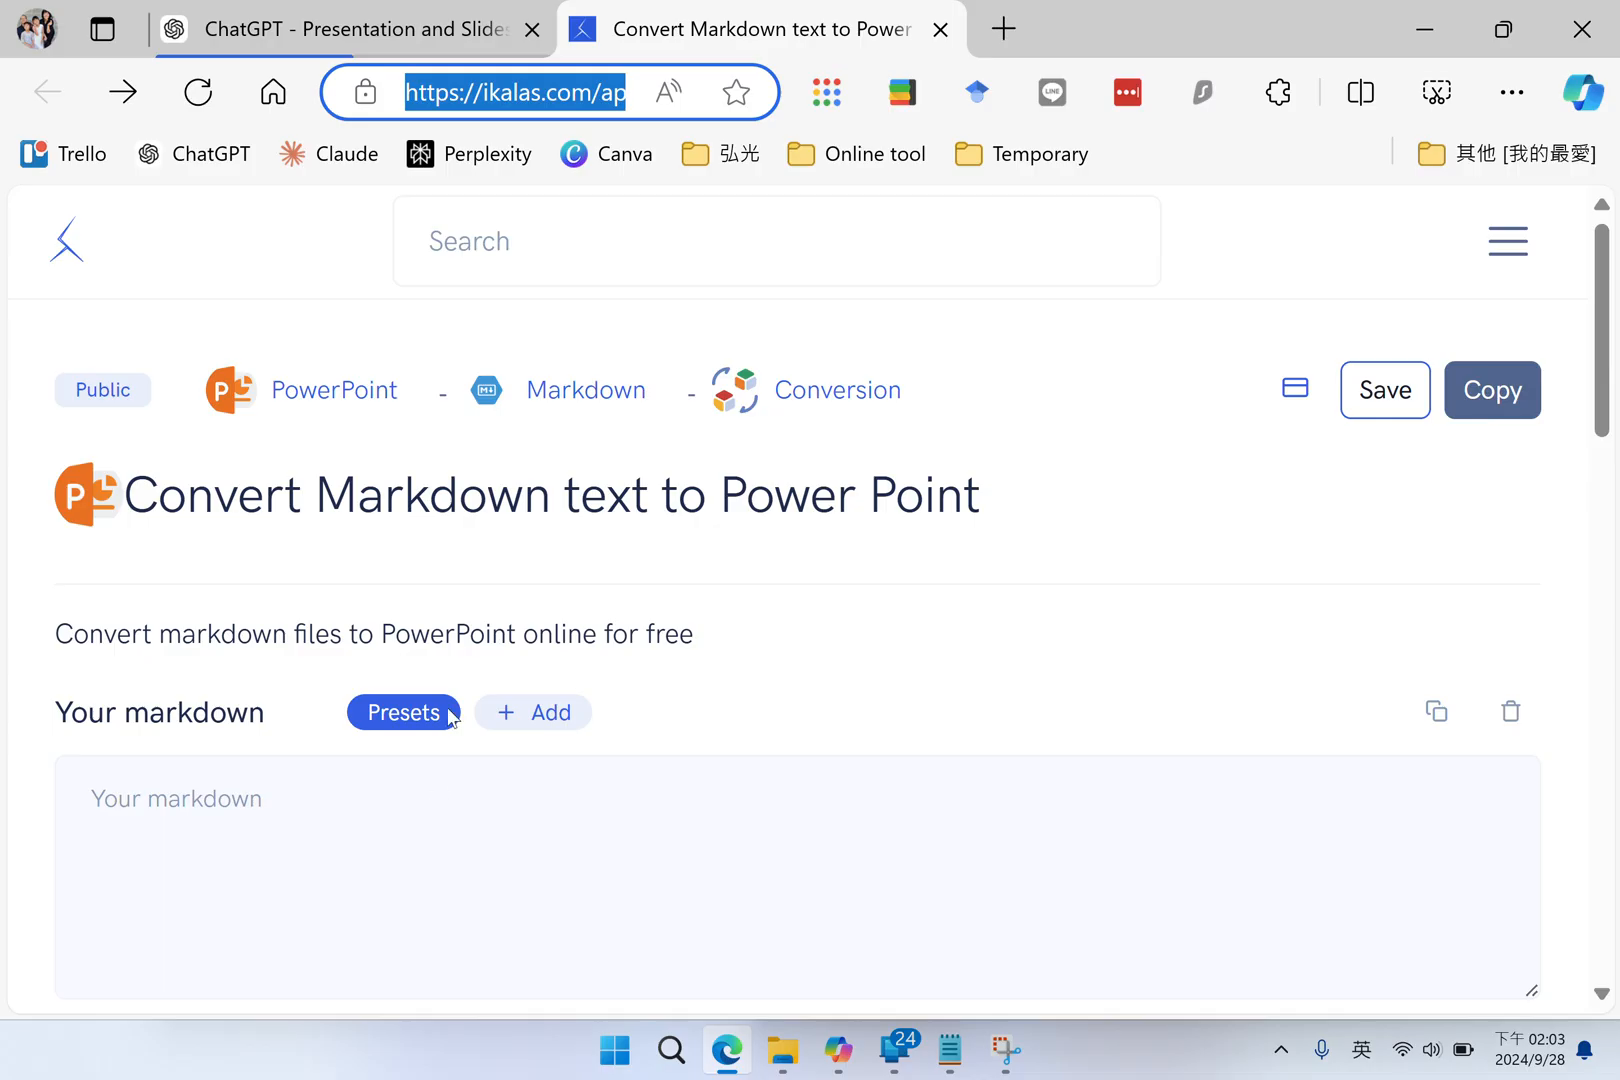
pyautogui.moveTo(486, 526)
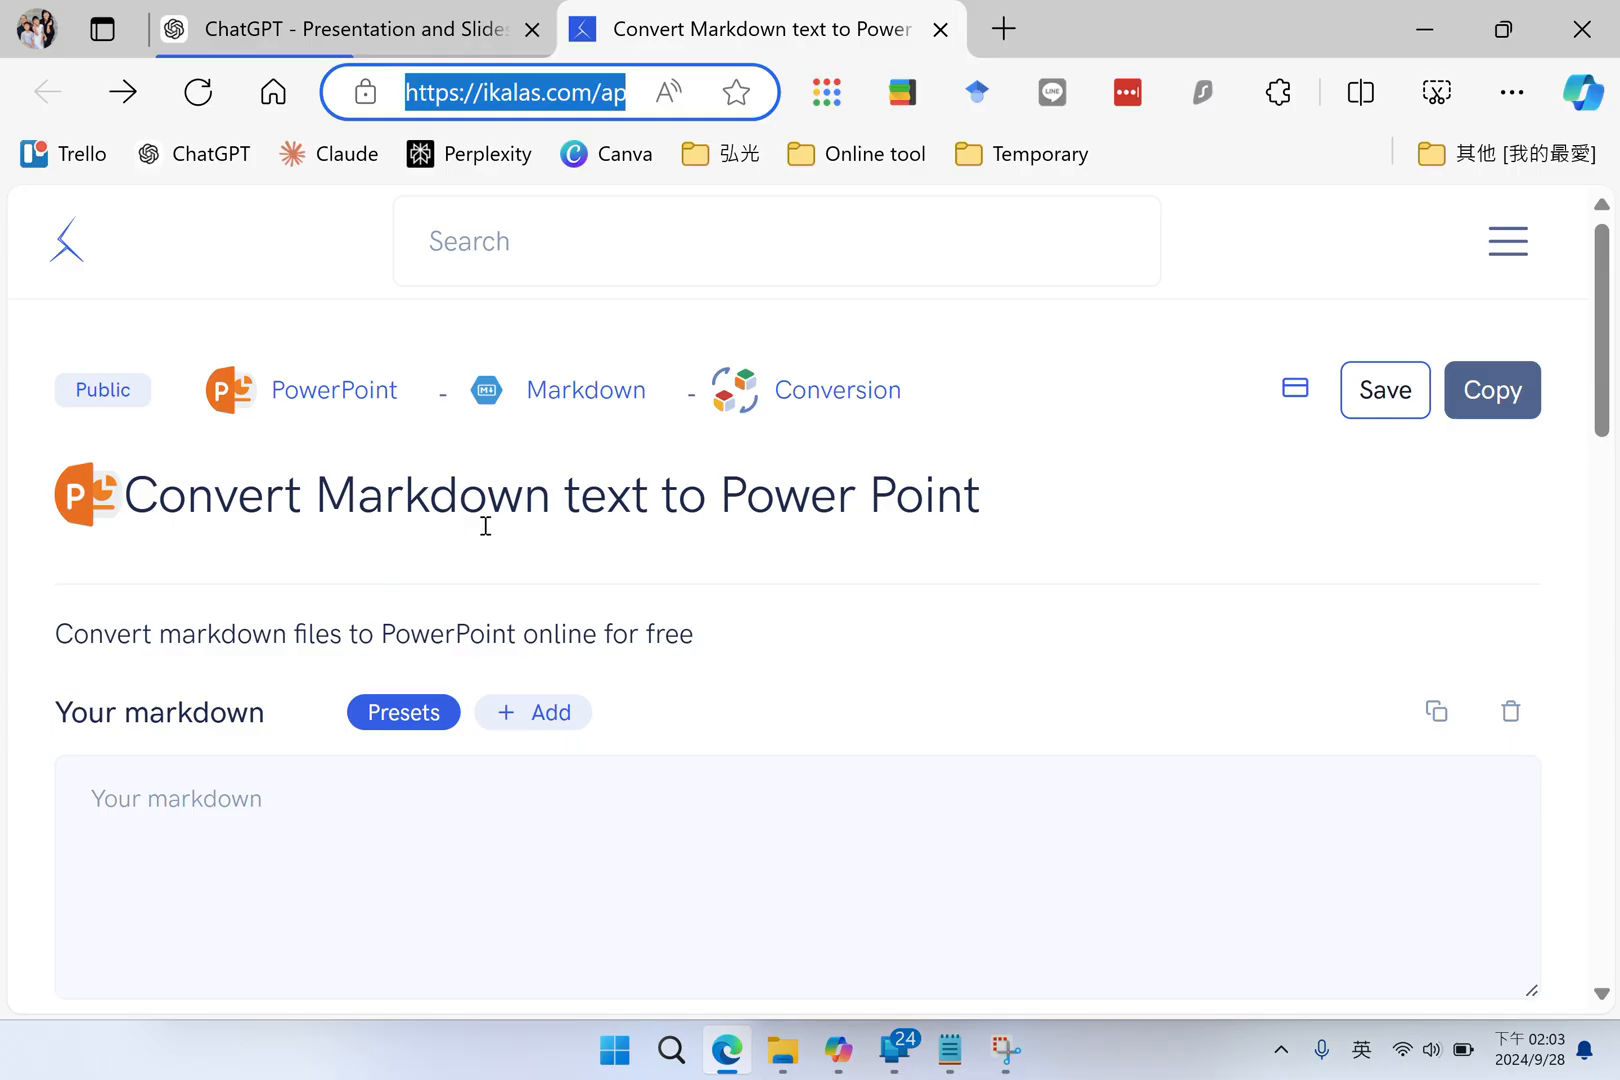
pyautogui.moveTo(606, 548)
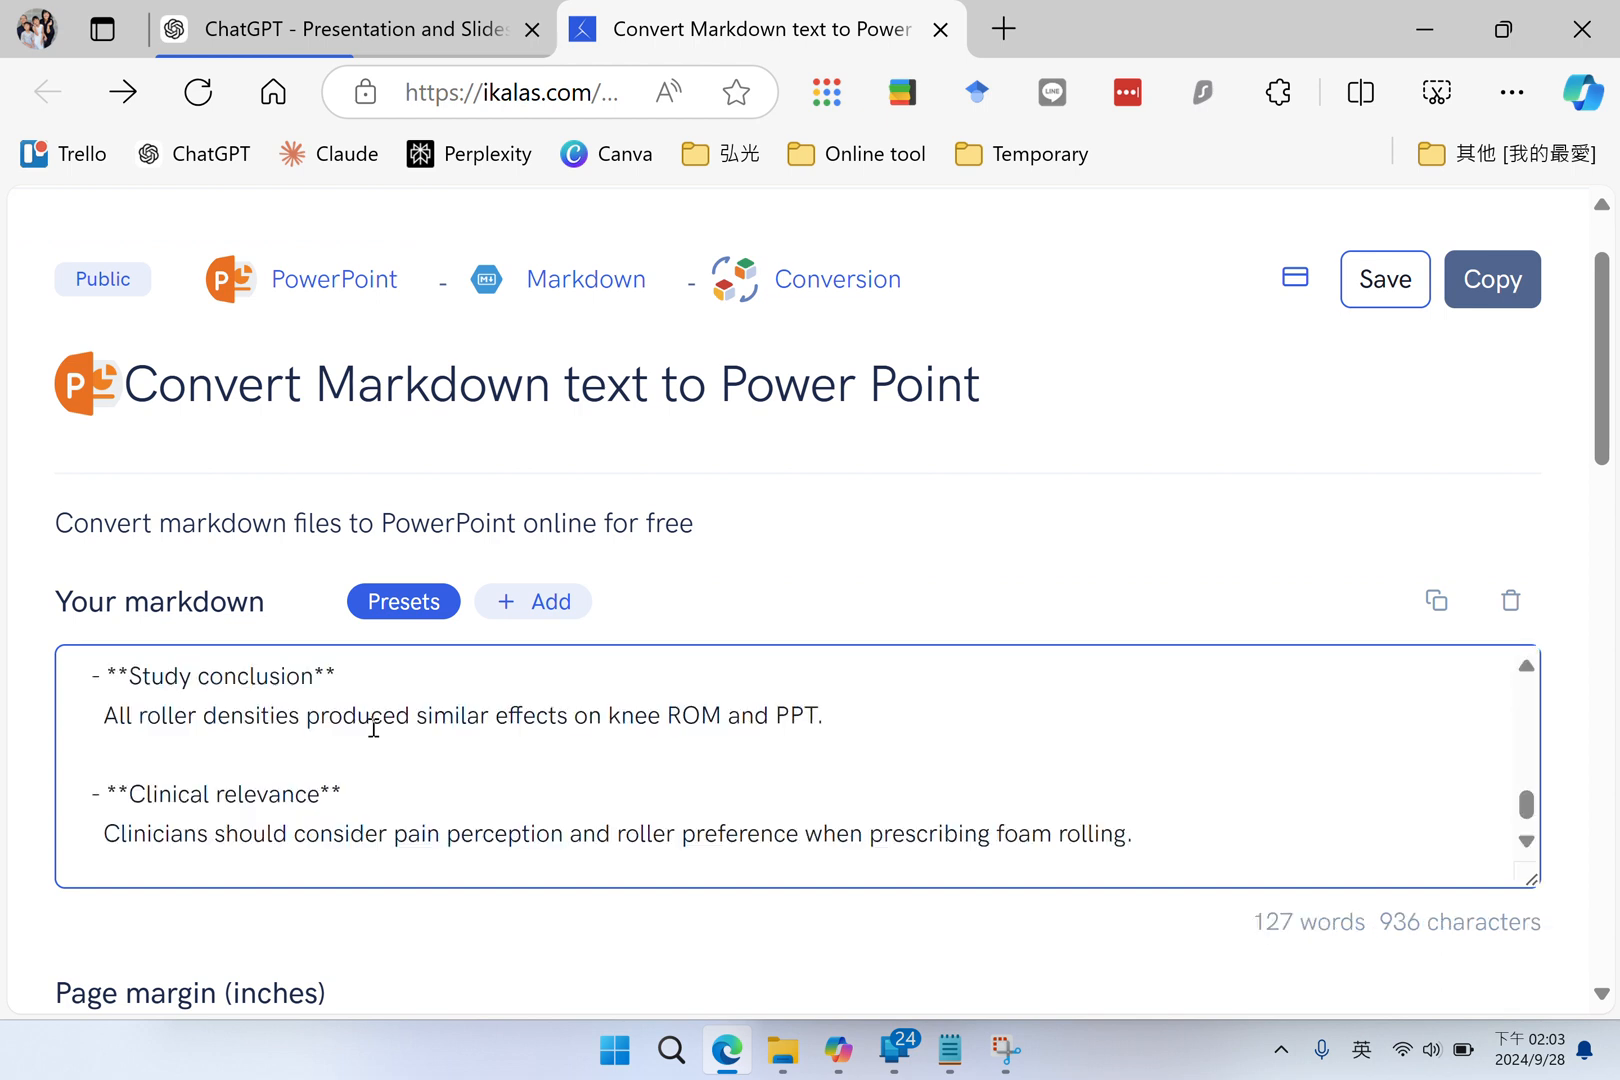
pyautogui.scroll(-3)
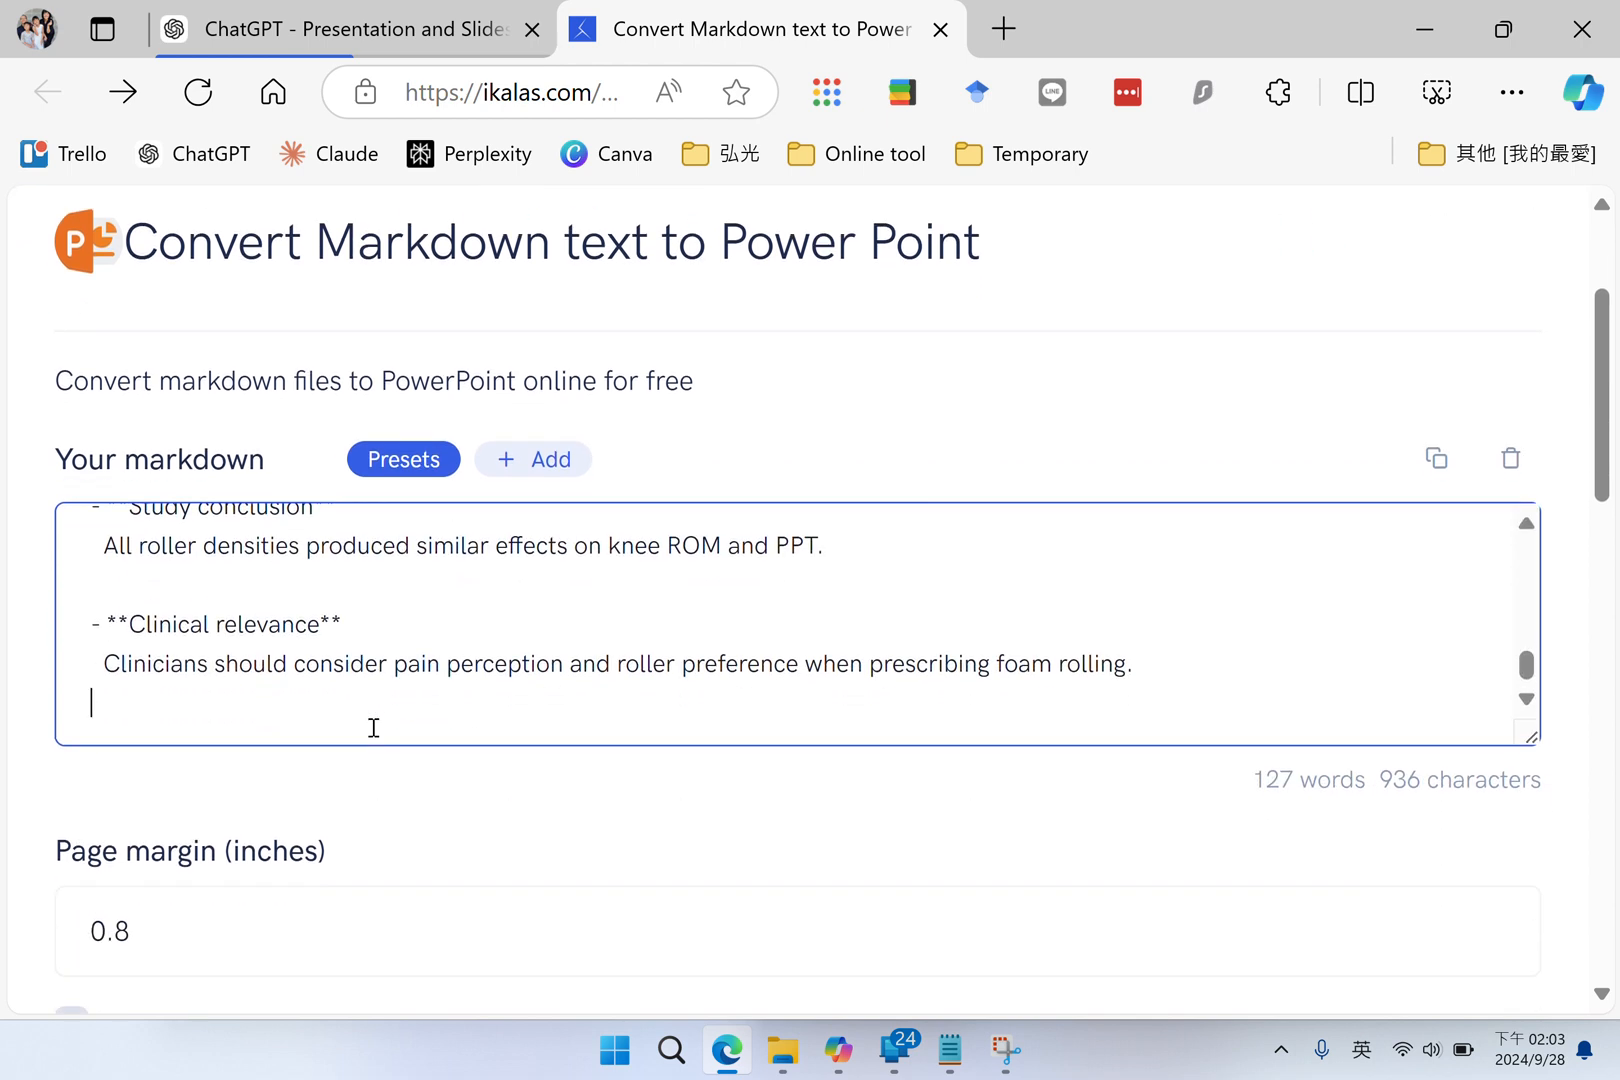
pyautogui.scroll(-3)
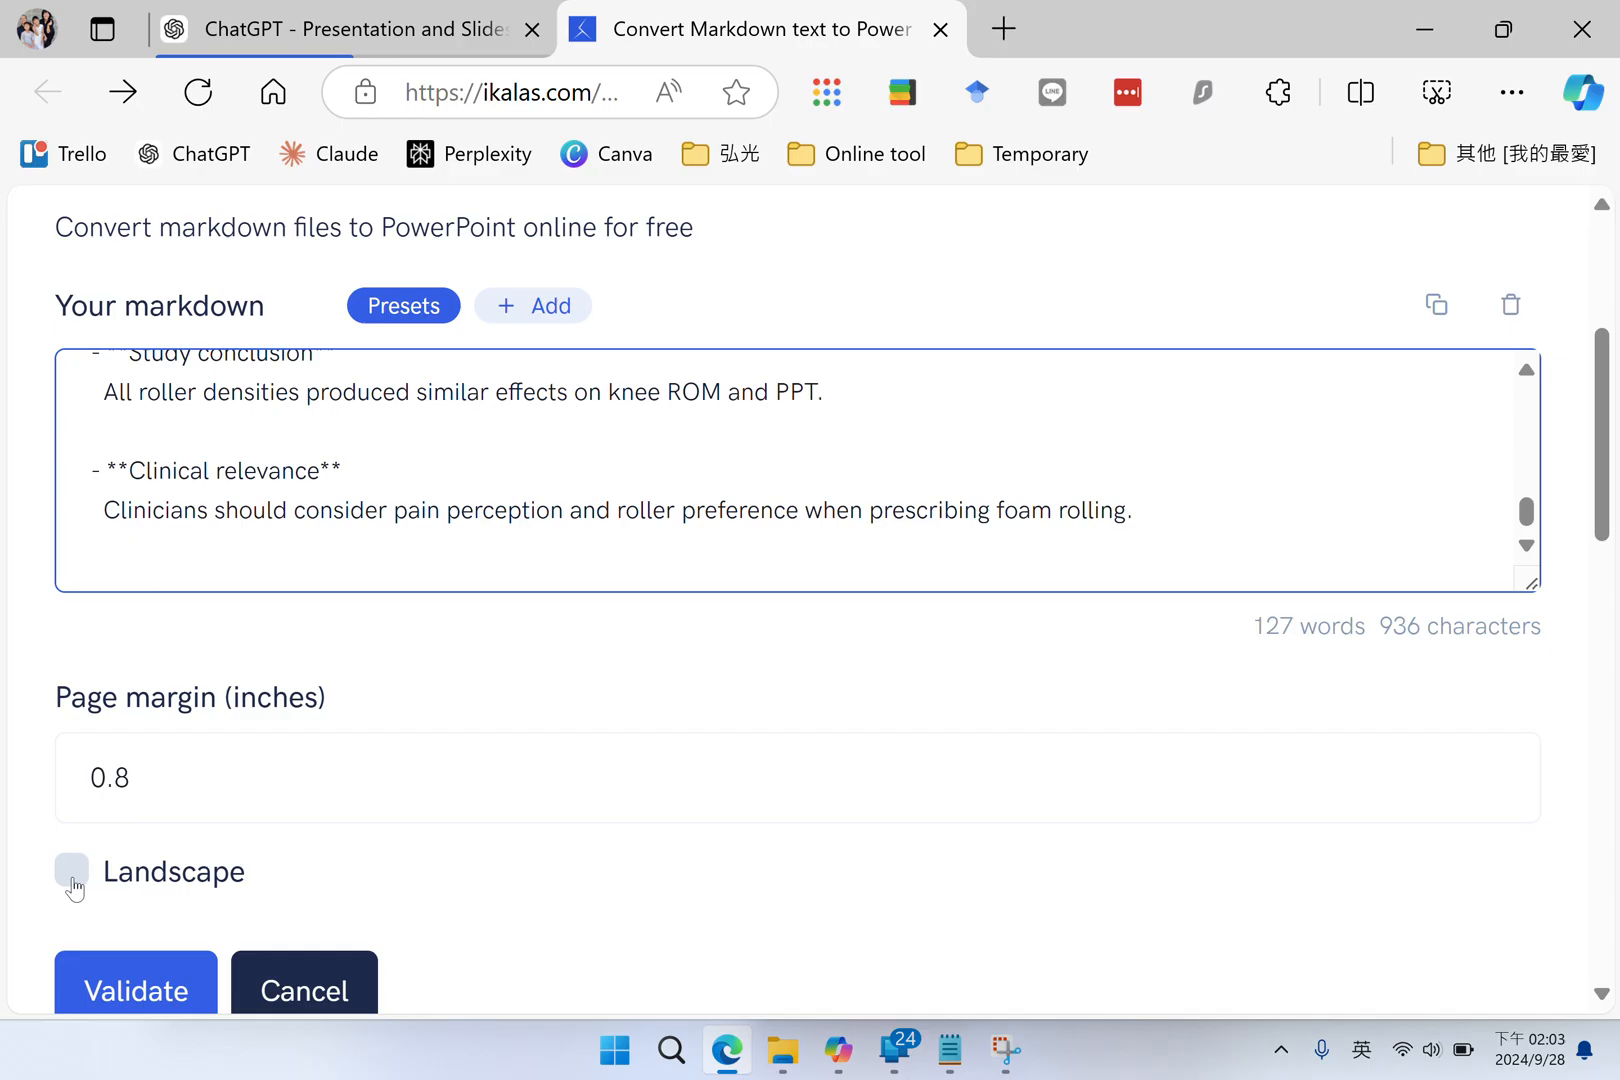
pyautogui.click(72, 870)
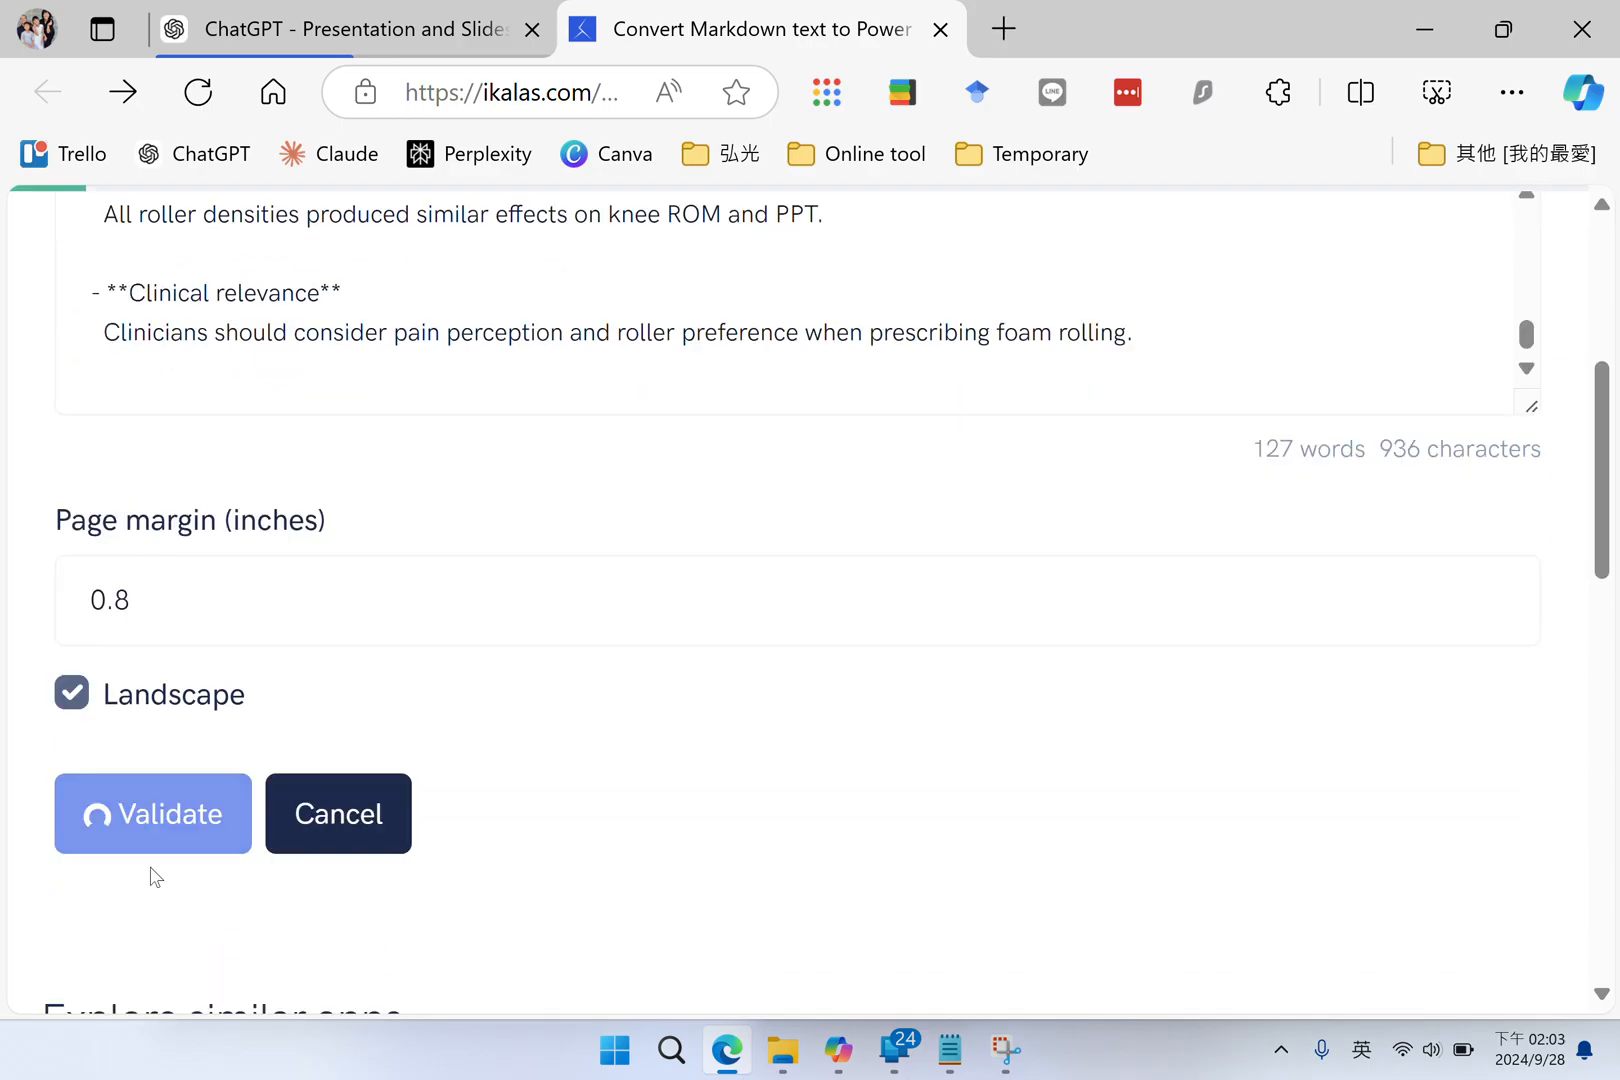
# Validate the 127-word landscape markdown for conversion and dismiss the success notice
pyautogui.click(152, 814)
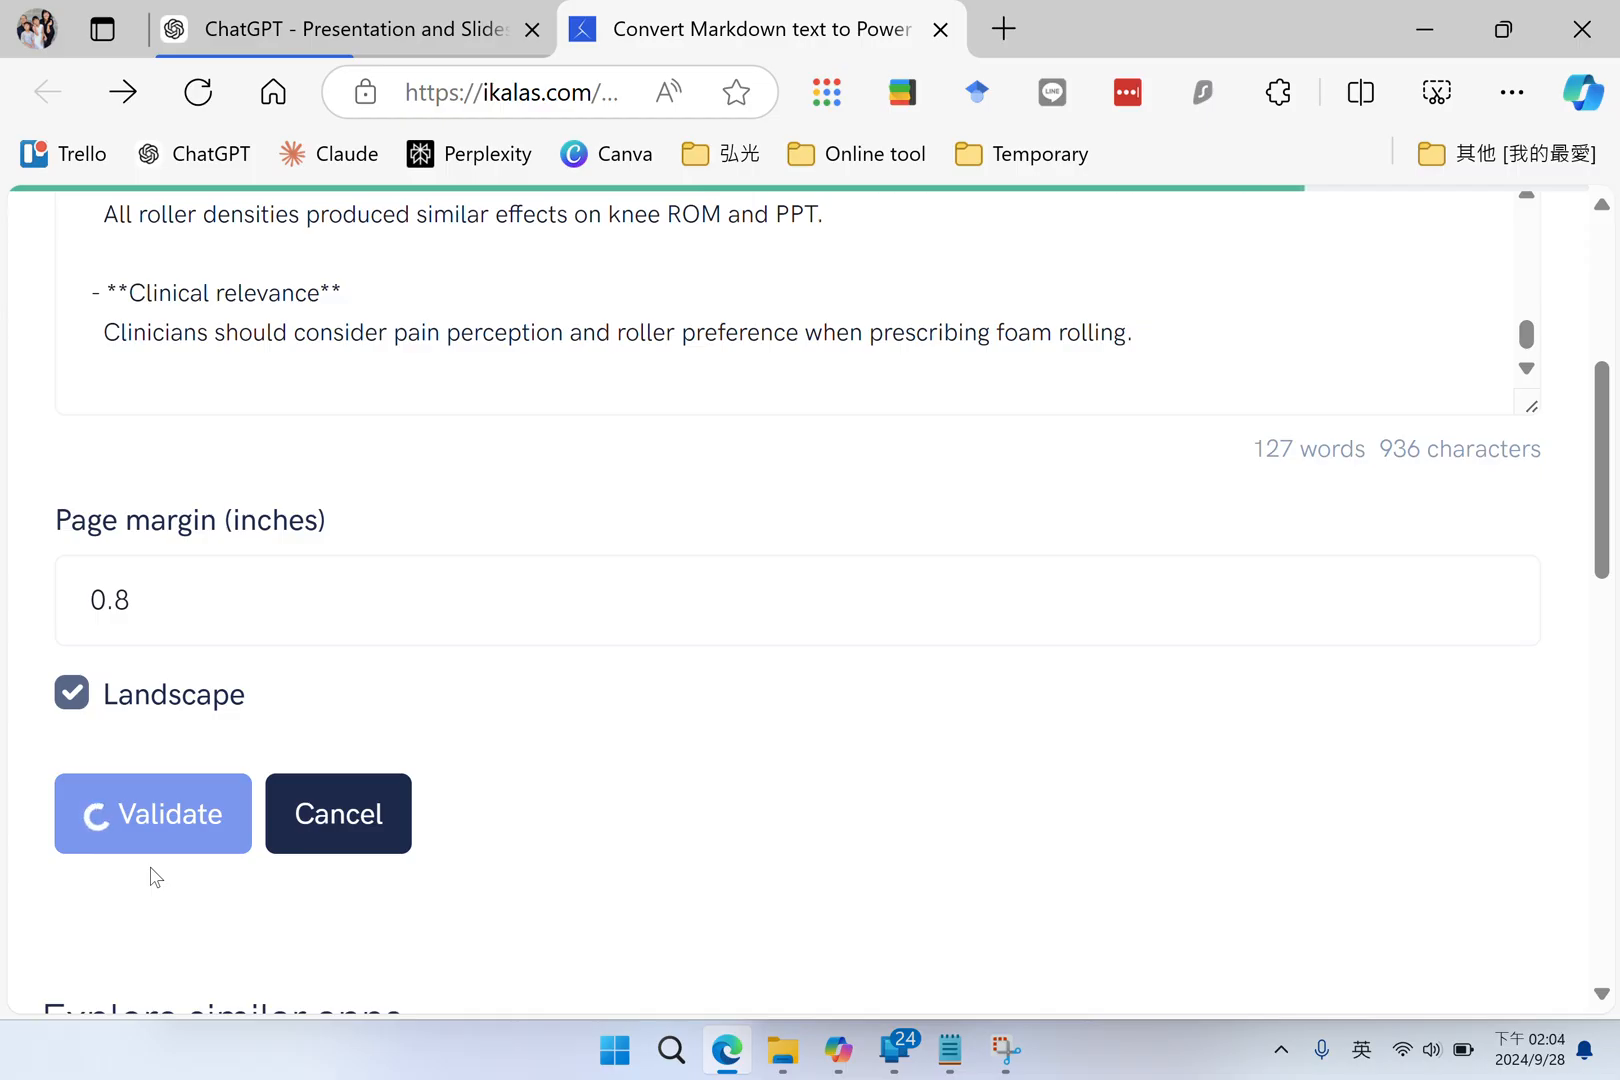
pyautogui.click(152, 814)
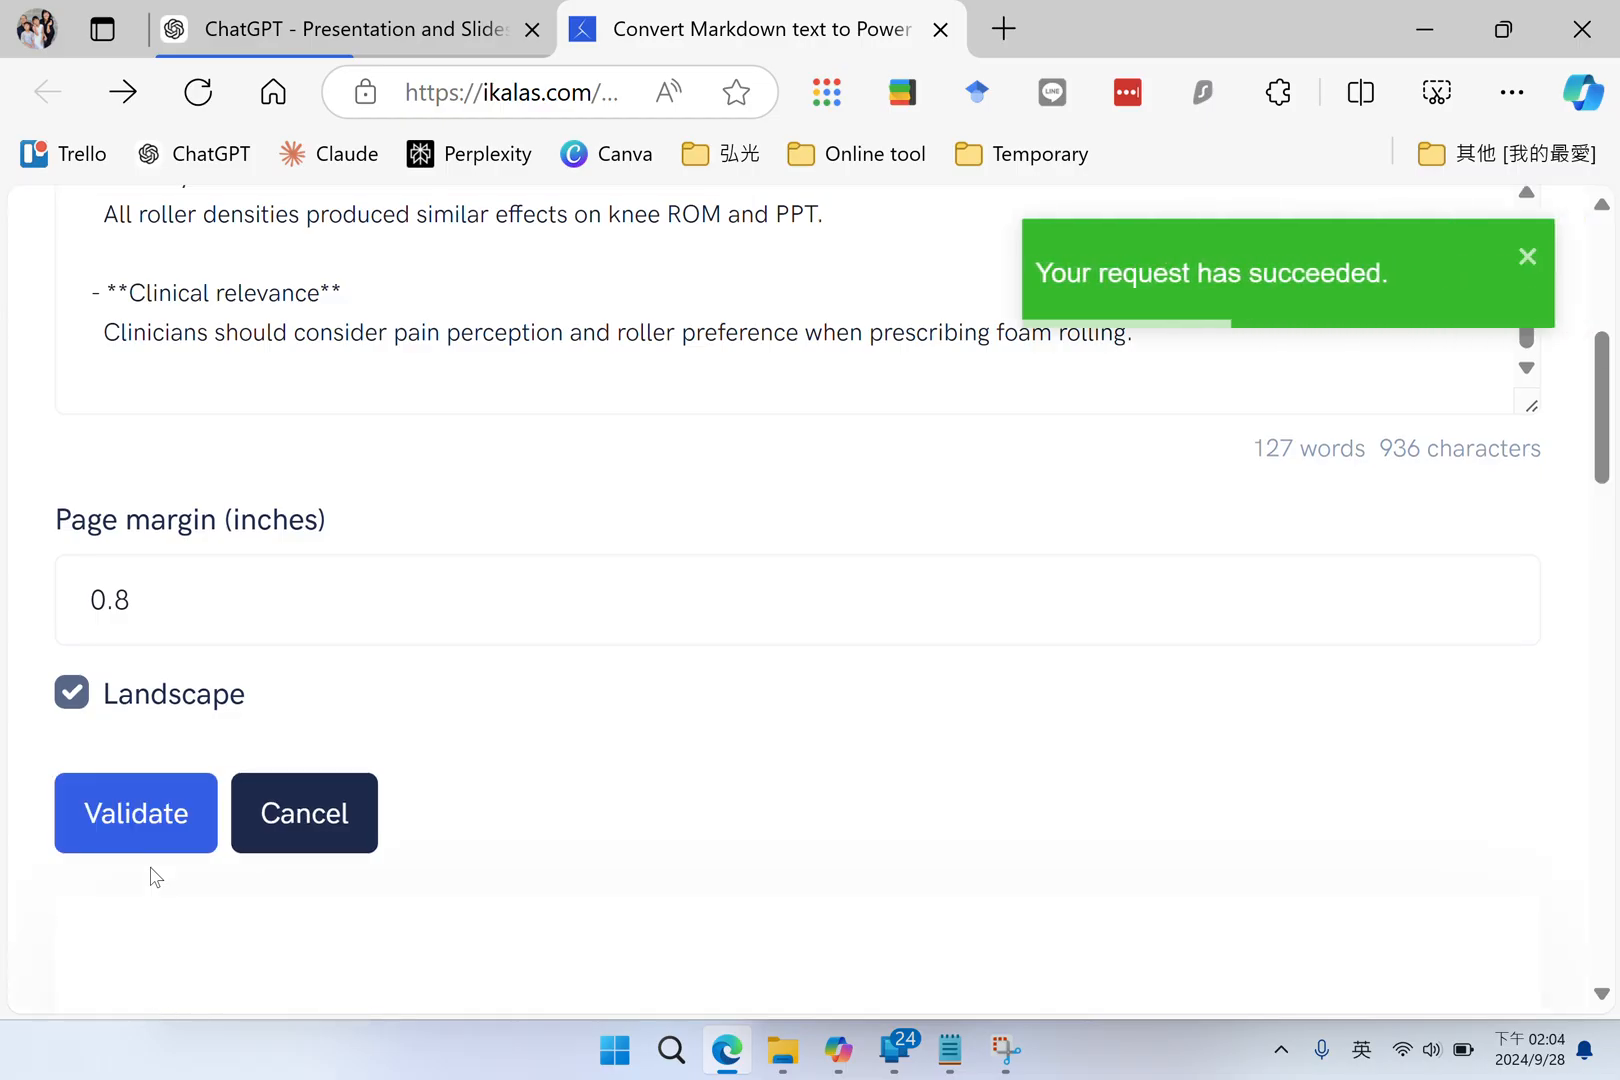
pyautogui.click(1528, 256)
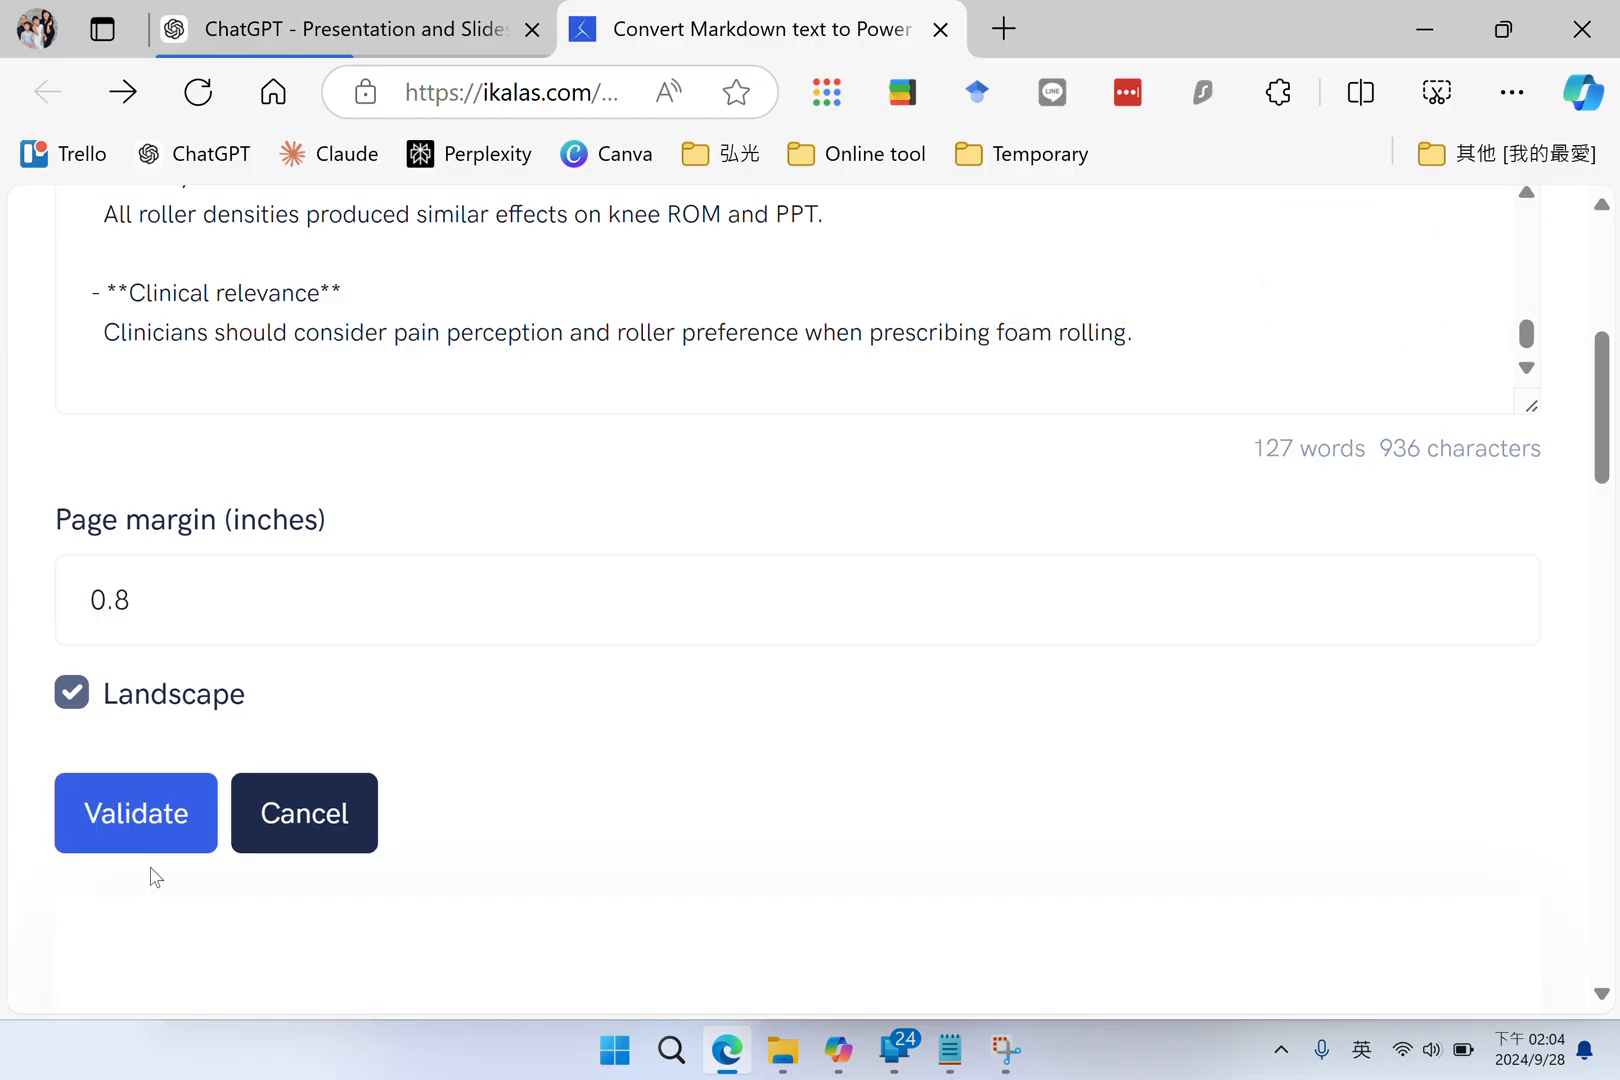
pyautogui.moveTo(634, 728)
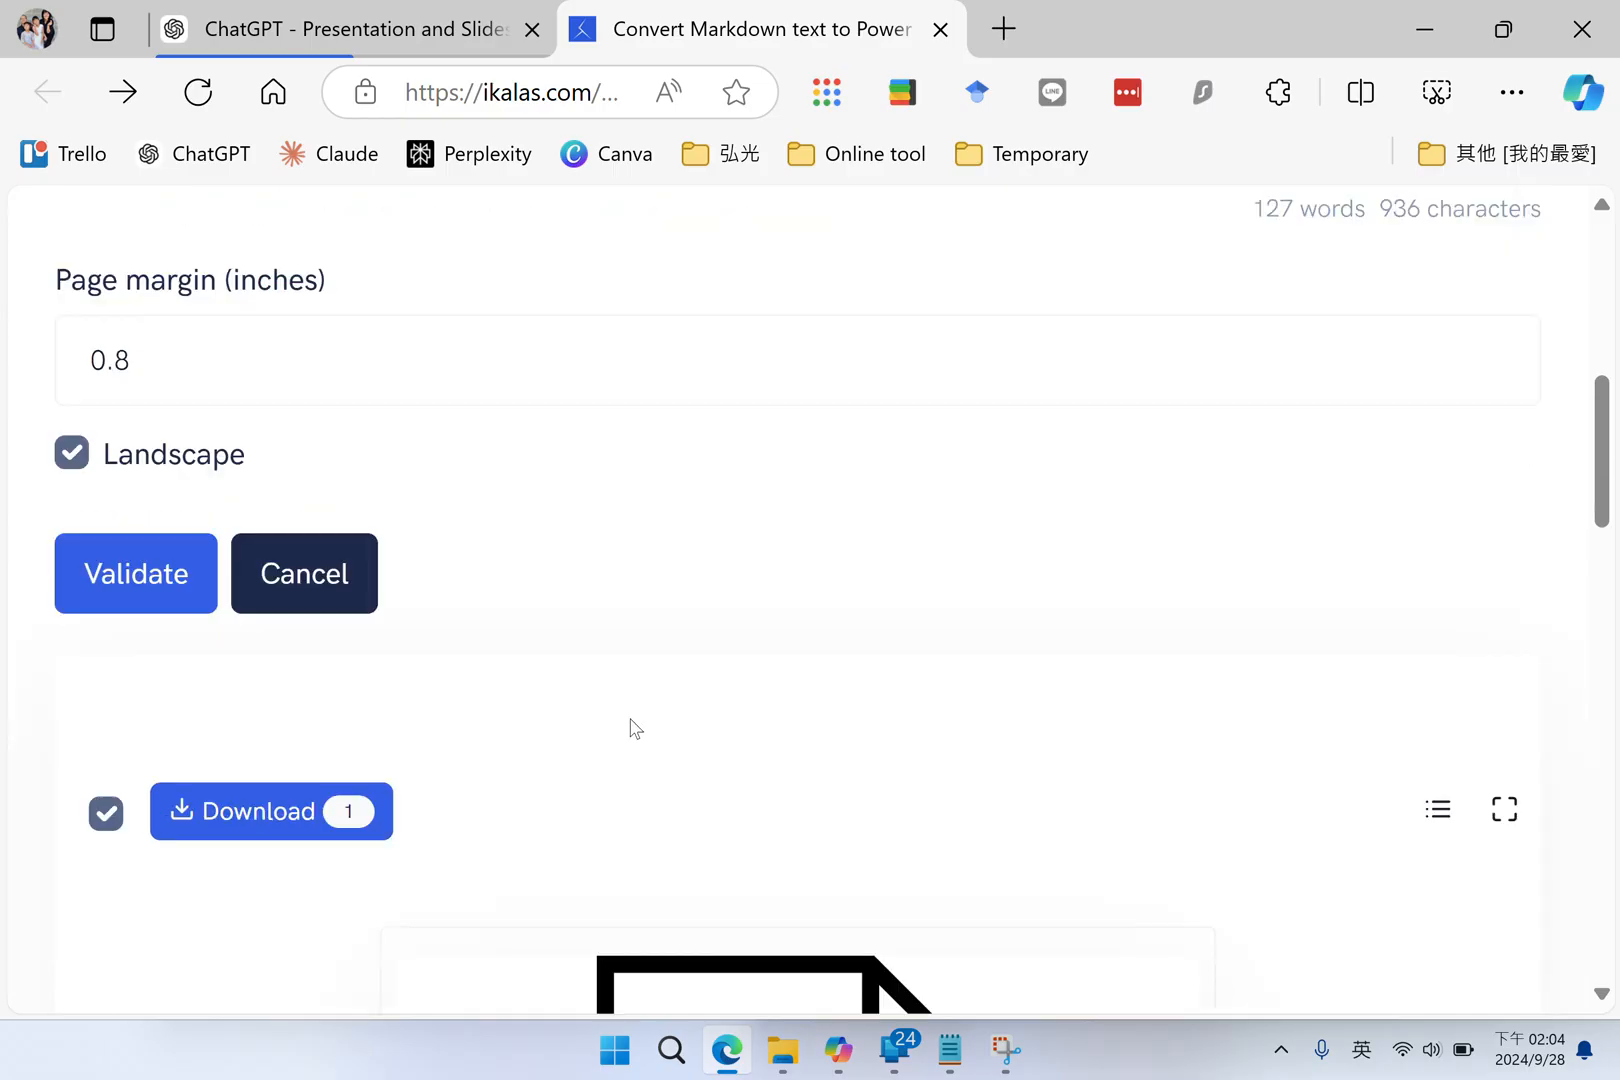
# Download the generated output.pptx and show it in the Downloads folder
pyautogui.scroll(-3)
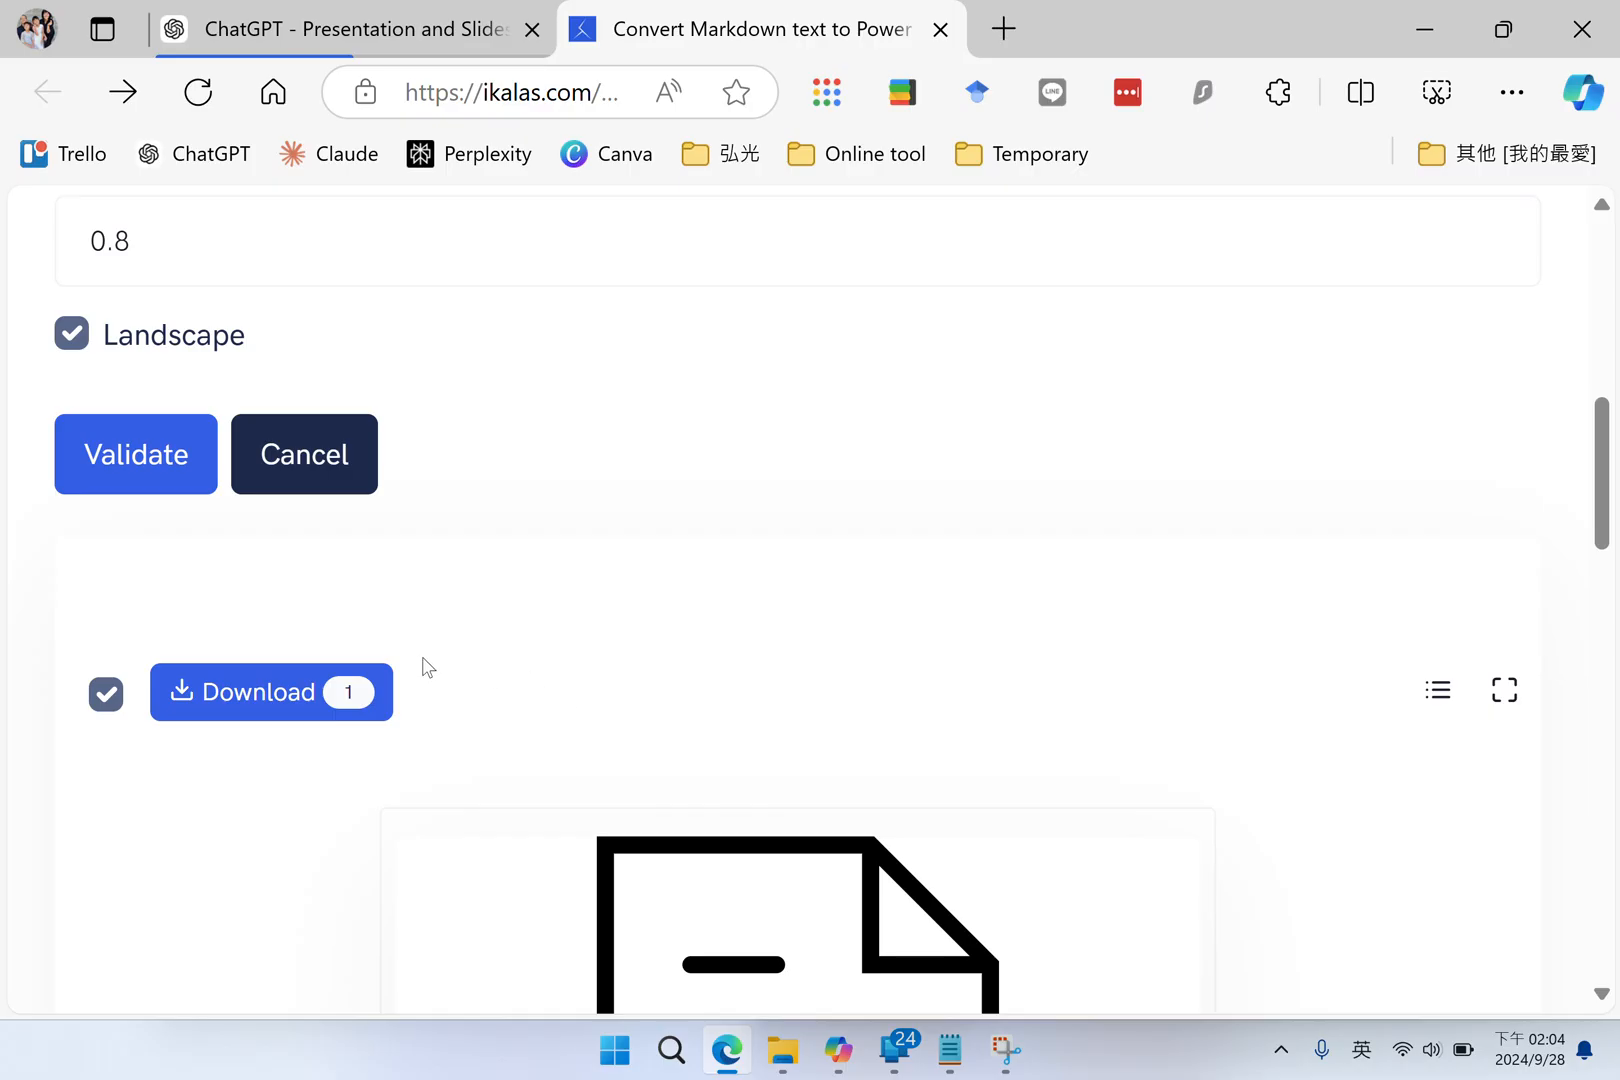
pyautogui.click(270, 692)
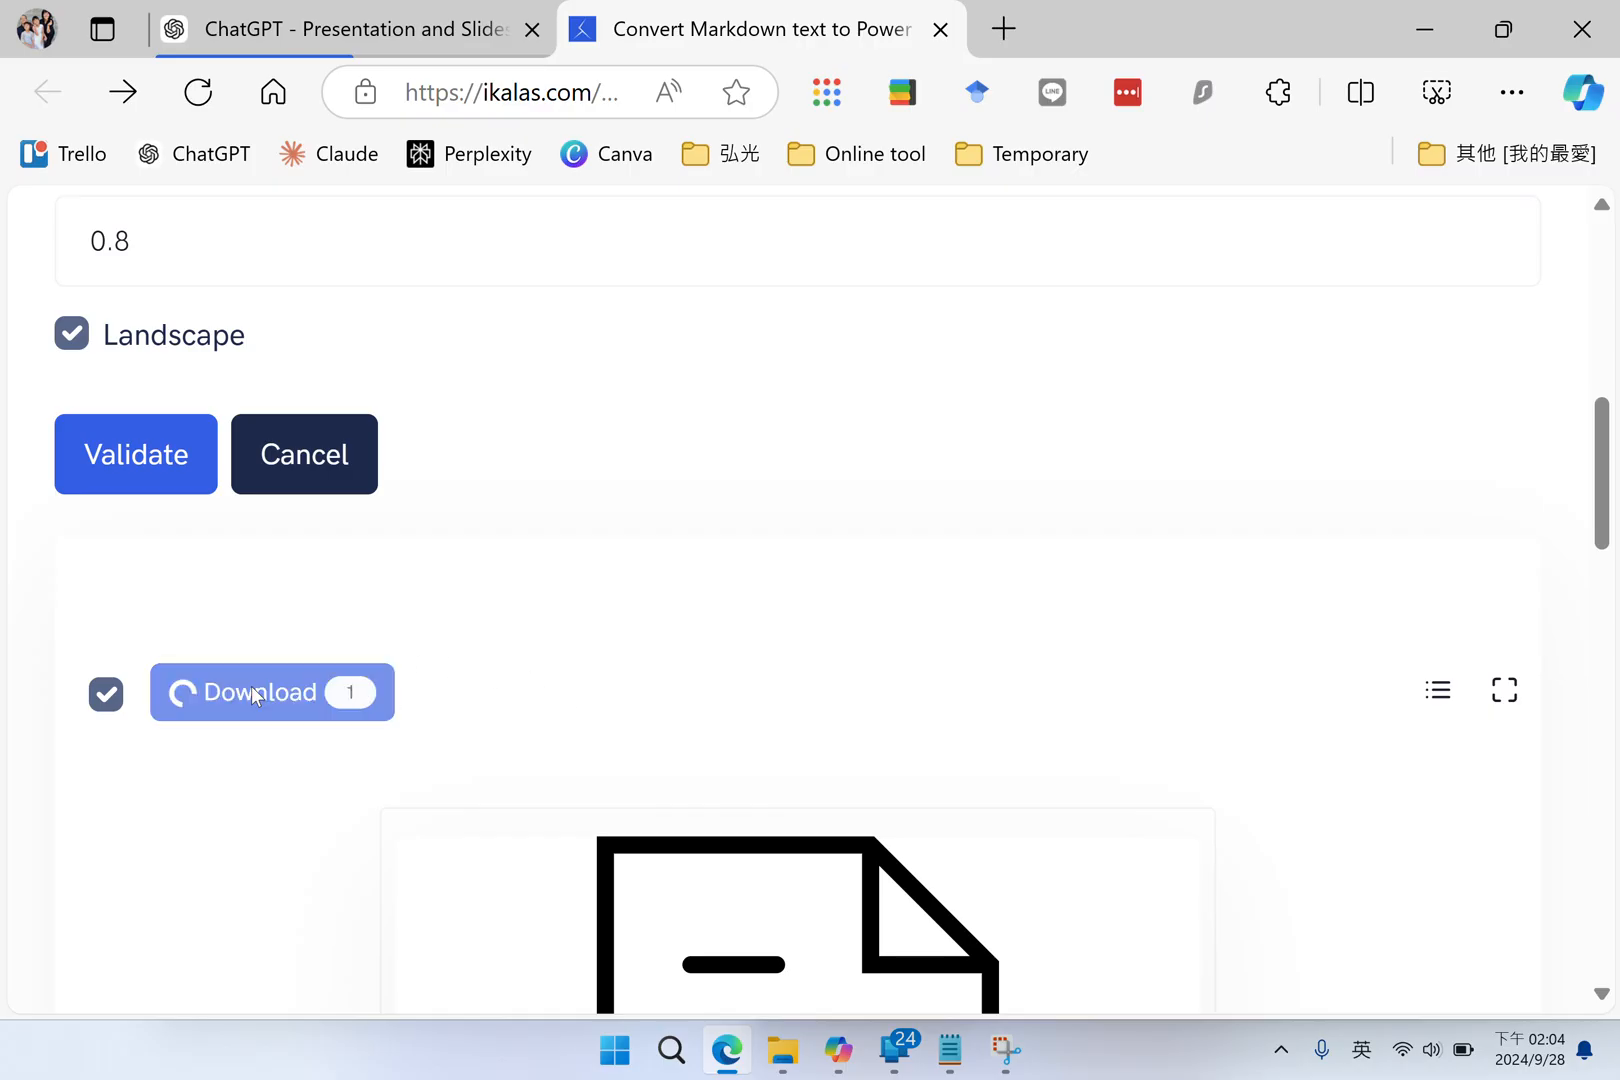
pyautogui.click(1436, 92)
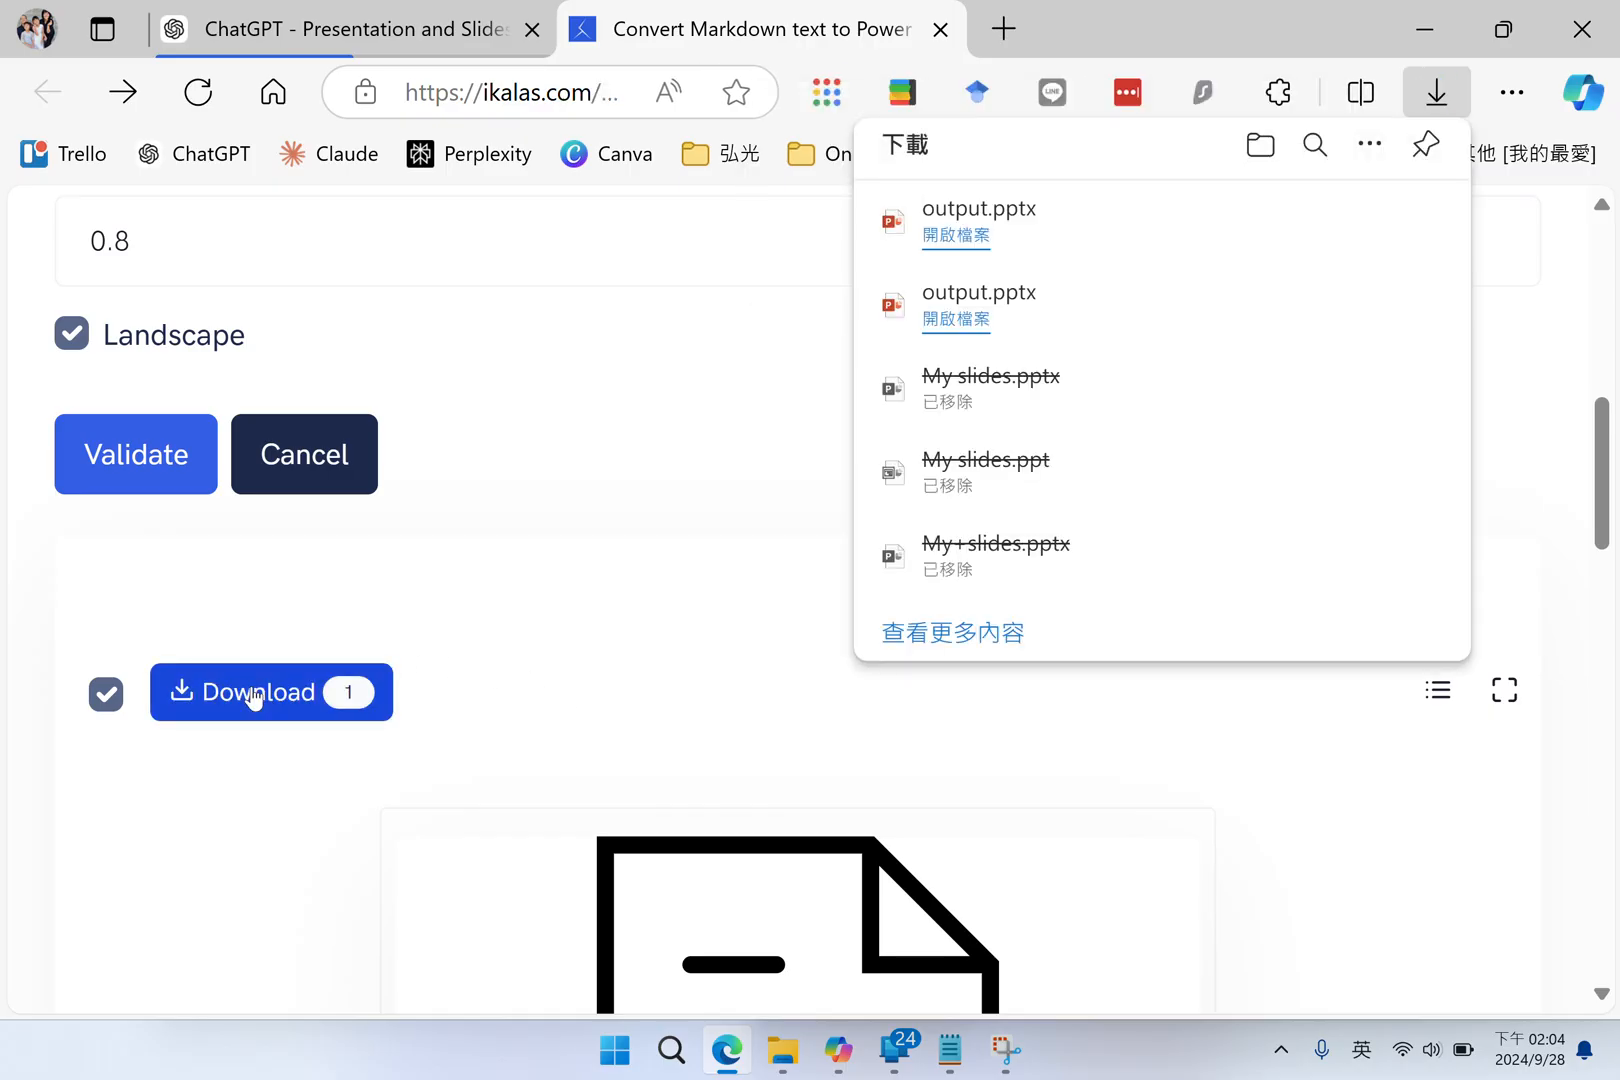
pyautogui.moveTo(560, 520)
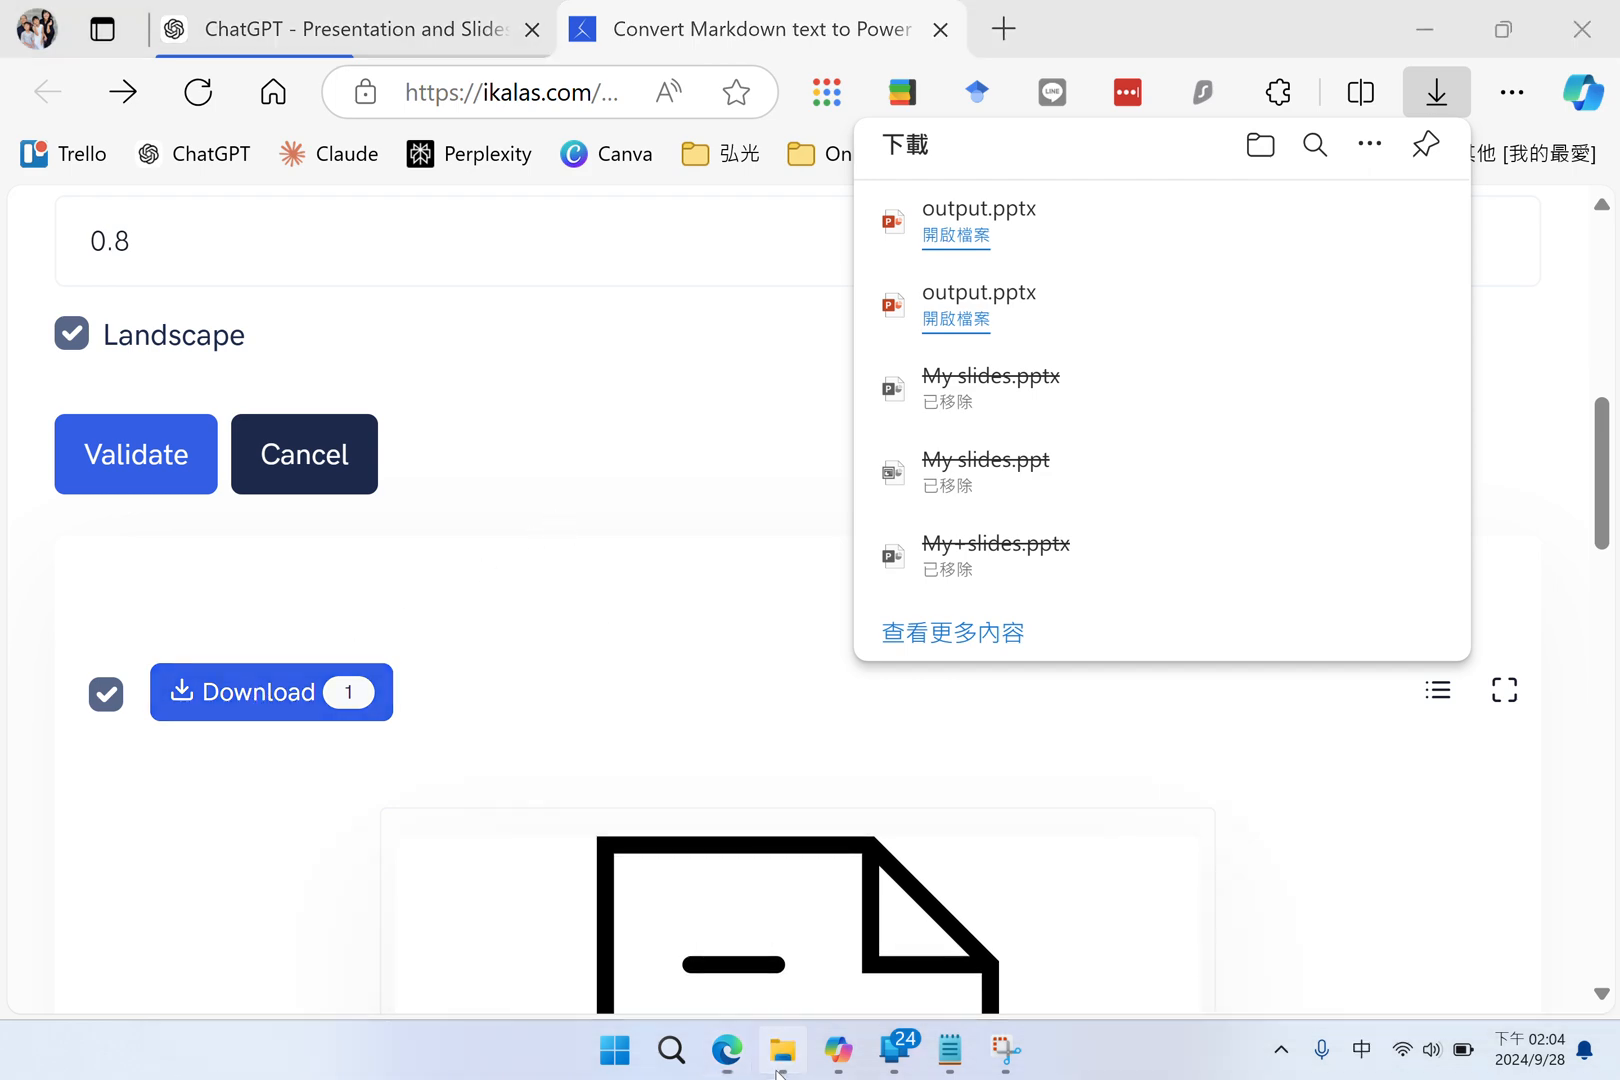
pyautogui.click(782, 1052)
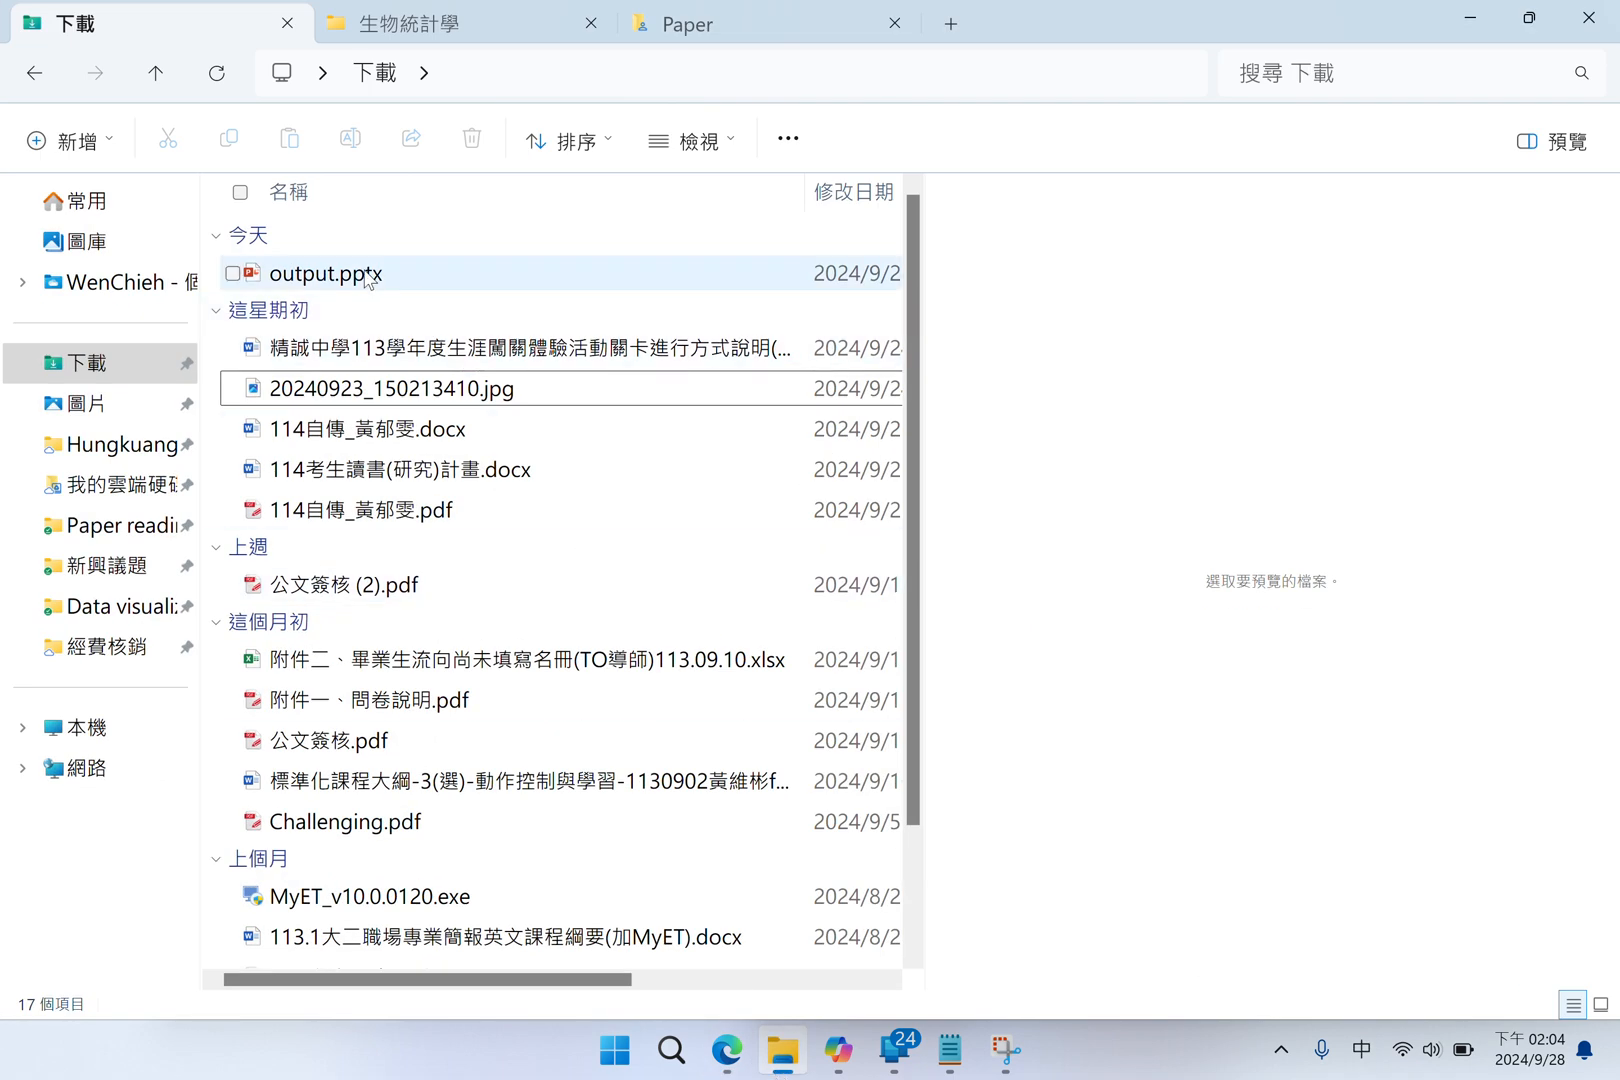
# Review the Background and purpose, Methods and Conclusion slides of output.pptx and enable editing
pyautogui.doubleClick(324, 272)
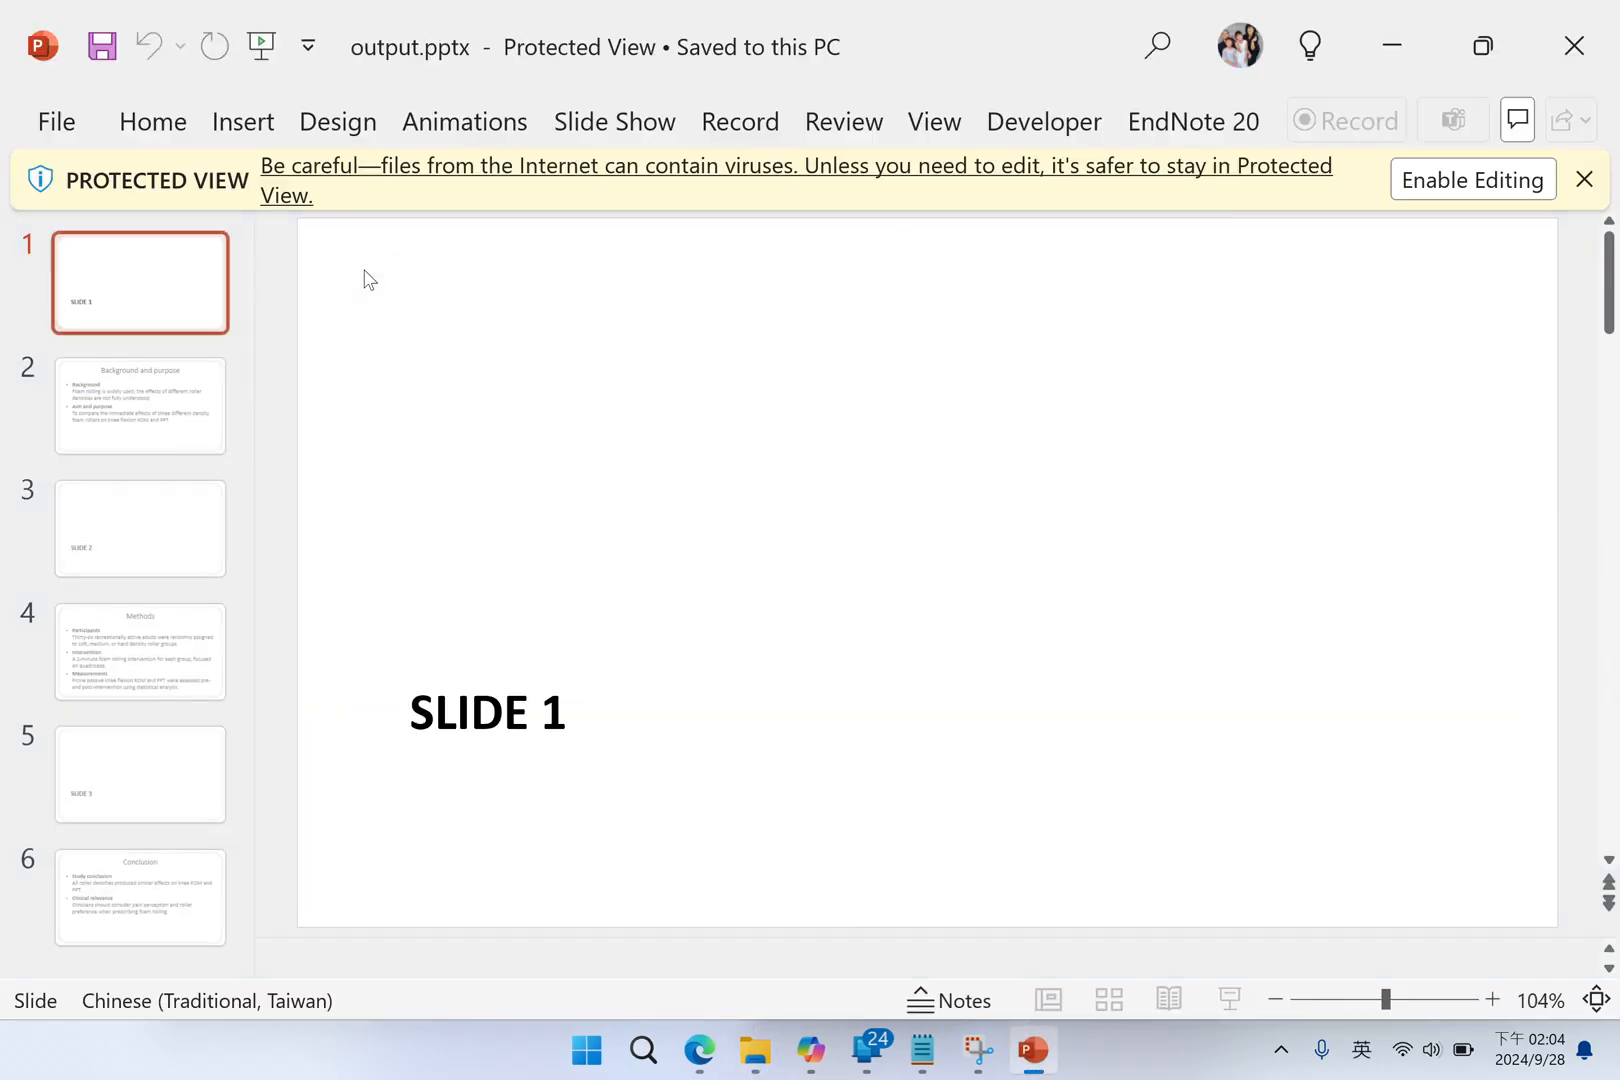
pyautogui.click(140, 406)
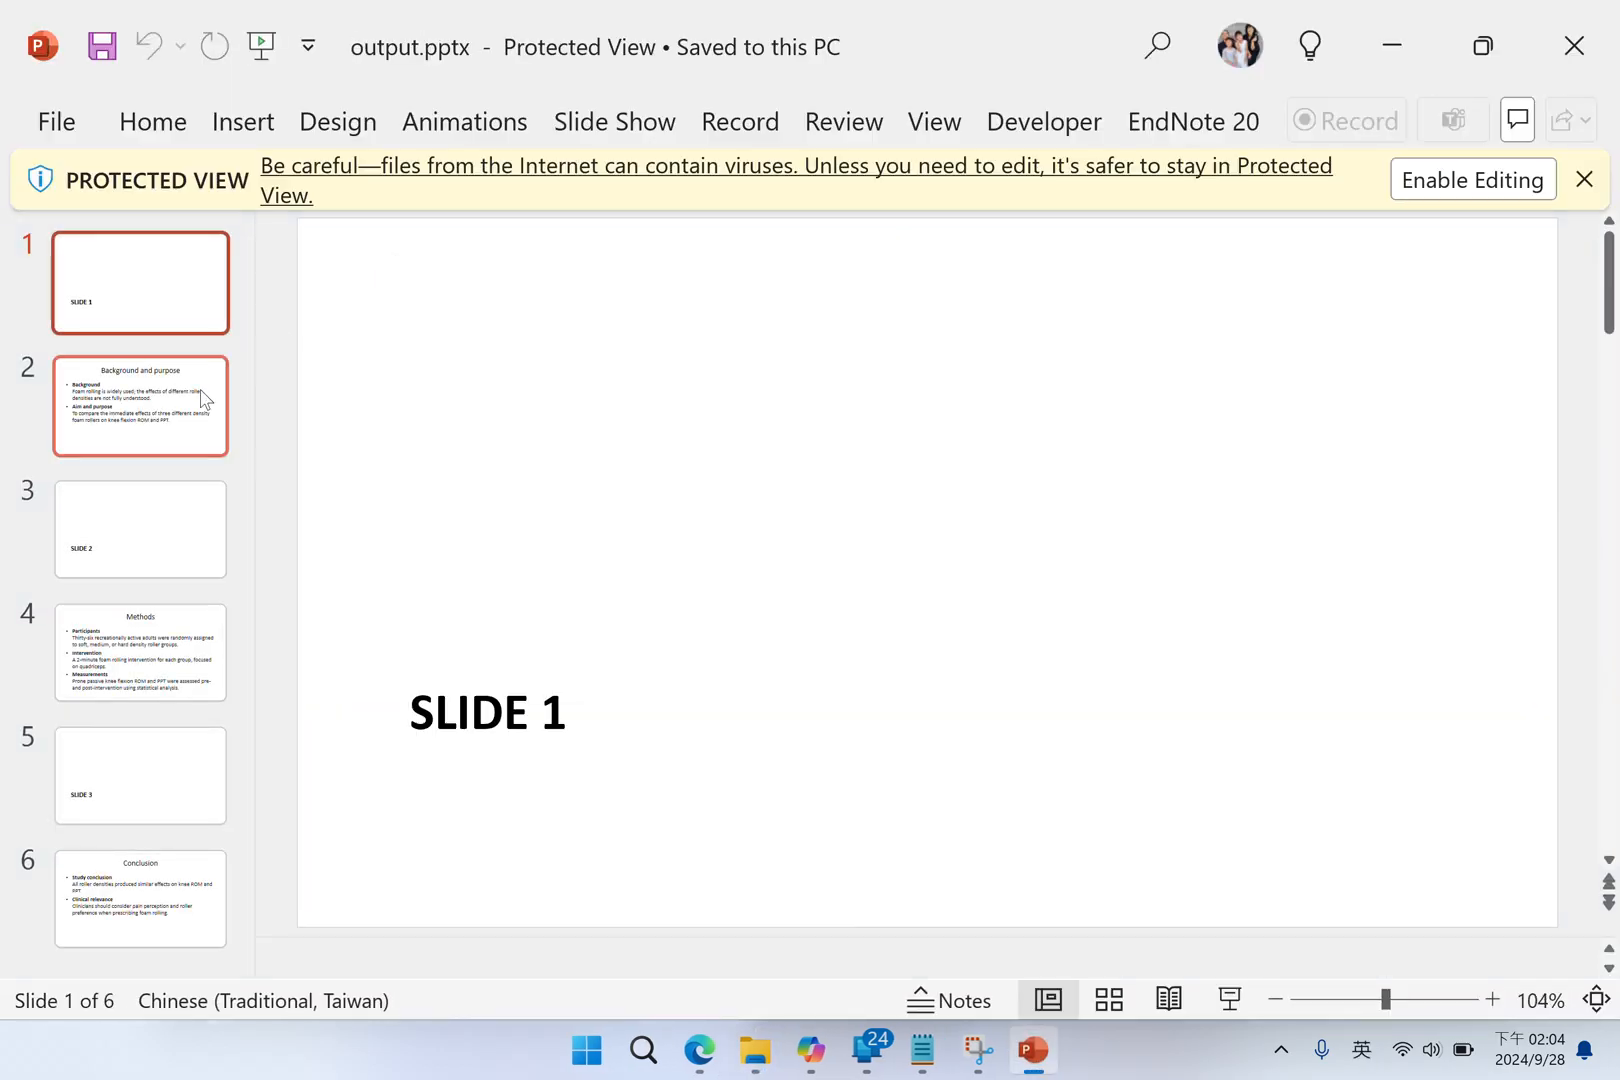
pyautogui.click(140, 404)
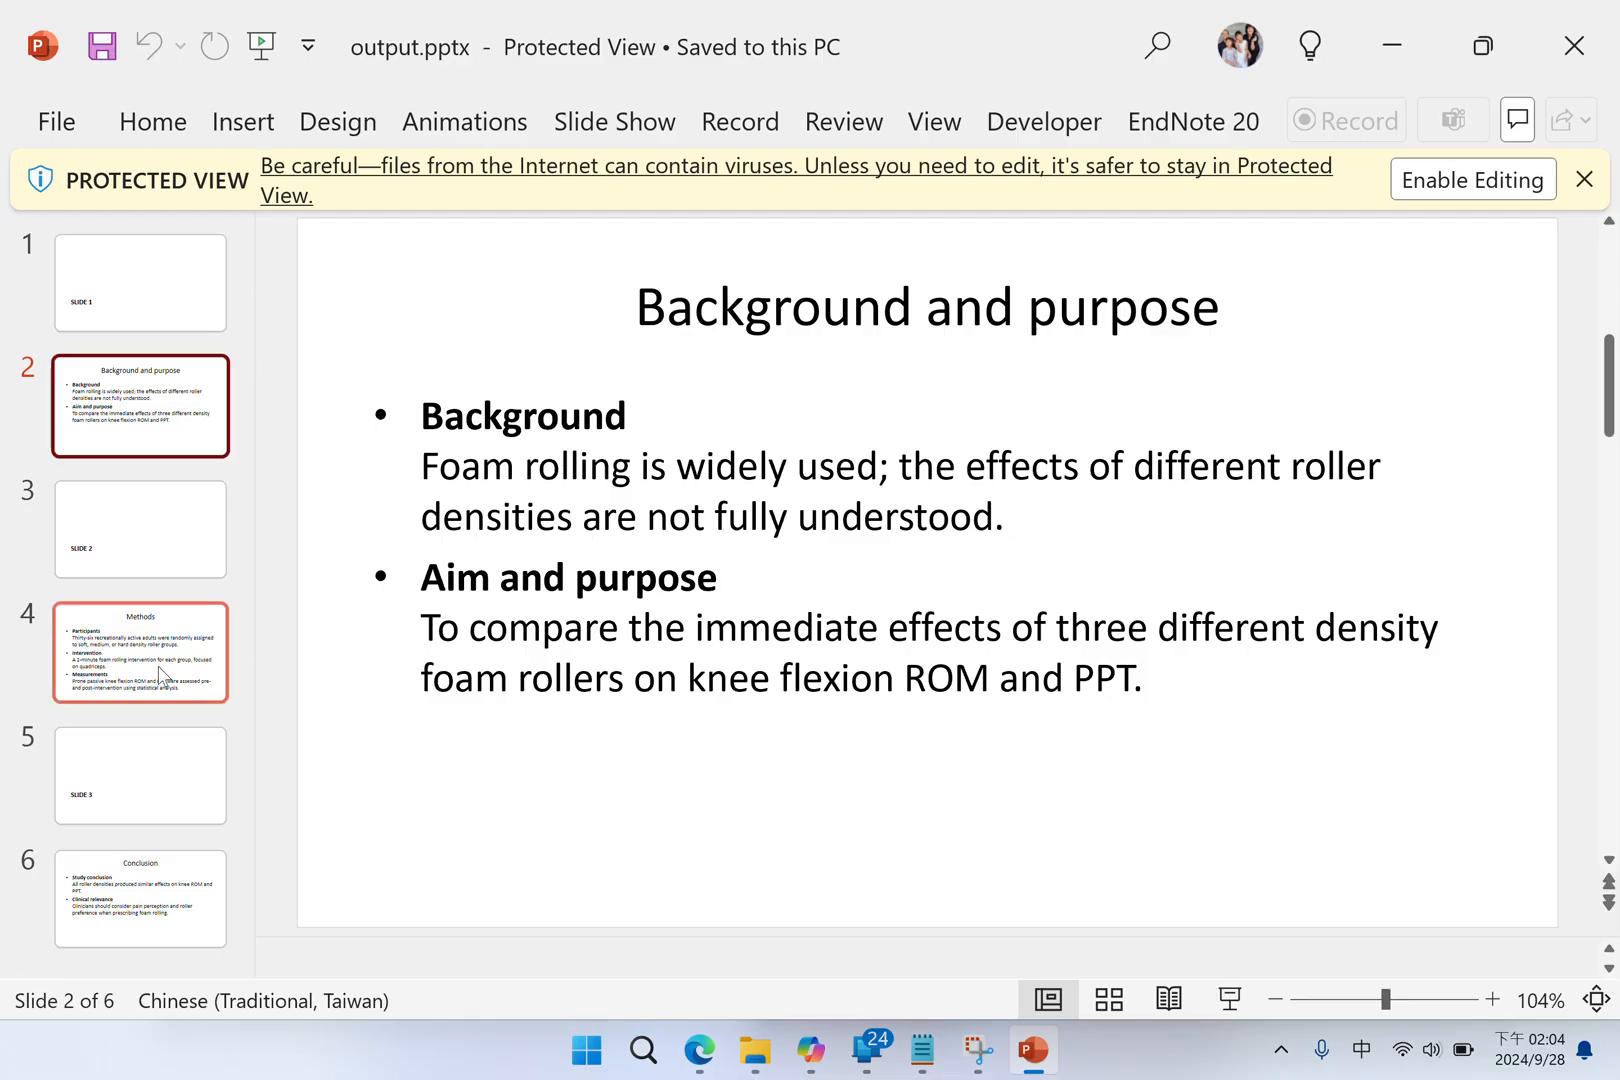
pyautogui.click(140, 652)
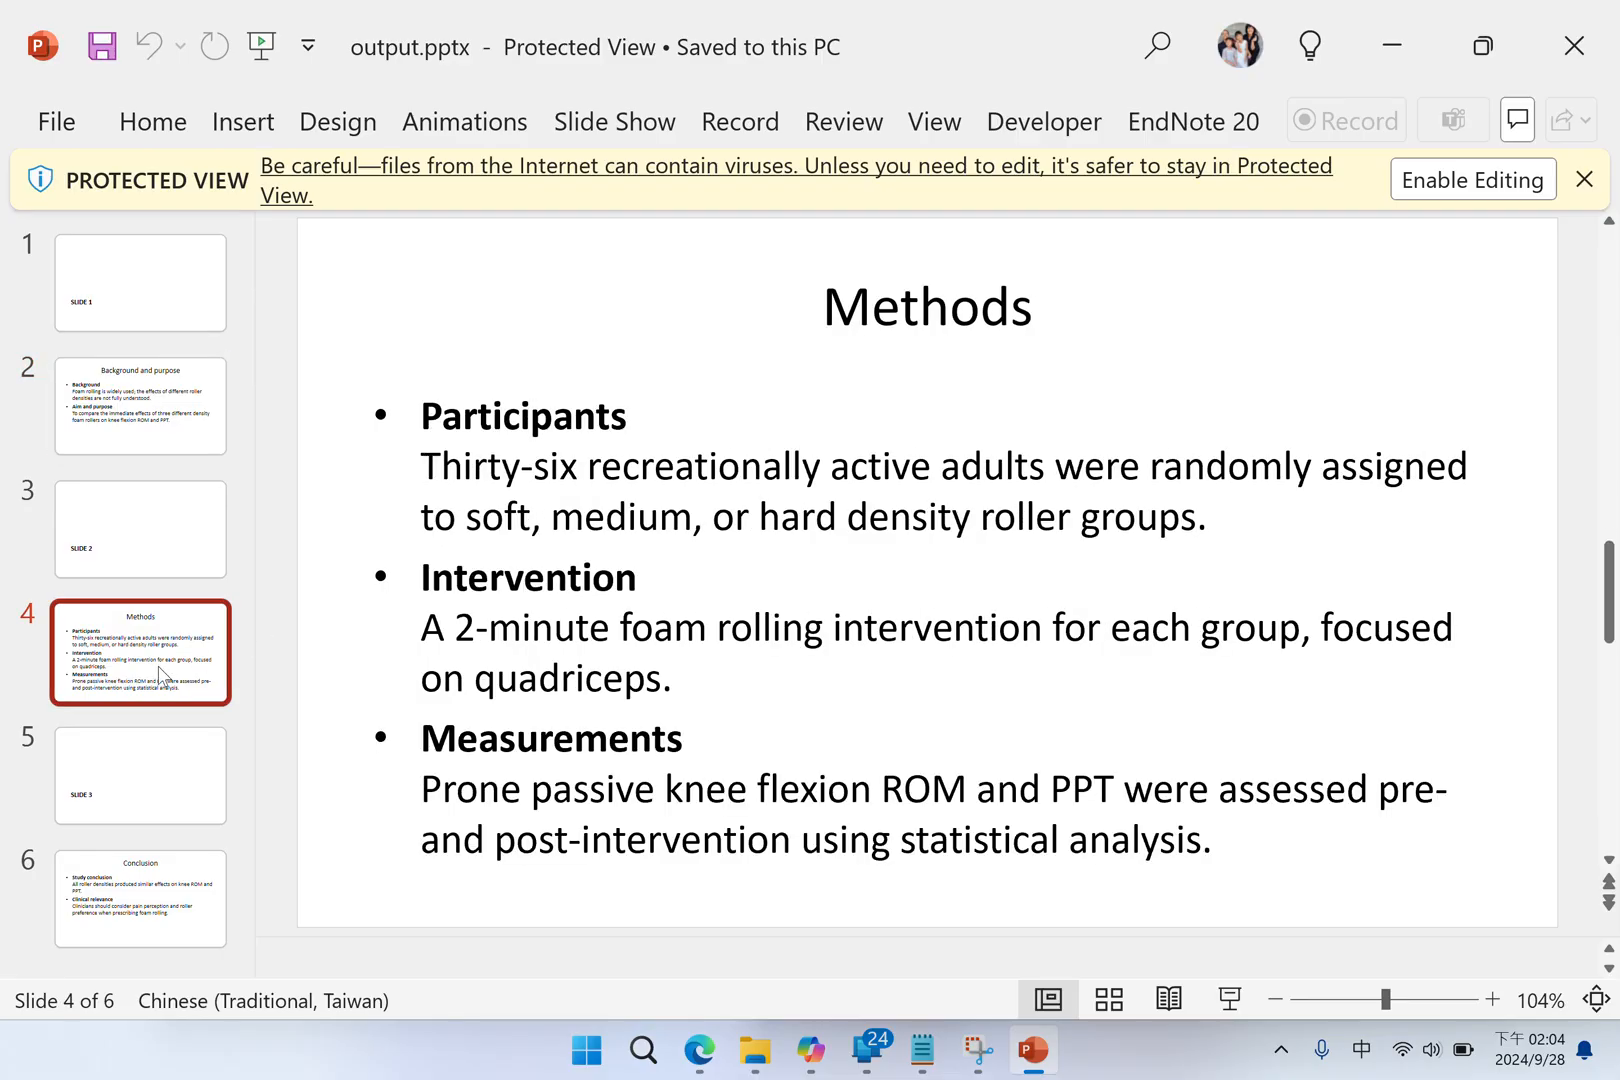
pyautogui.click(140, 890)
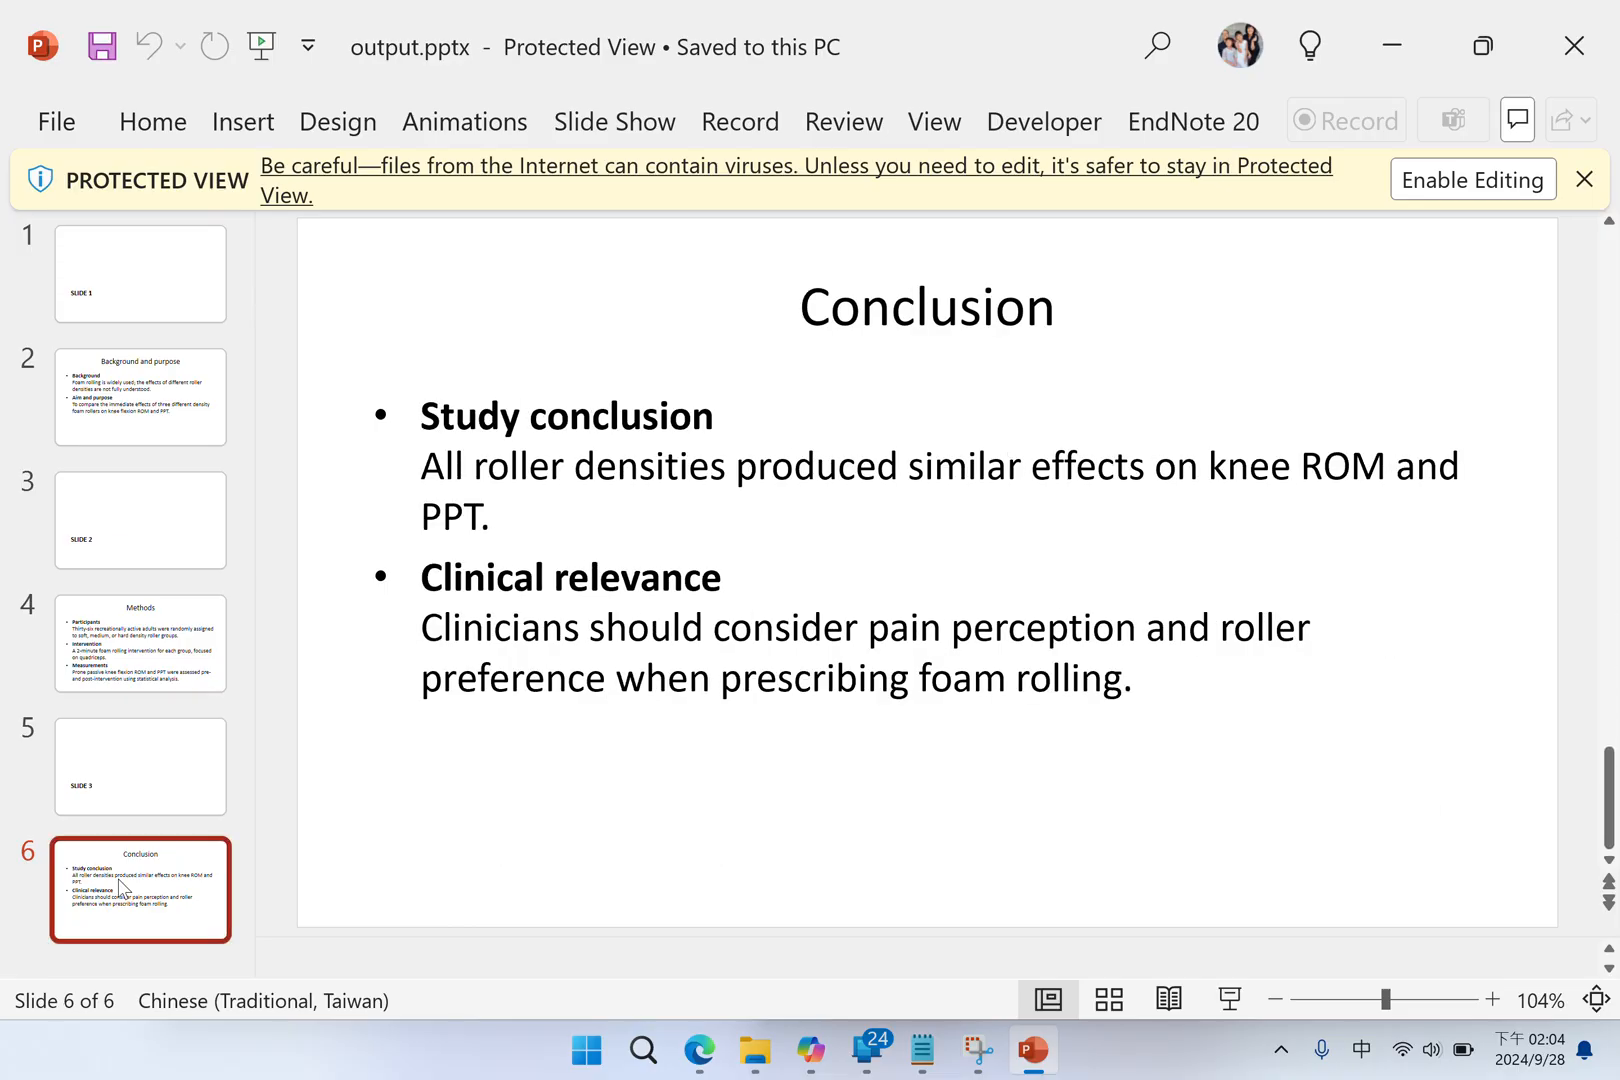
pyautogui.moveTo(1384, 182)
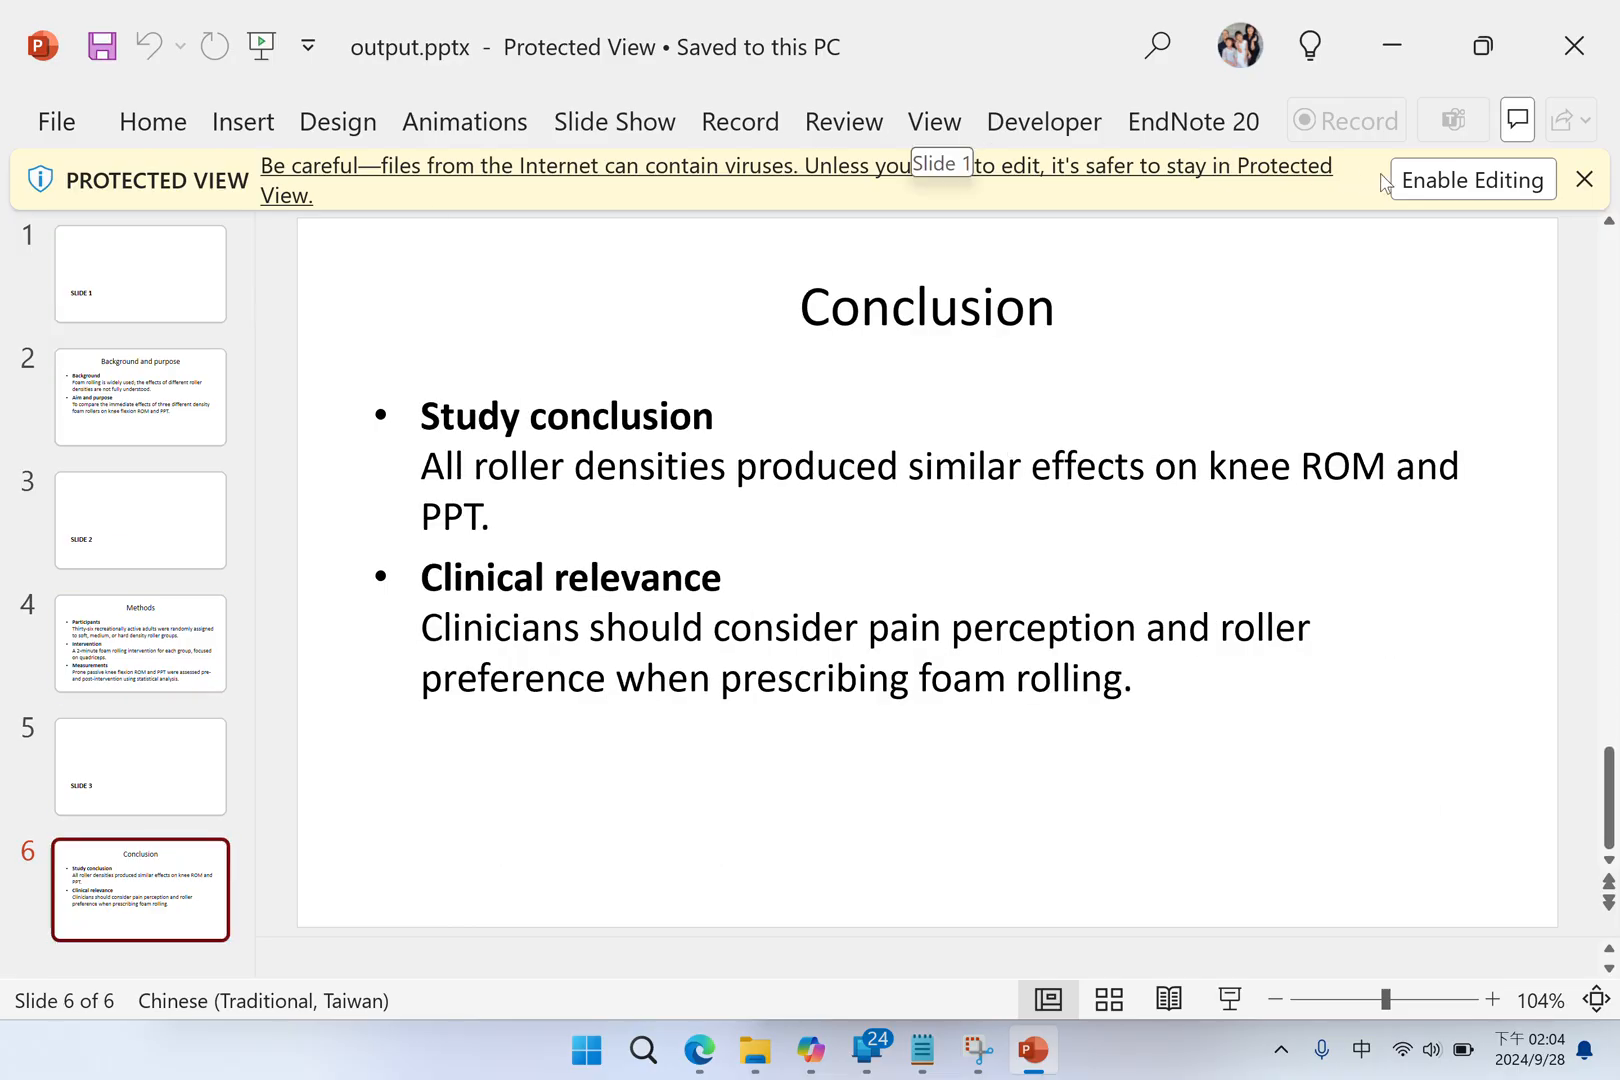
pyautogui.click(1472, 178)
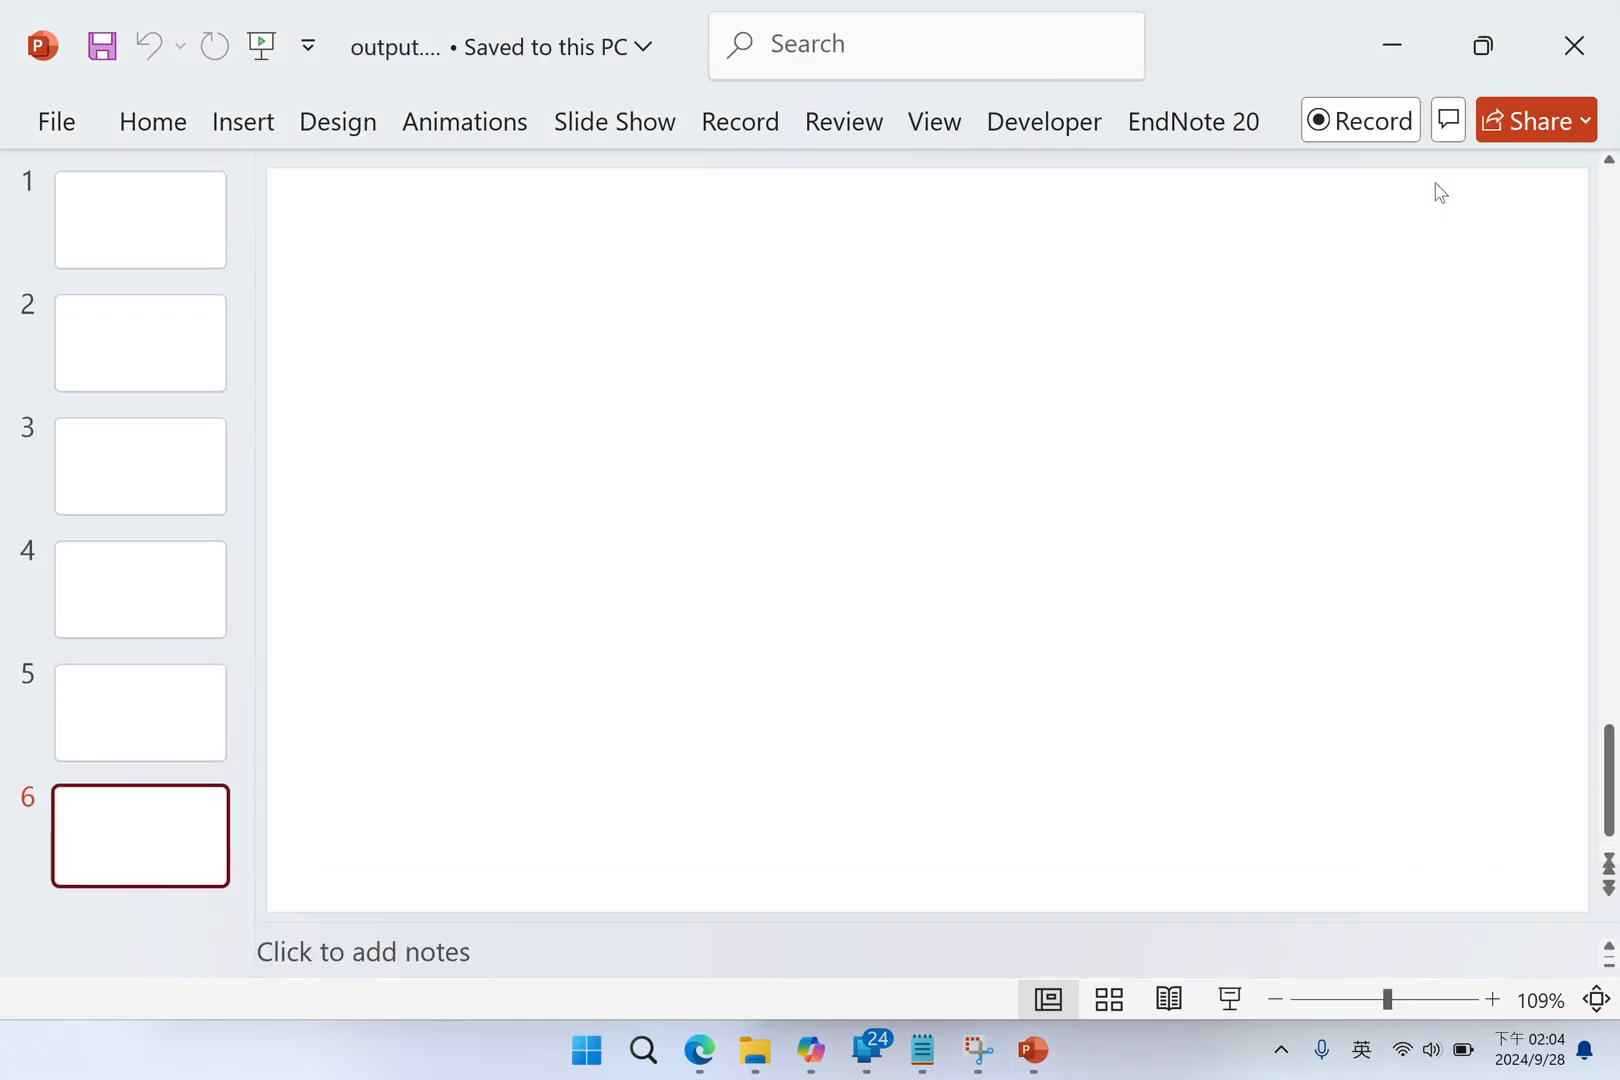
# Delete the blank 'SLIDE' placeholders, leaving Background and purpose, Methods and Conclusion
pyautogui.click(140, 220)
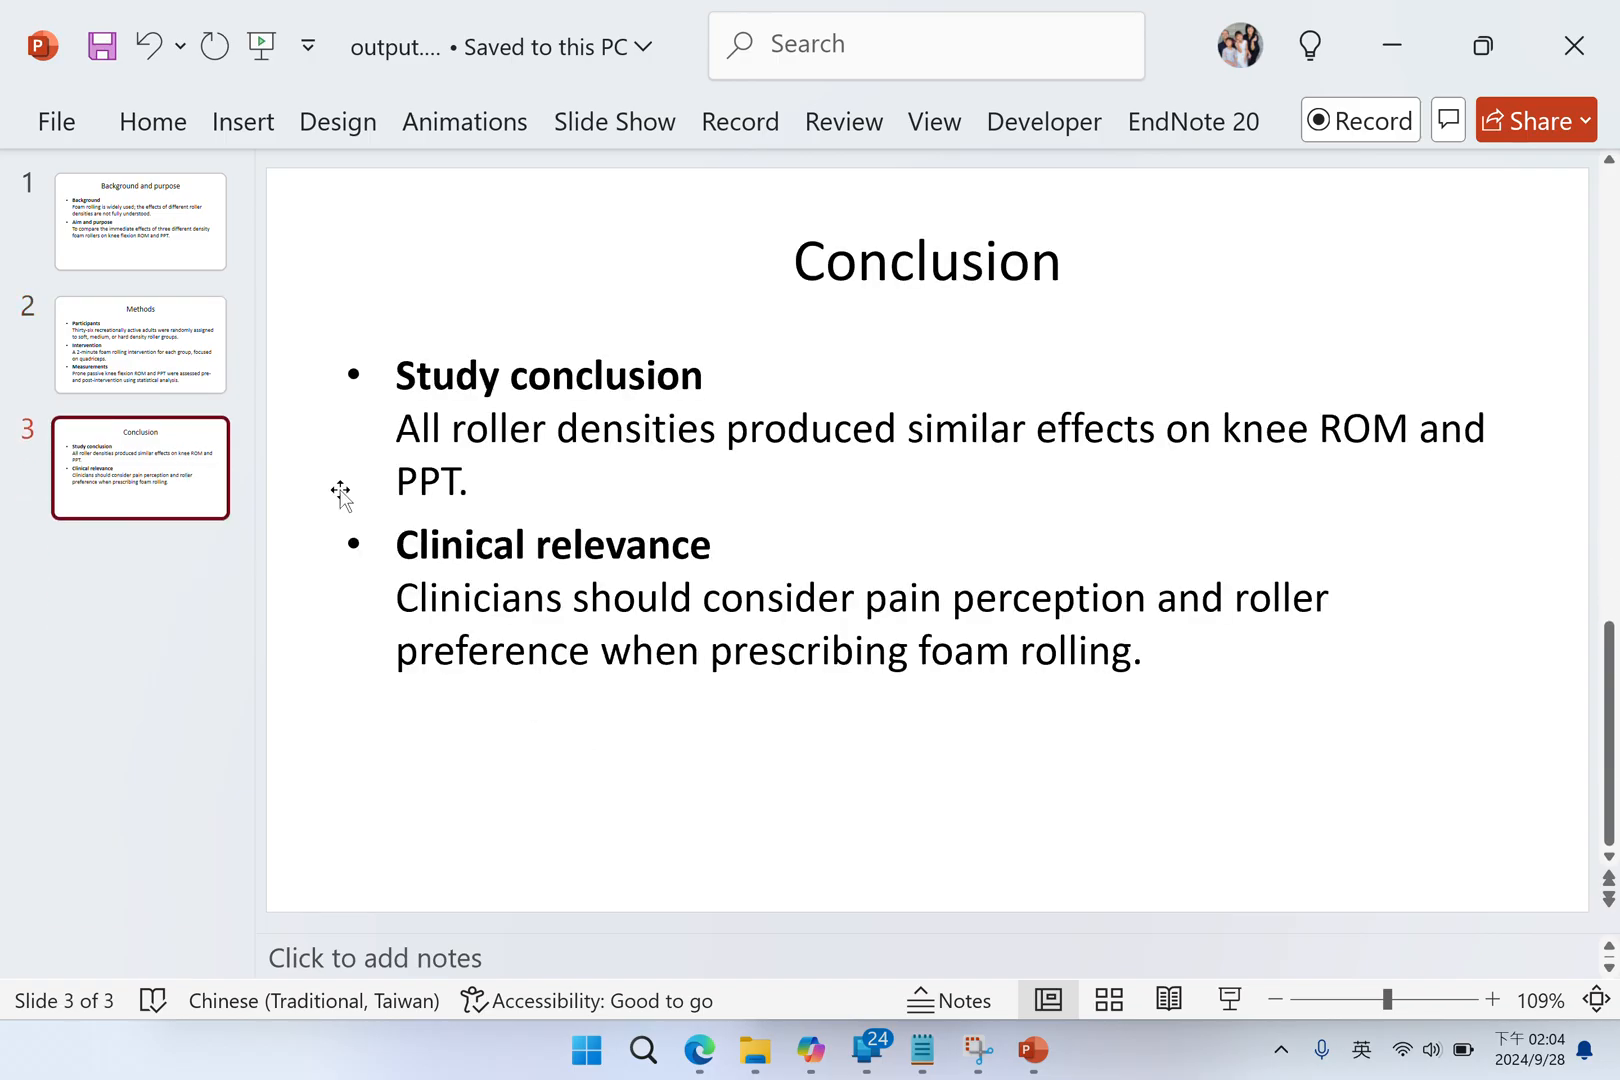
pyautogui.moveTo(262, 246)
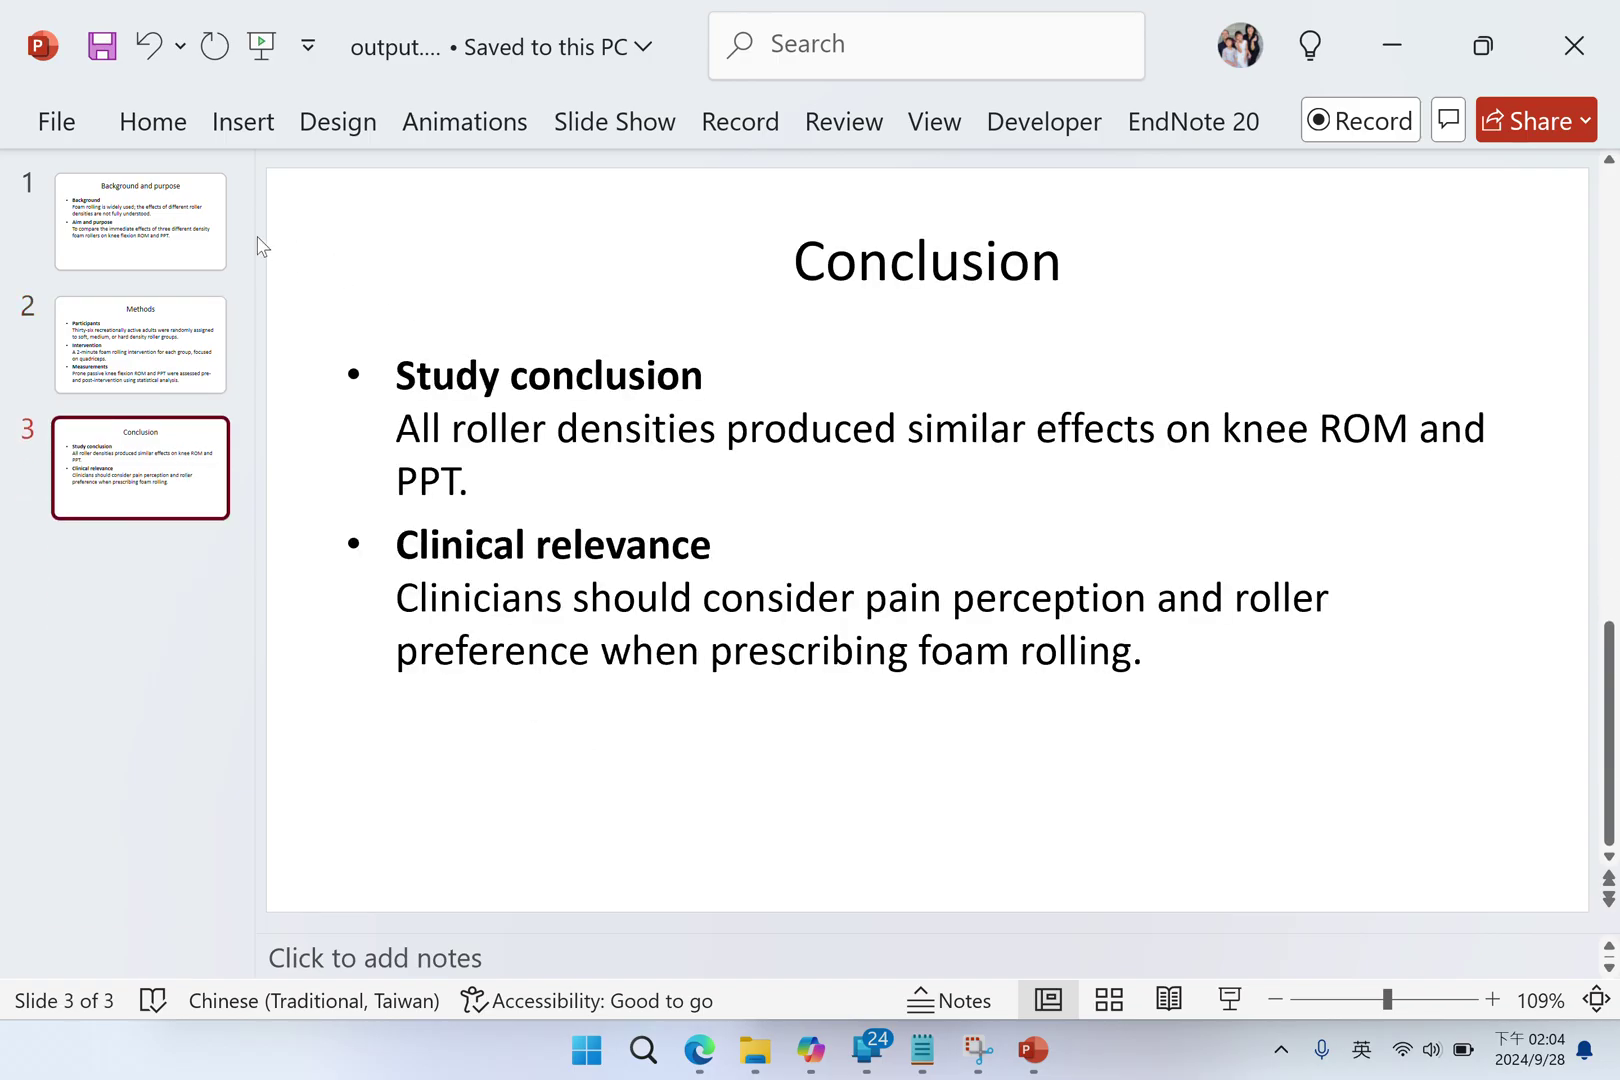
pyautogui.click(140, 222)
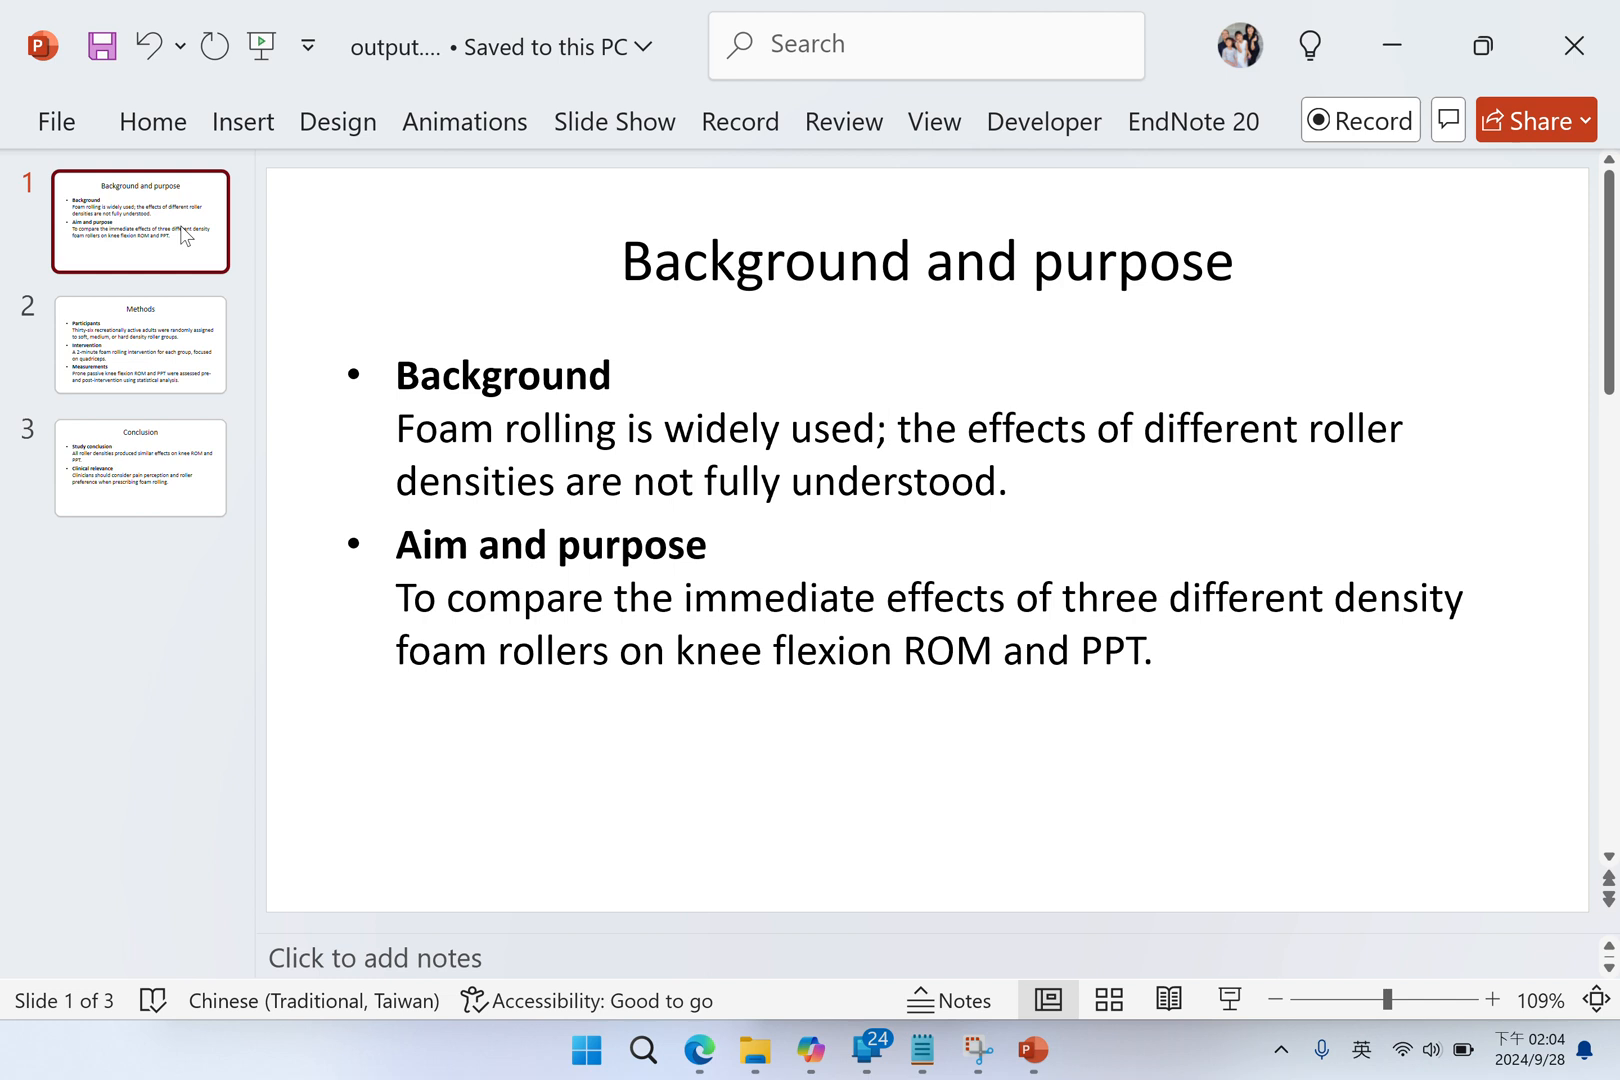